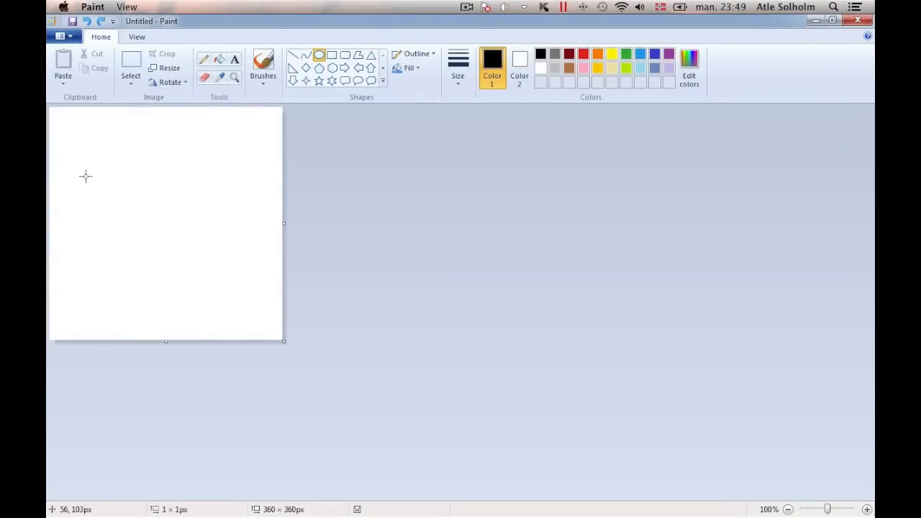
# - Draw a wide ellipse, a tall narrow ellipse and an overlapping circle on the canvas
pyautogui.moveTo(86, 177); pyautogui.dragTo(250, 284)
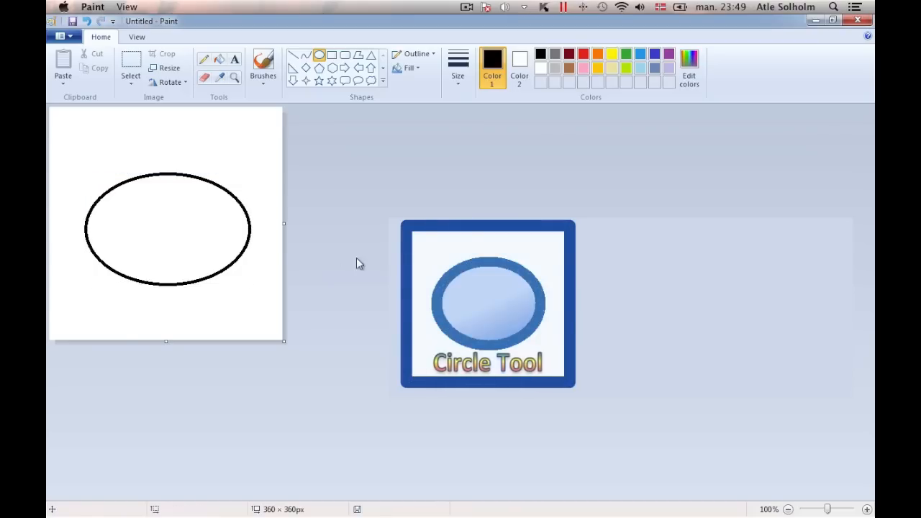
pyautogui.moveTo(164, 136); pyautogui.dragTo(166, 194)
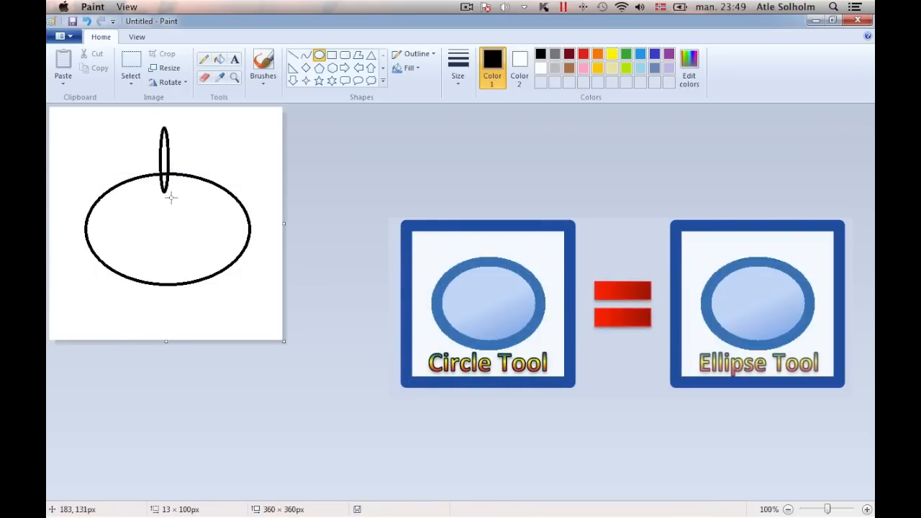
pyautogui.moveTo(166, 126); pyautogui.dragTo(252, 244)
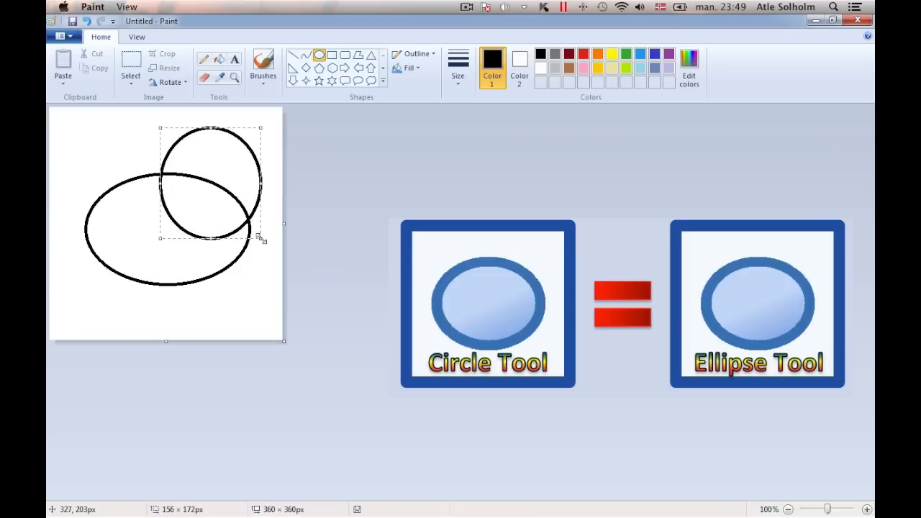
pyautogui.click(343, 257)
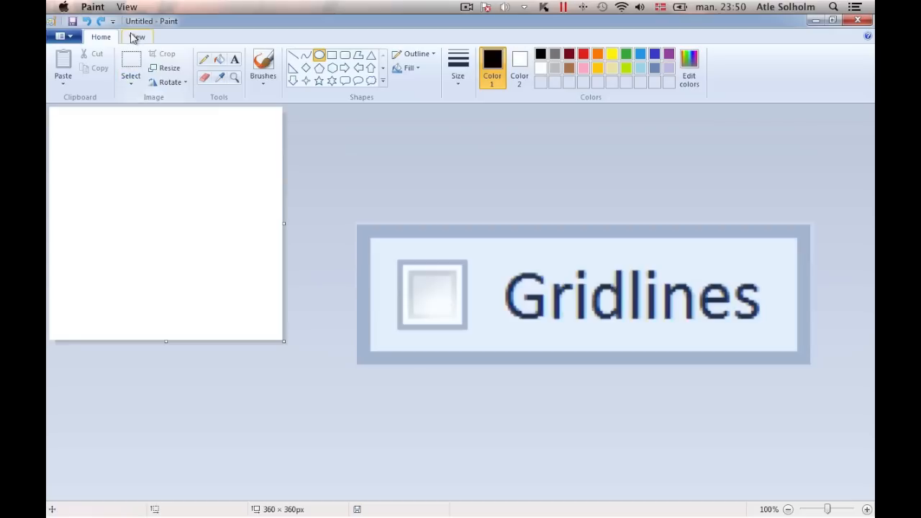
# - Turn on gridlines and resize the canvas to 299 × 299 pixels via Properties
pyautogui.click(136, 37)
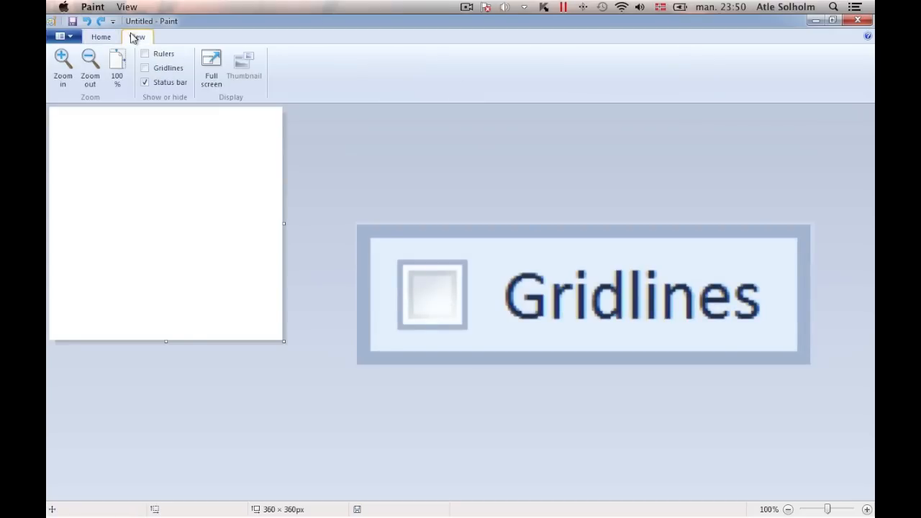
pyautogui.click(146, 67)
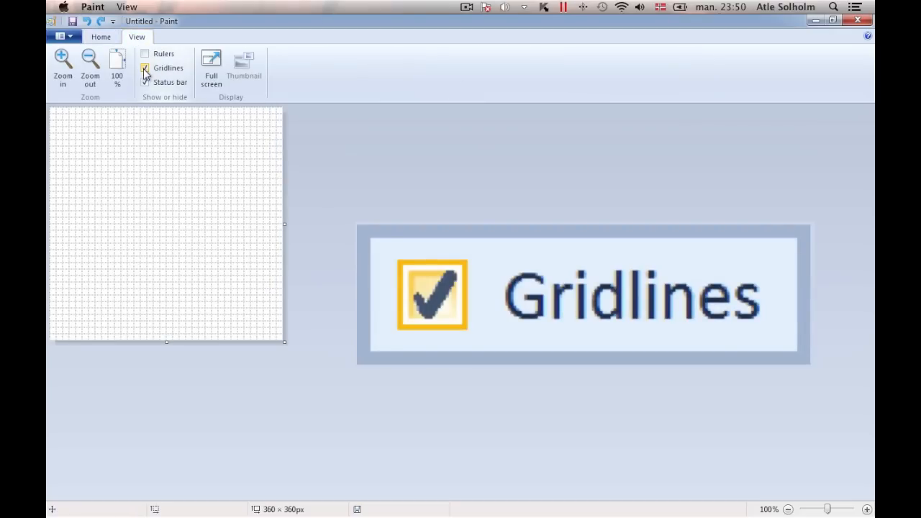
pyautogui.click(60, 36)
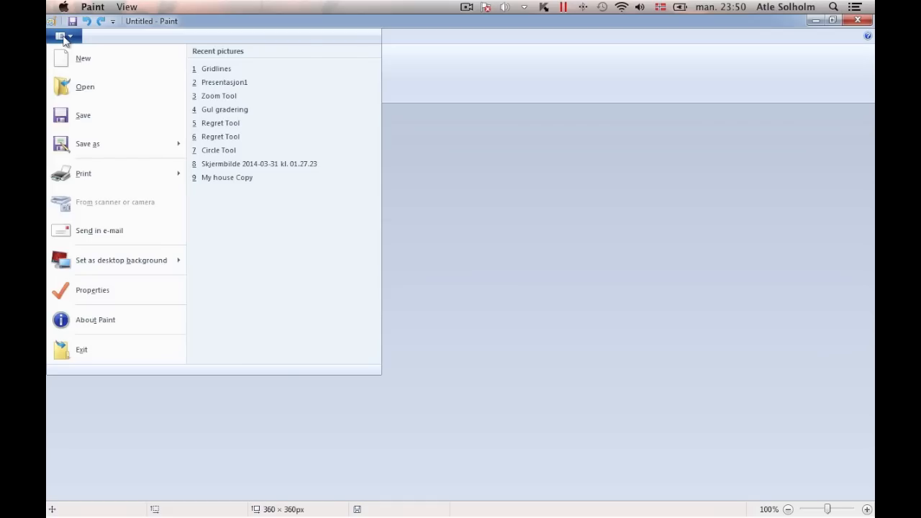
pyautogui.click(92, 290)
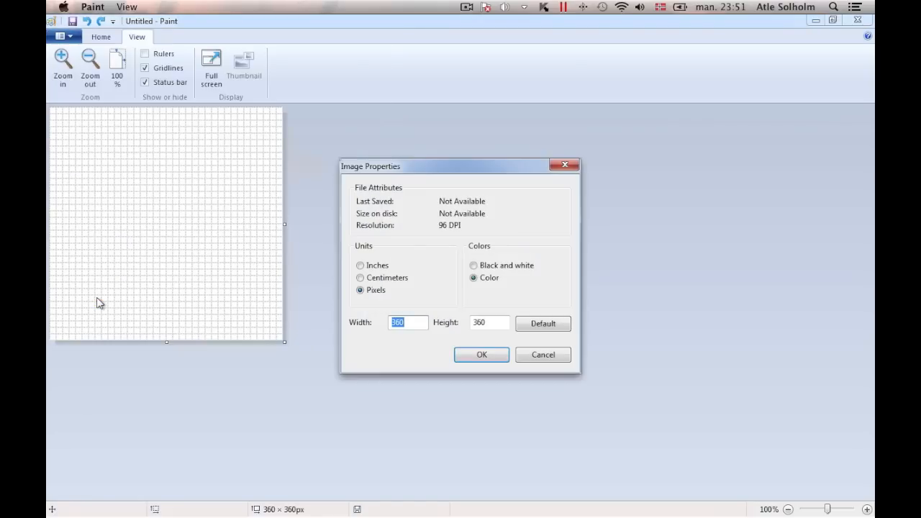
pyautogui.write('301')
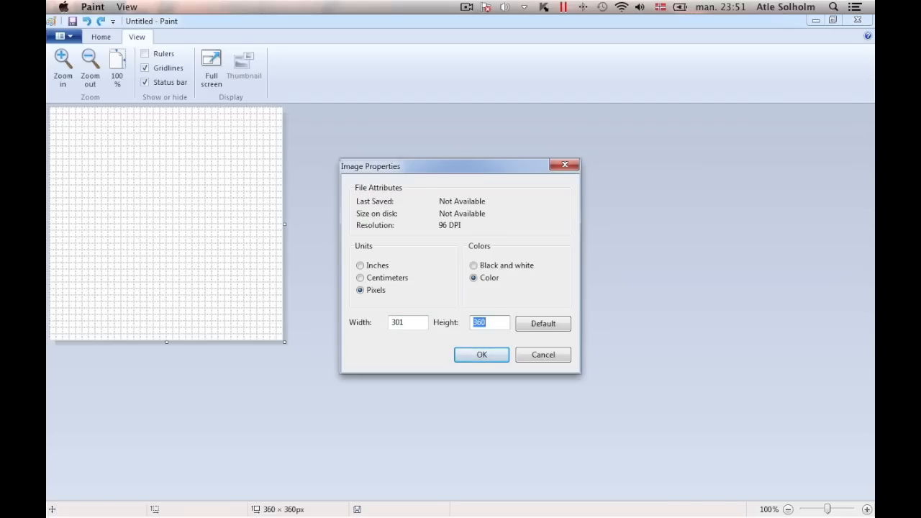
pyautogui.click(480, 354)
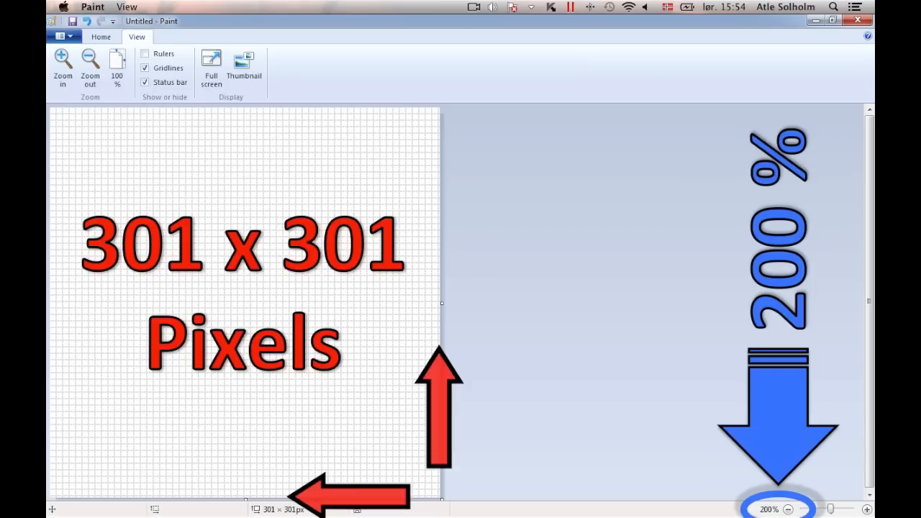
pyautogui.moveTo(87, 171); pyautogui.dragTo(143, 209)
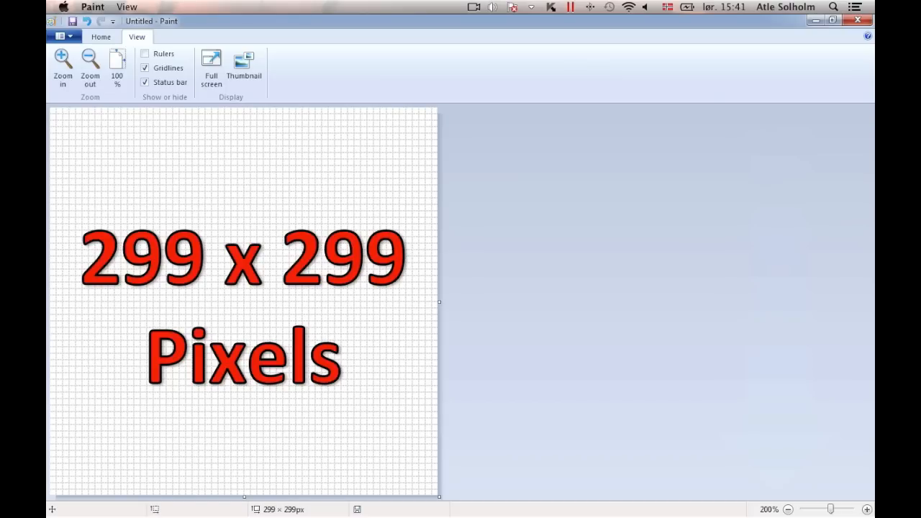
# - Zoom in and draw a blue corner-to-corner diagonal guide line across the canvas
pyautogui.click(61, 64)
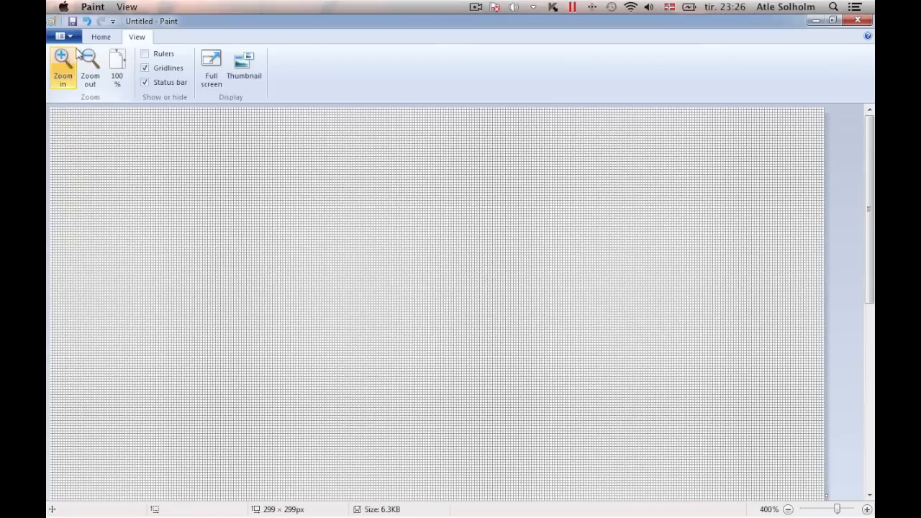
pyautogui.click(101, 37)
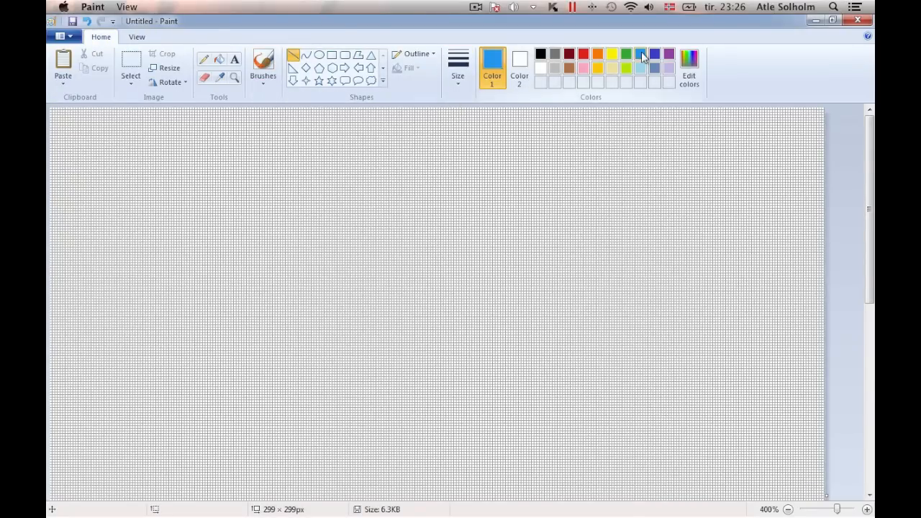
pyautogui.moveTo(52, 110); pyautogui.dragTo(576, 496)
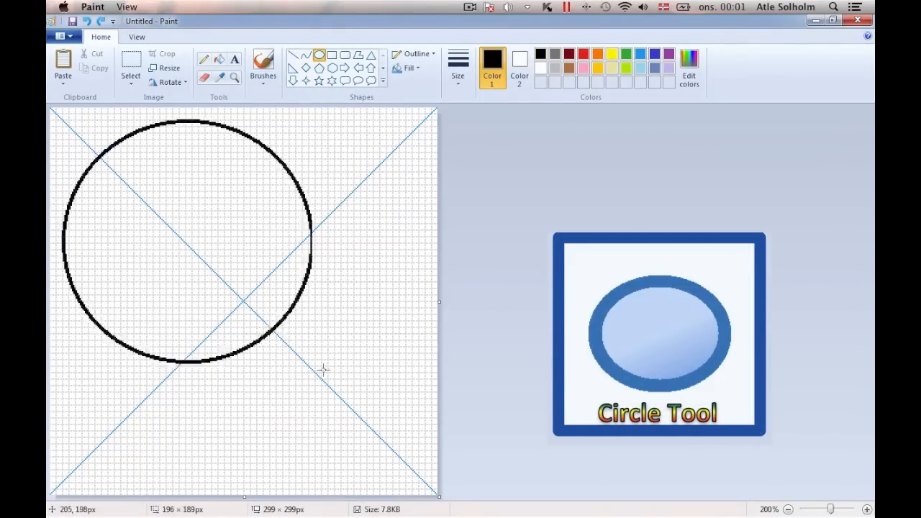
# - Draw a large black circle centred on the diagonal intersection
pyautogui.moveTo(322, 369); pyautogui.dragTo(423, 479)
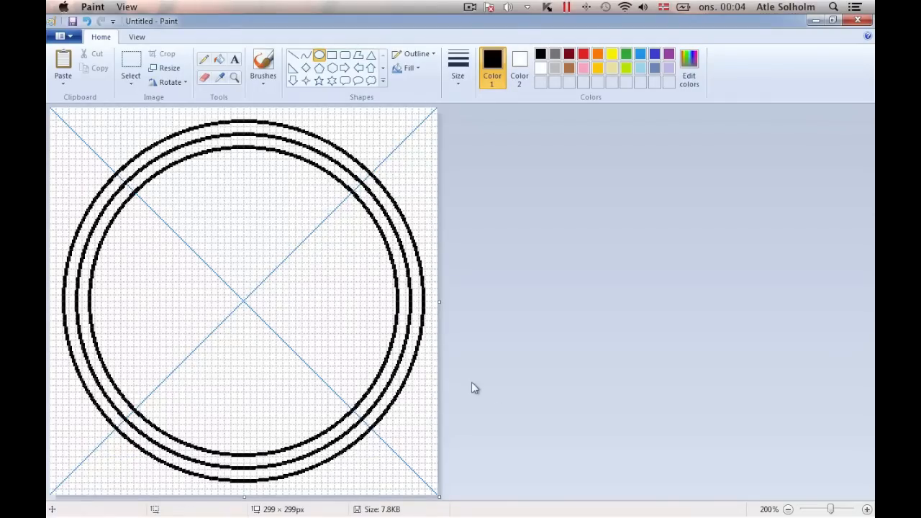
pyautogui.moveTo(136, 191)
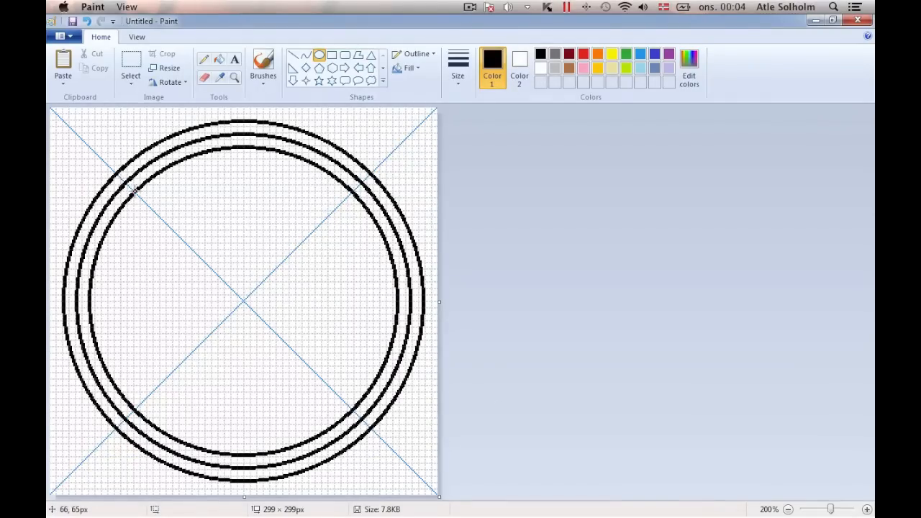
# - Draw an inner ellipse and stretch it into a centred circle
pyautogui.moveTo(155, 191); pyautogui.dragTo(280, 374)
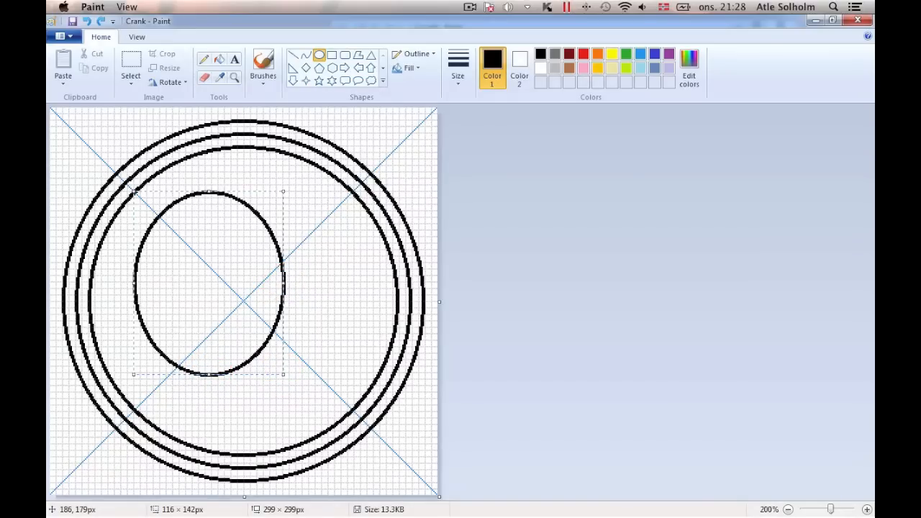
pyautogui.moveTo(284, 289)
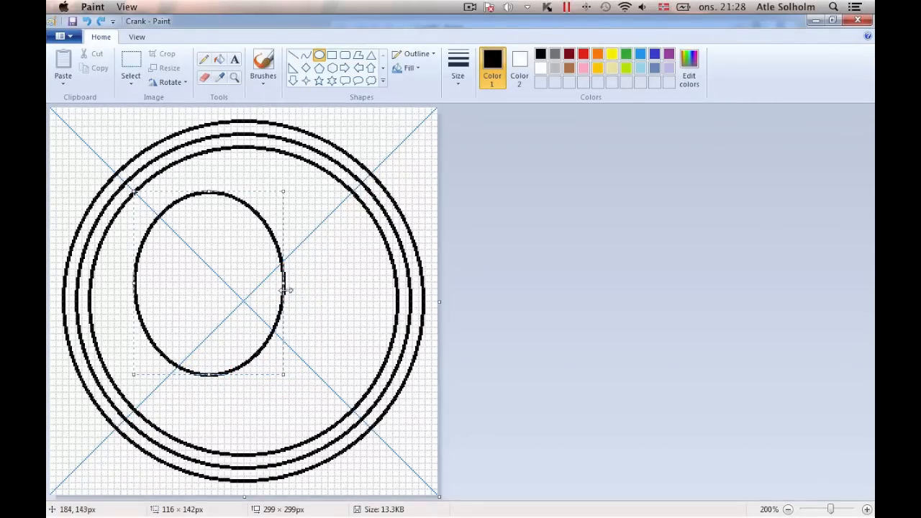
pyautogui.moveTo(283, 292); pyautogui.dragTo(350, 288)
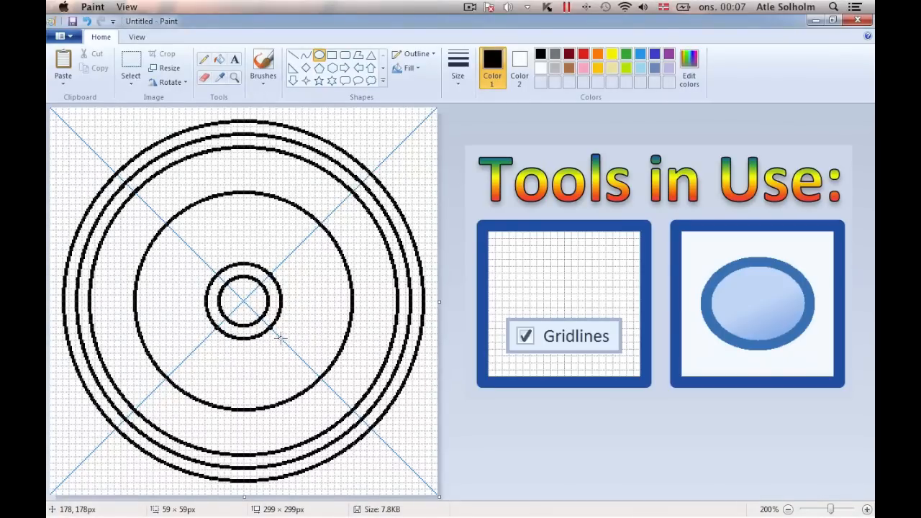
pyautogui.moveTo(194, 248)
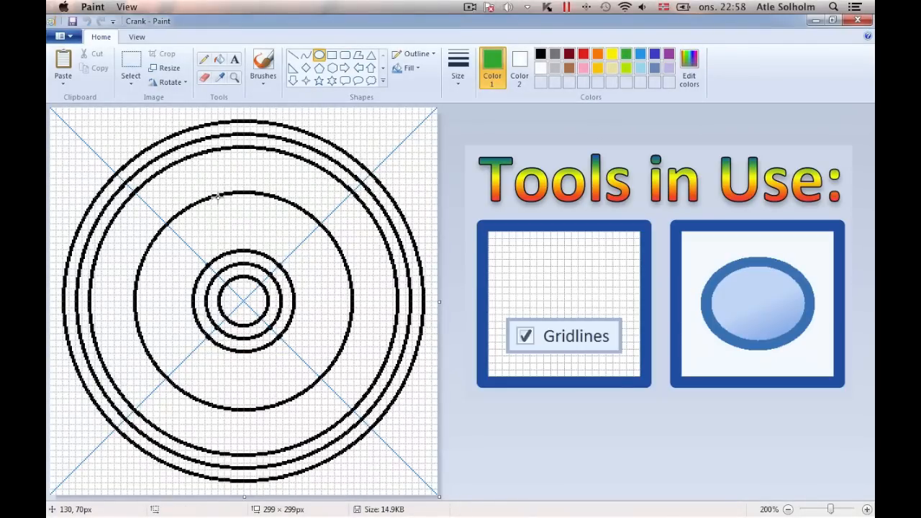
# - Draw a small green circle, a blue arc and a blue vertical line below it
pyautogui.moveTo(218, 200); pyautogui.dragTo(268, 248)
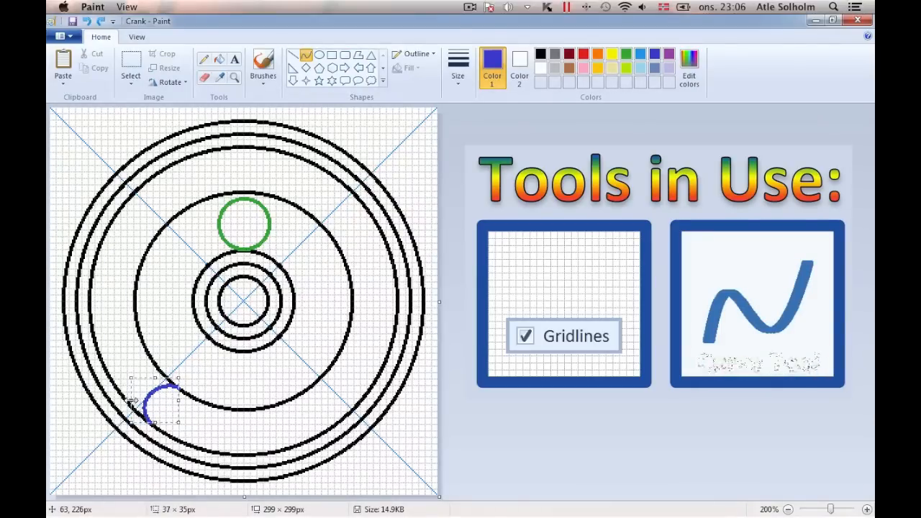
pyautogui.click(203, 79)
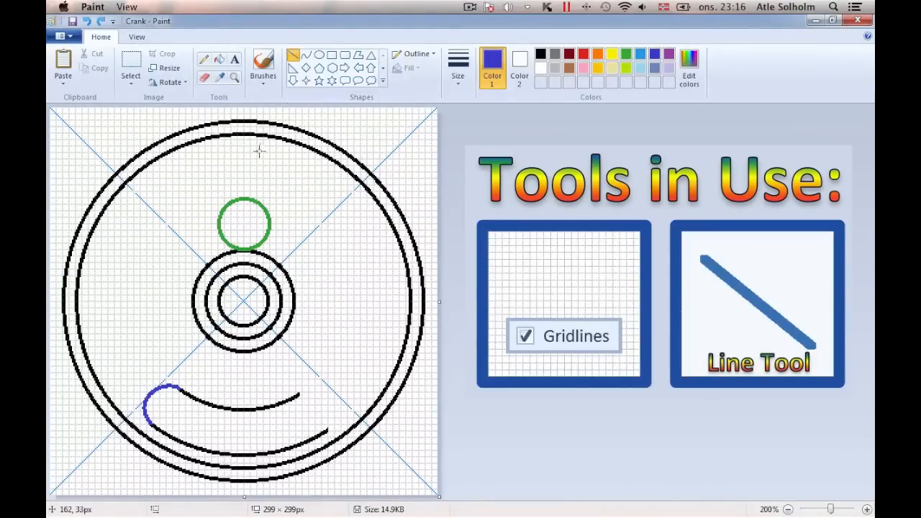
pyautogui.moveTo(220, 216); pyautogui.dragTo(219, 248)
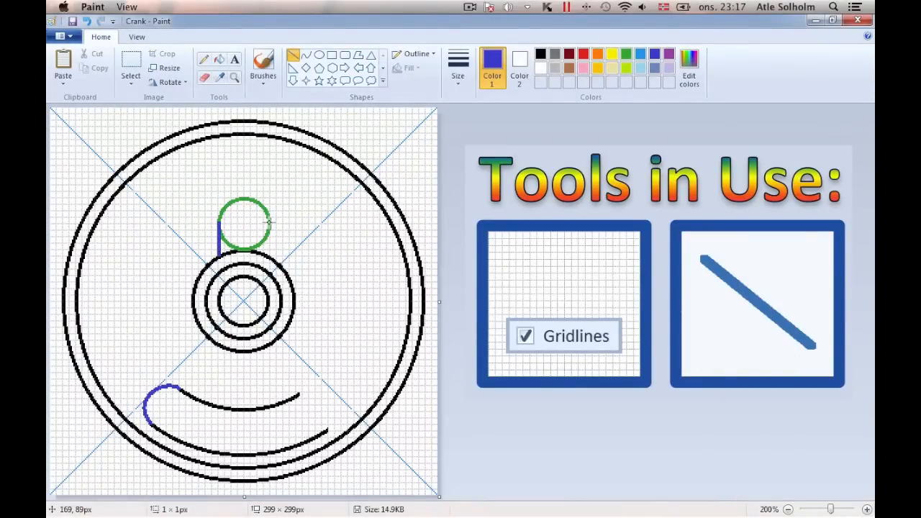
pyautogui.click(206, 78)
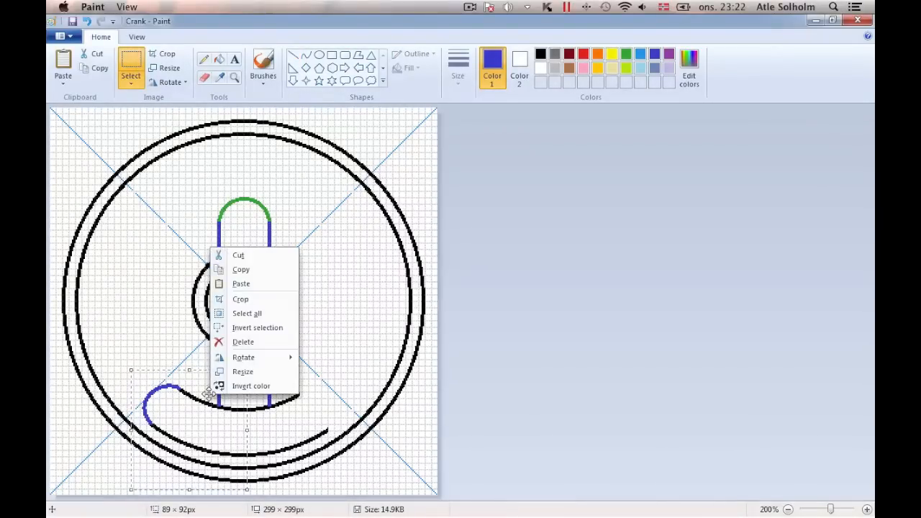
# - Paste a vertically flipped copy of the arm section and colour the hub ring green
pyautogui.click(240, 269)
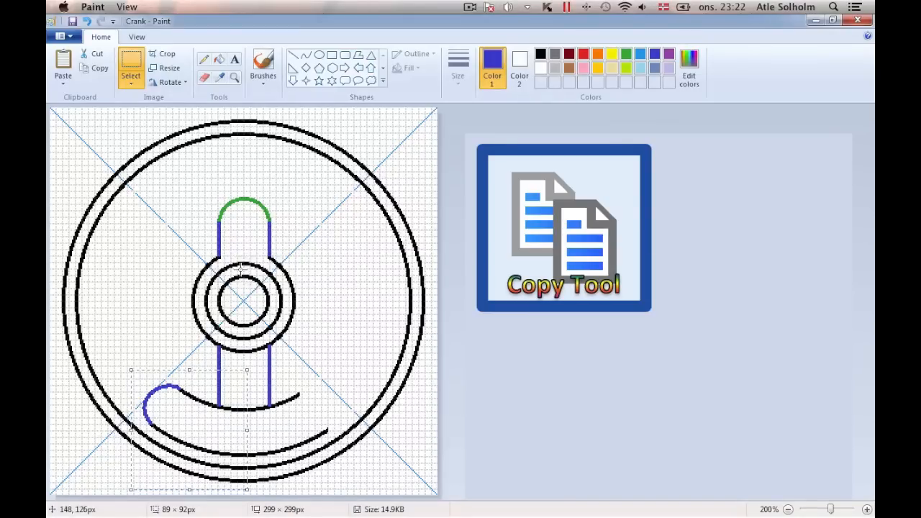
pyautogui.rightClick(237, 266)
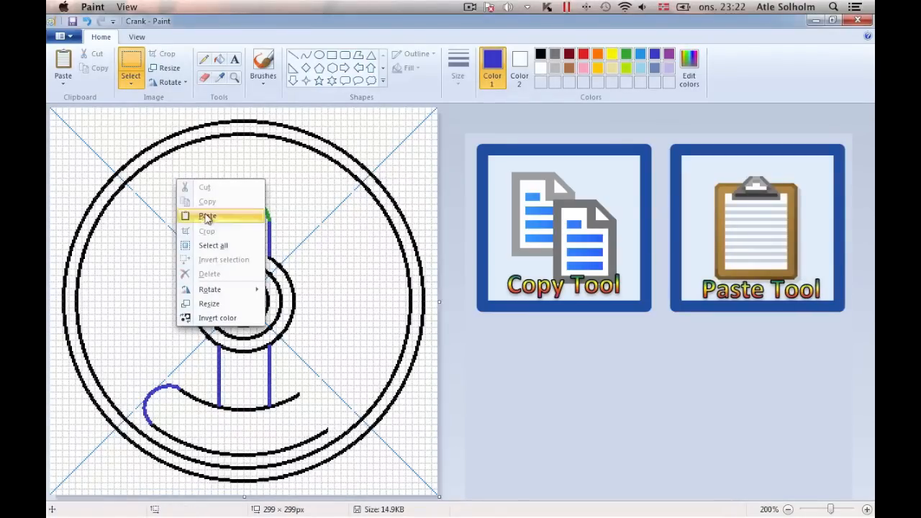
pyautogui.click(206, 217)
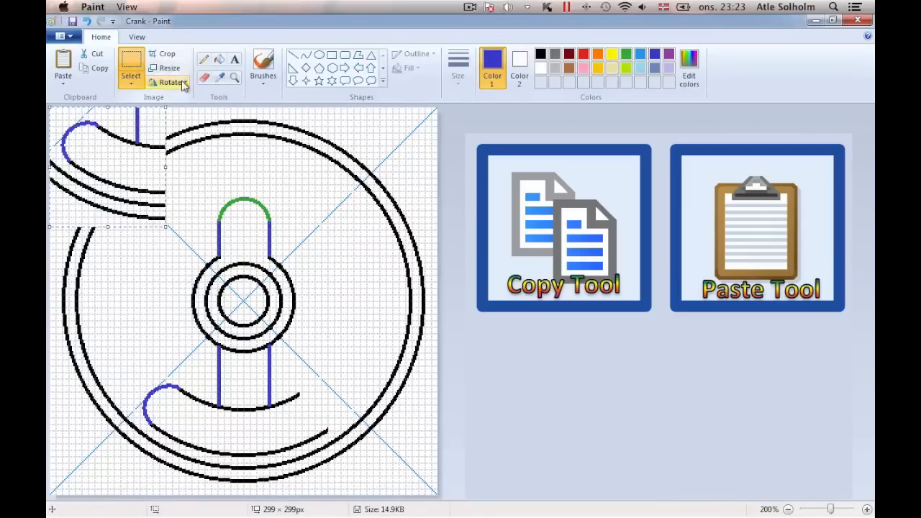
pyautogui.click(168, 82)
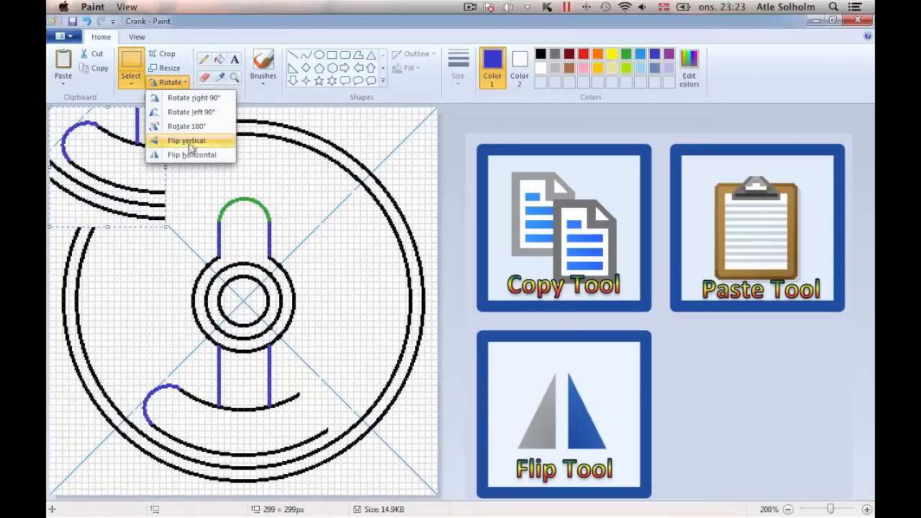
pyautogui.click(186, 140)
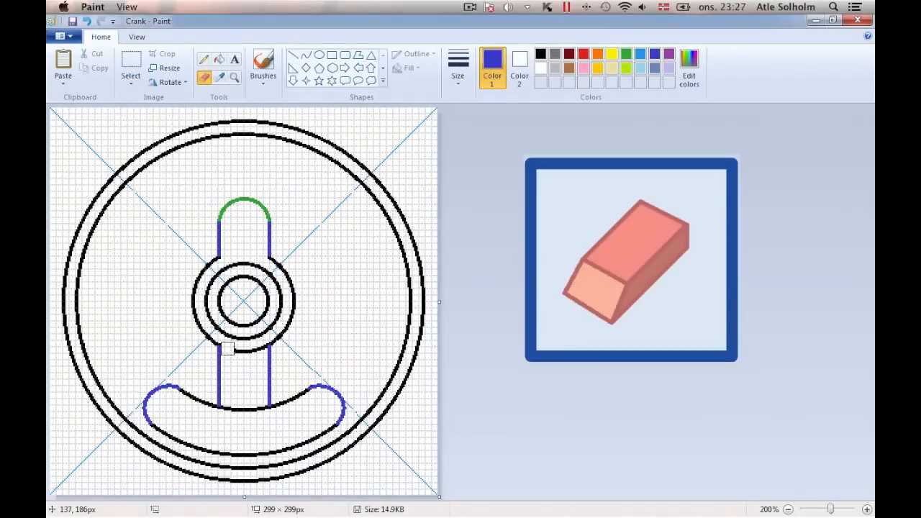
pyautogui.click(540, 55)
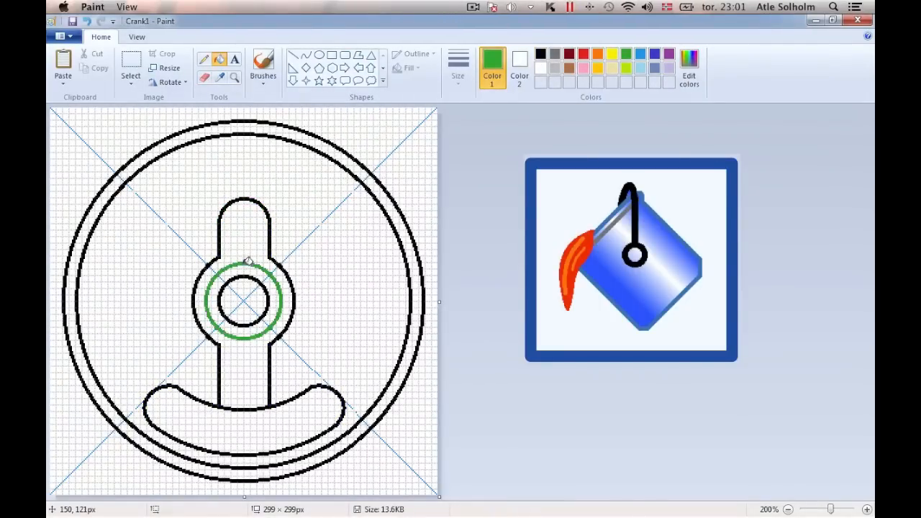
# - Draw a black hexagon inside the green hub ring
pyautogui.click(330, 67)
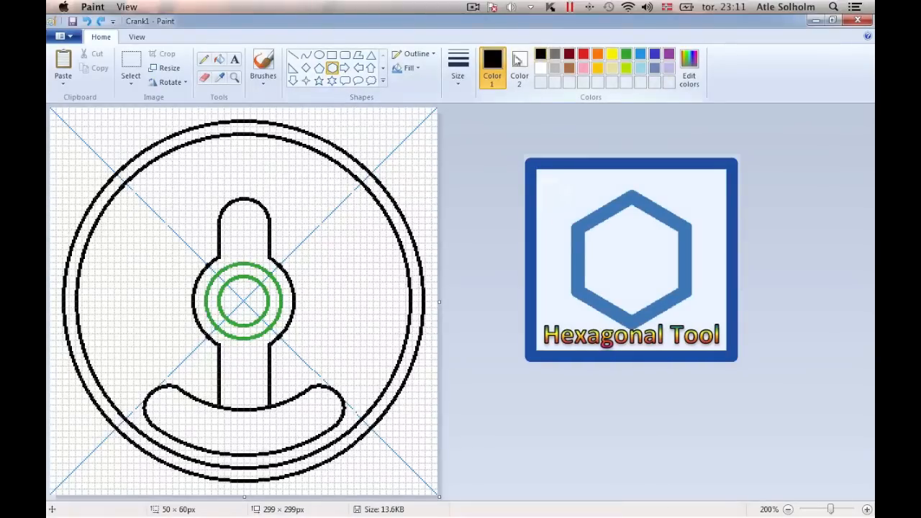
pyautogui.moveTo(215, 273); pyautogui.dragTo(273, 323)
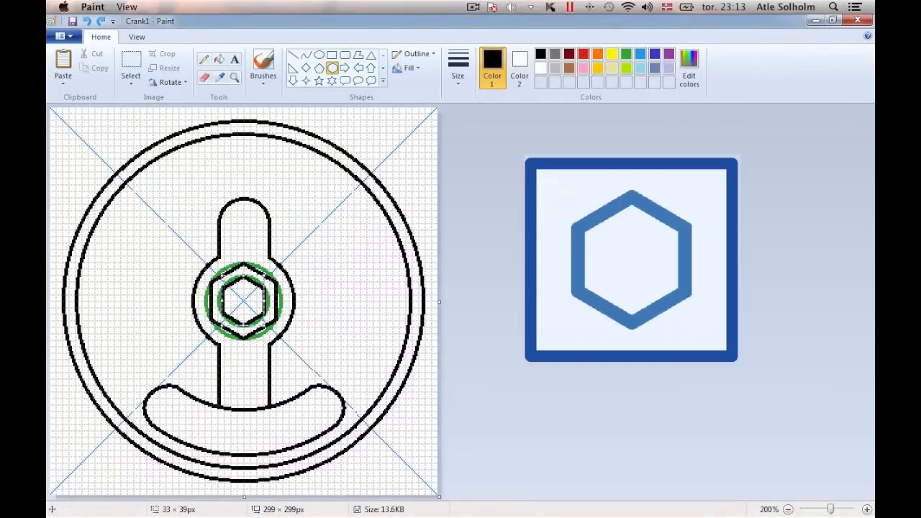
pyautogui.click(130, 68)
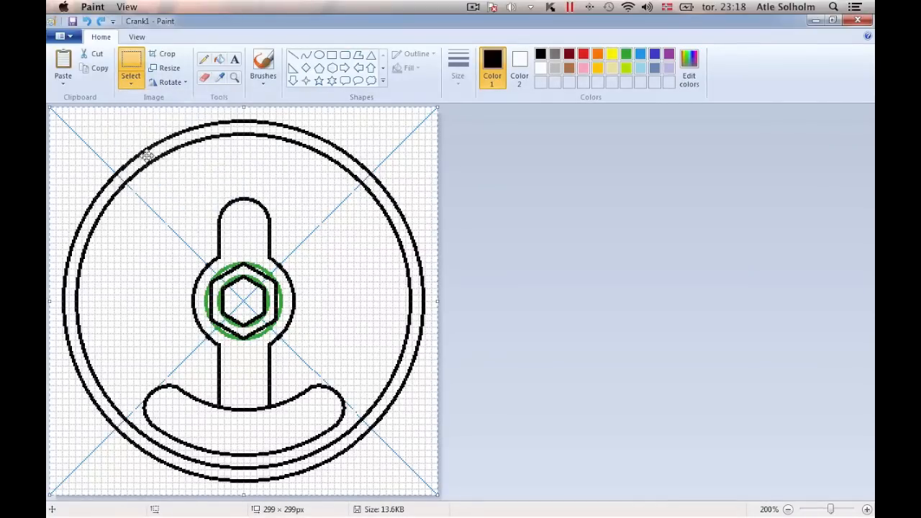
# - Cut and paste the drawing with blue as Color 2, then reset white and fill the shaft green
pyautogui.click(92, 54)
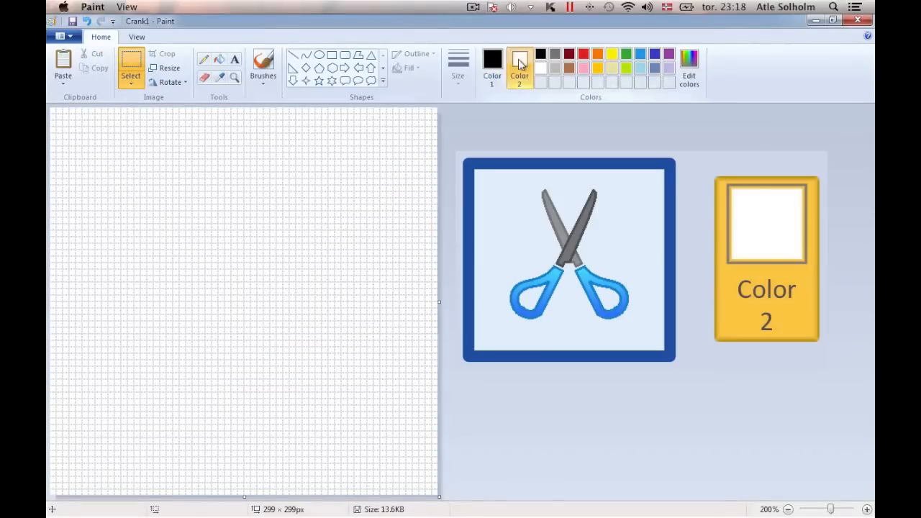
pyautogui.click(639, 56)
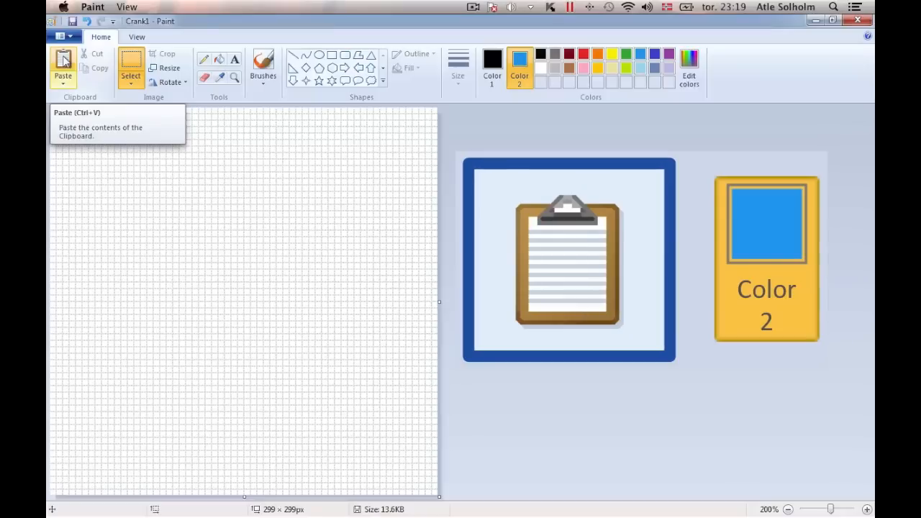
pyautogui.click(130, 79)
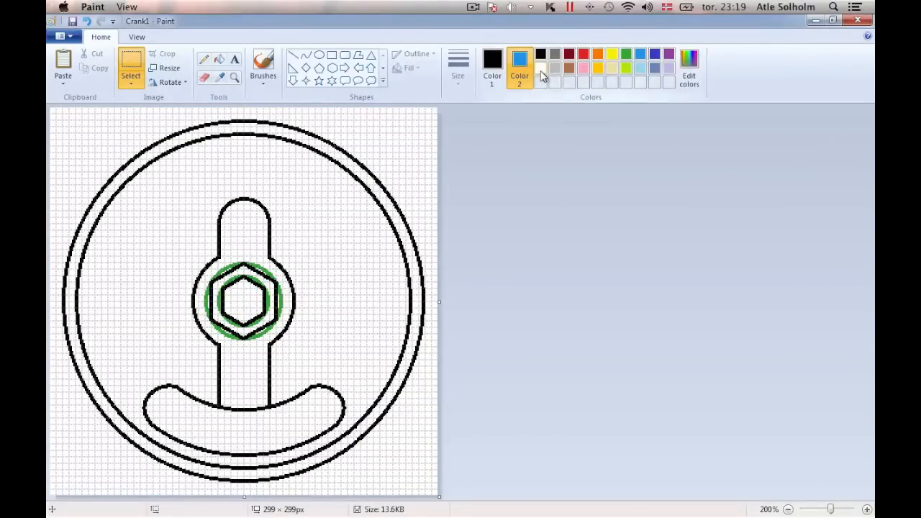
pyautogui.click(541, 67)
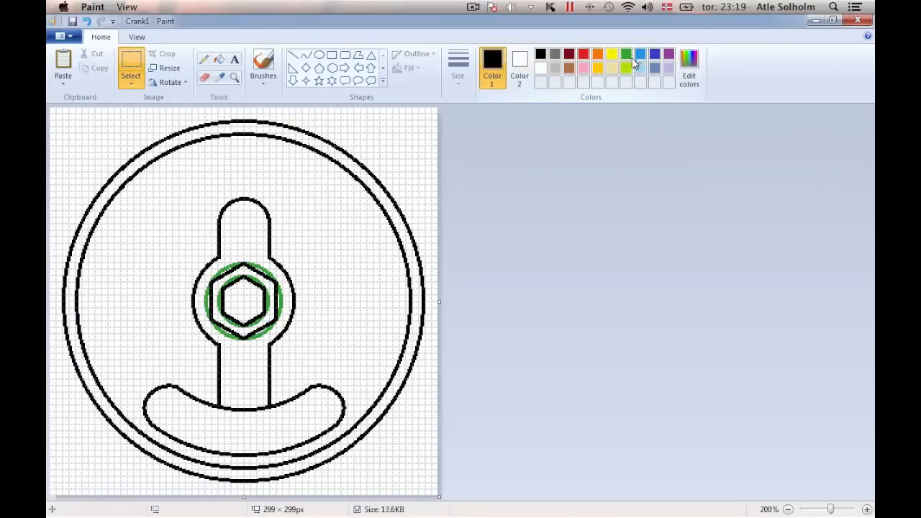
pyautogui.click(626, 53)
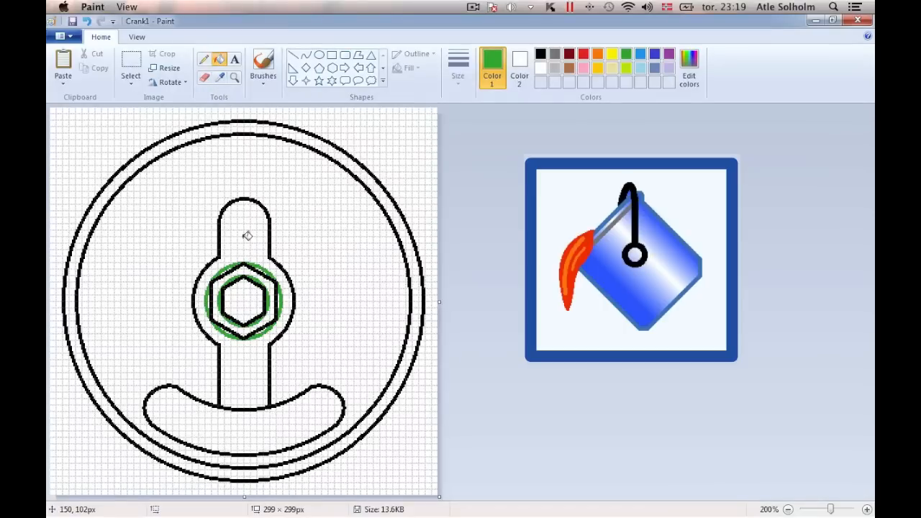
pyautogui.click(245, 235)
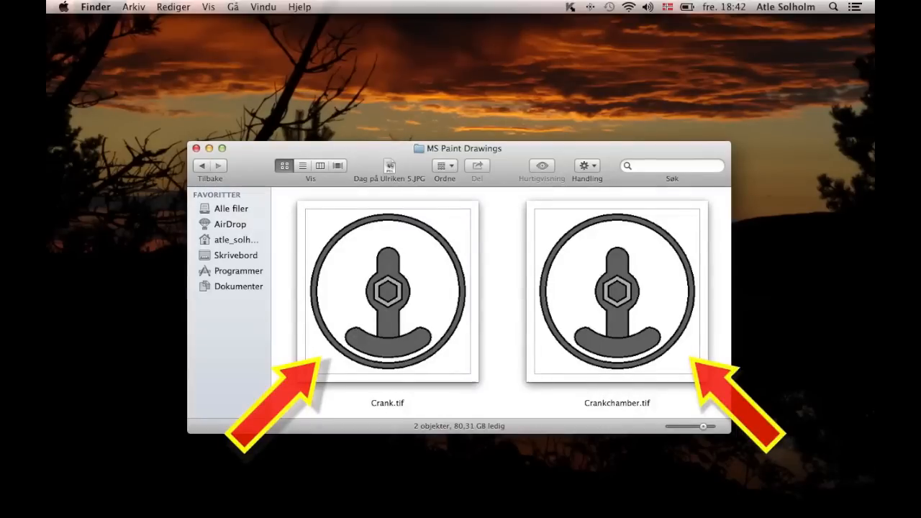
# - Double-click Crank.tif in the MS Paint Drawings folder to open it
pyautogui.doubleClick(387, 291)
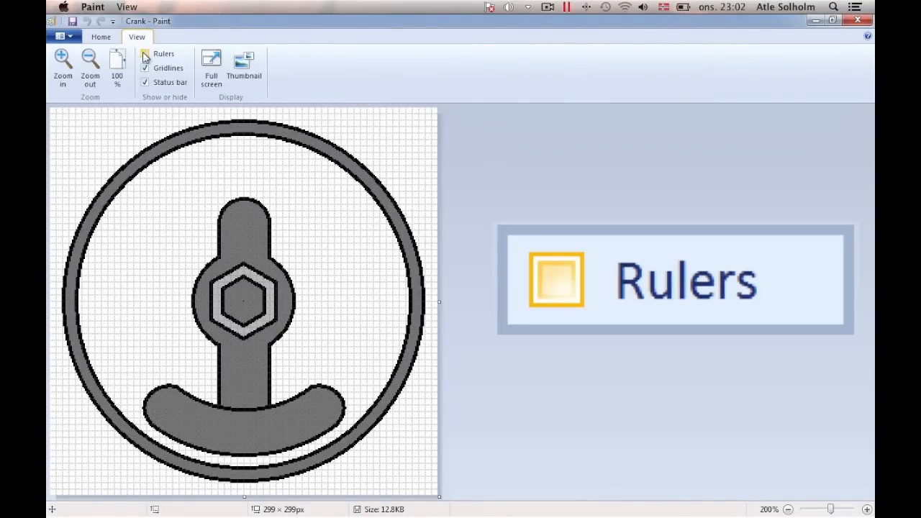
pyautogui.moveTo(147, 57)
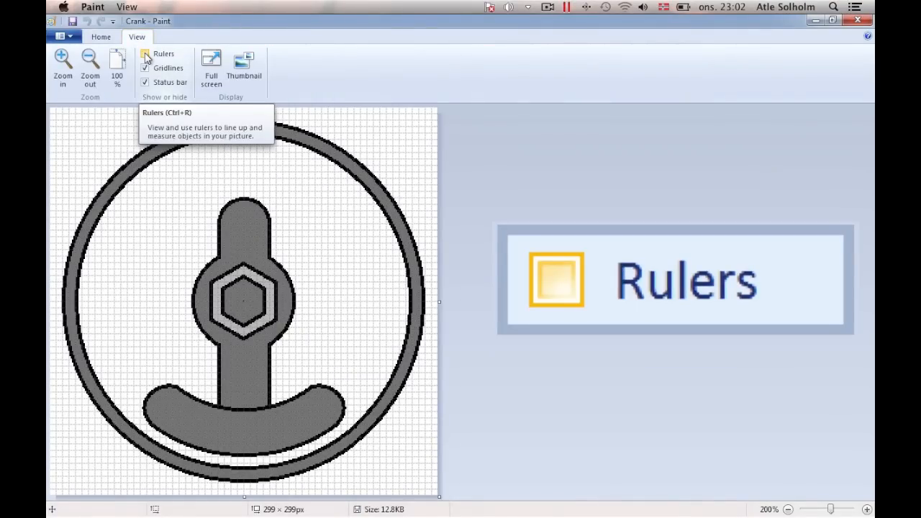
# - Tick Rulers on the View tab to frame the Crank canvas with measurements
pyautogui.click(146, 54)
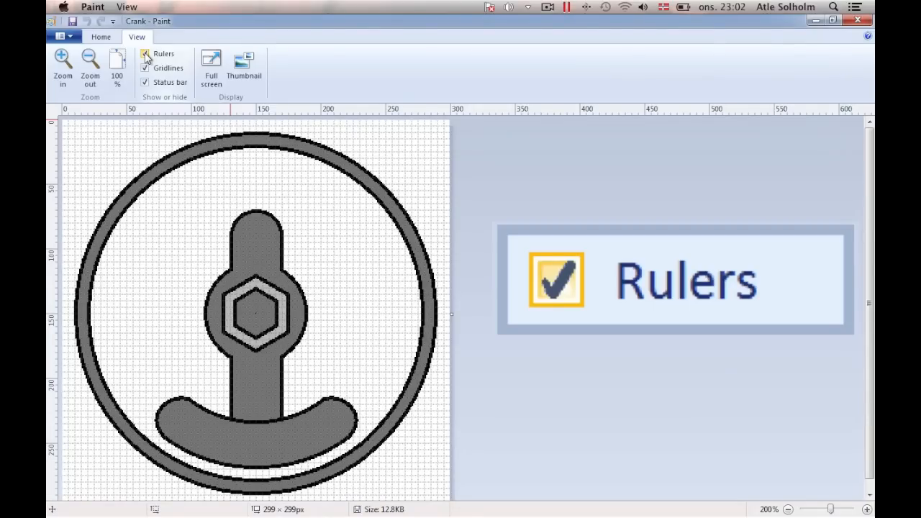
pyautogui.click(146, 53)
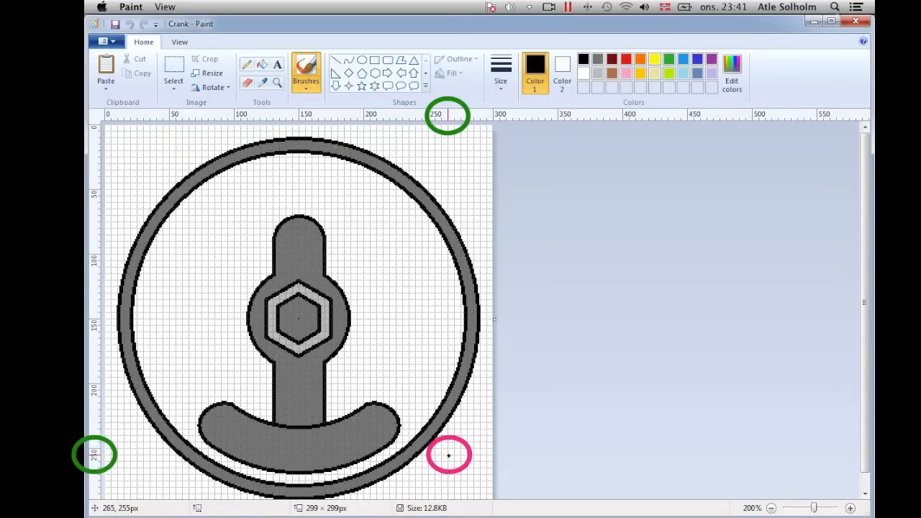
pyautogui.click(180, 41)
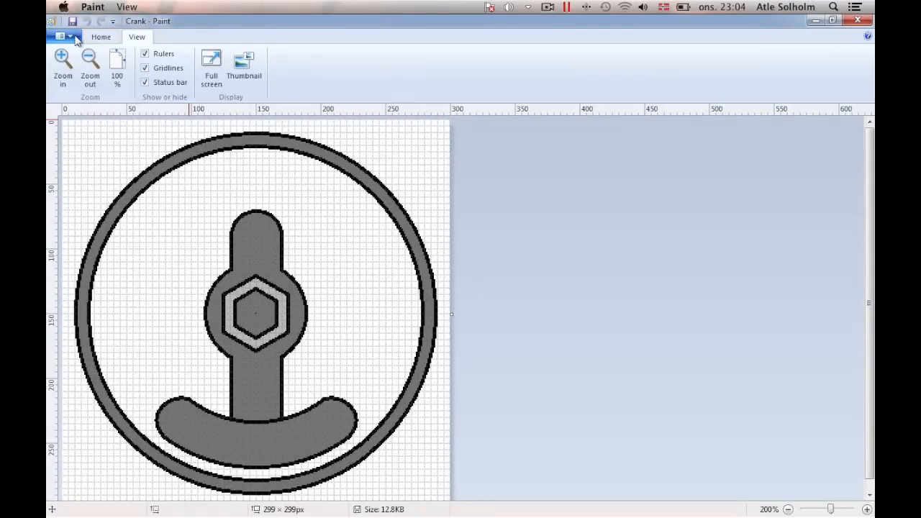
# - Create a new blank picture and resize its canvas to 149 × 720 pixels
pyautogui.click(60, 36)
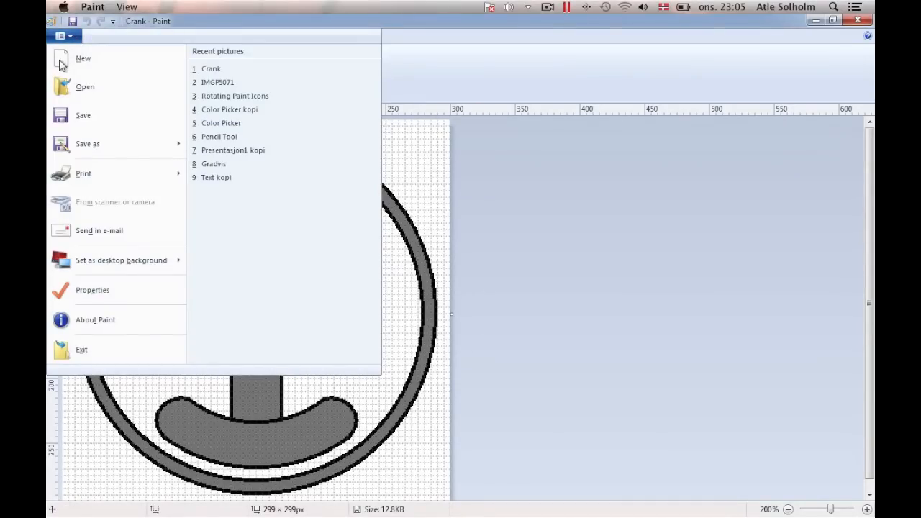
pyautogui.click(83, 58)
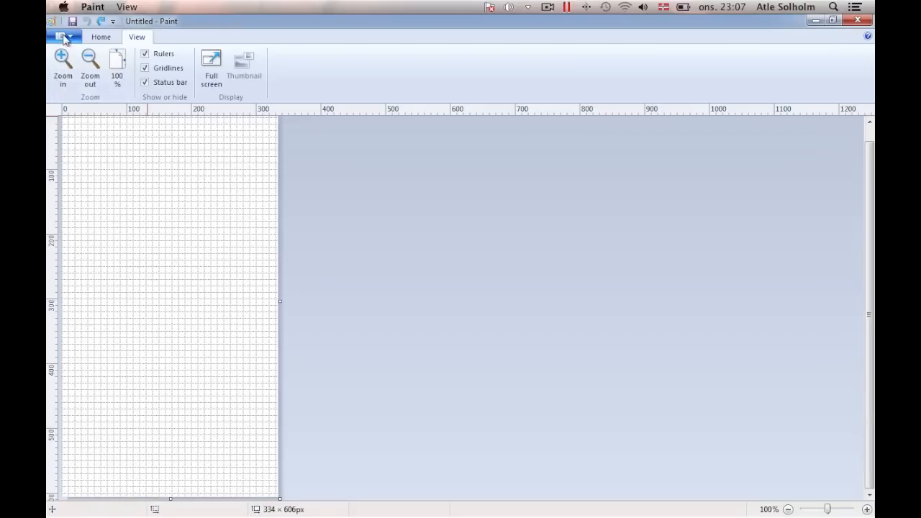
pyautogui.click(61, 36)
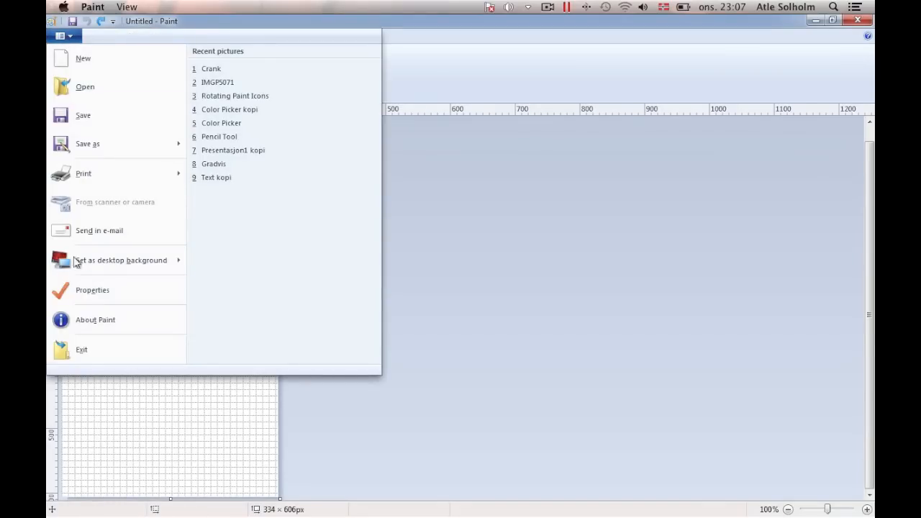
pyautogui.click(92, 290)
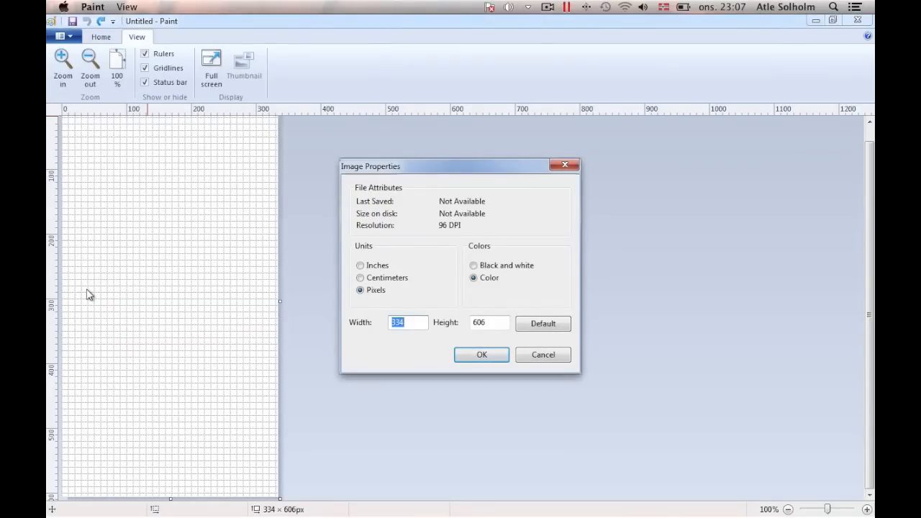
pyautogui.write('149')
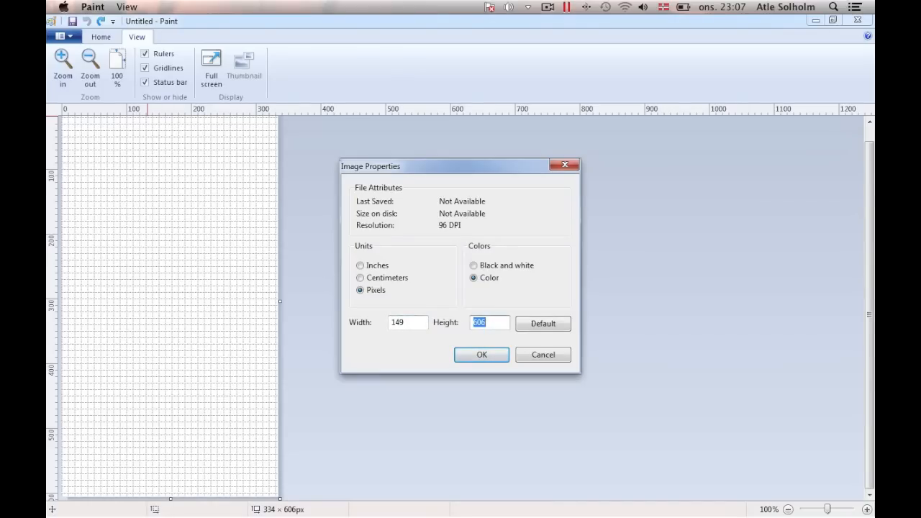
pyautogui.write('720')
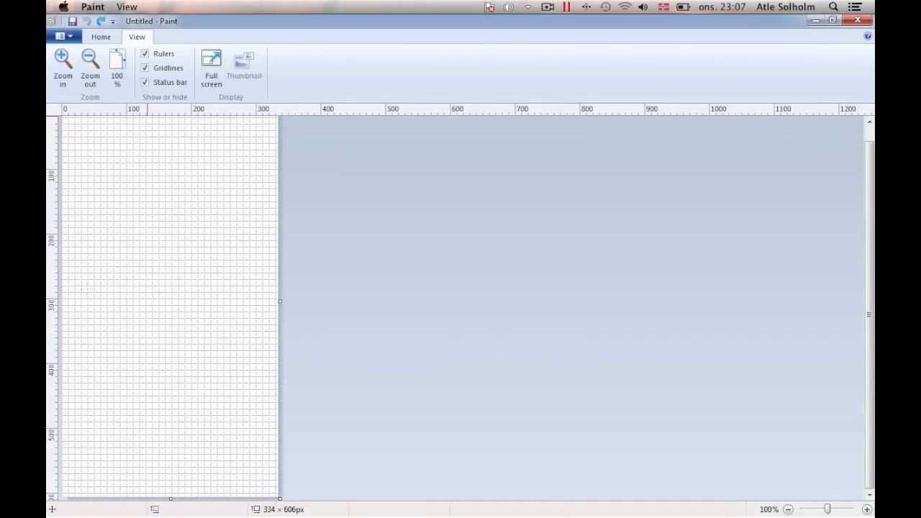
pyautogui.moveTo(279, 301); pyautogui.dragTo(159, 338)
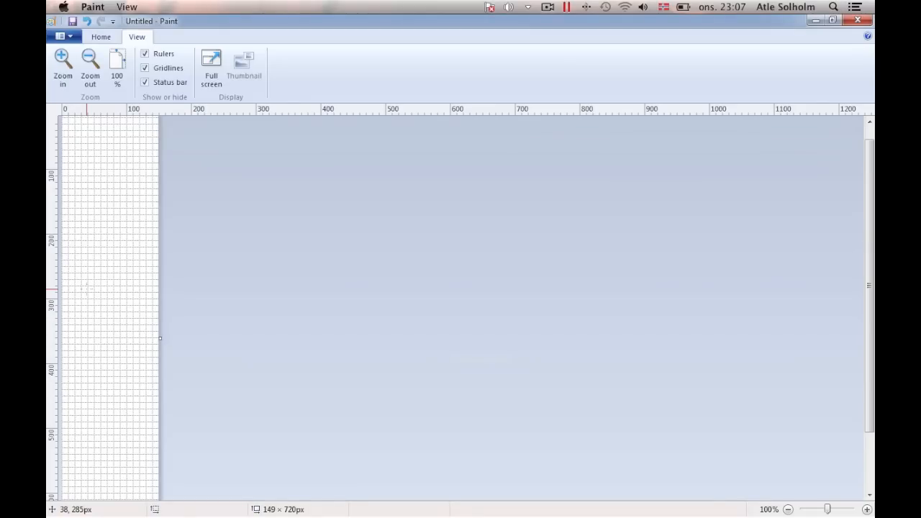
pyautogui.click(101, 37)
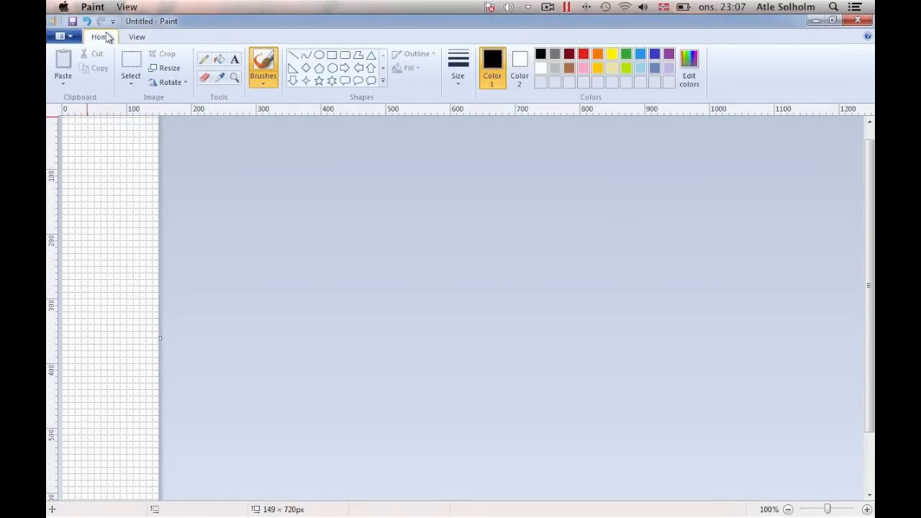
# - Set the secondary colour to green, confirm a 150 × 720 canvas, and reopen Image Properties
pyautogui.click(518, 60)
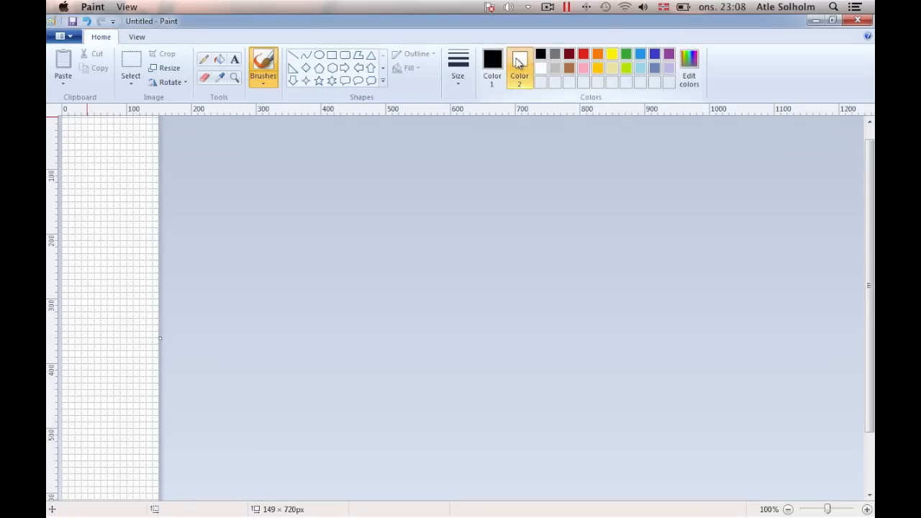
pyautogui.click(625, 54)
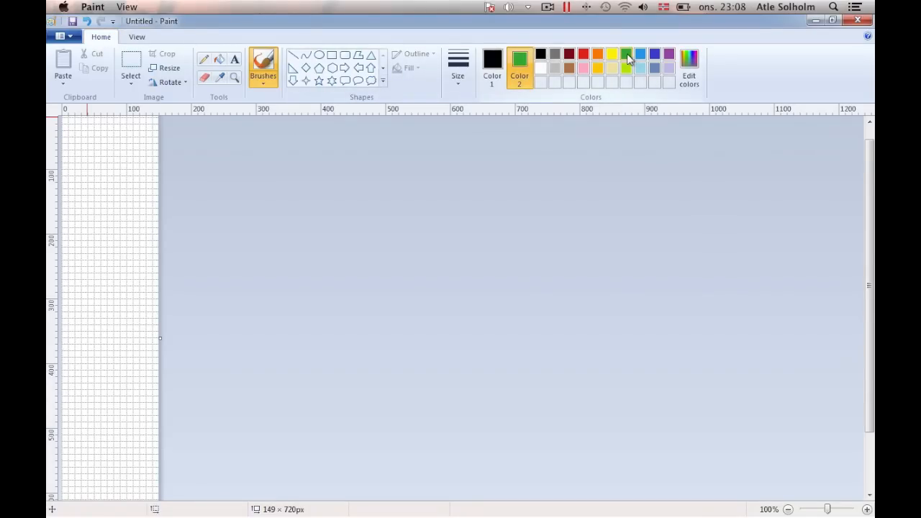
pyautogui.click(60, 36)
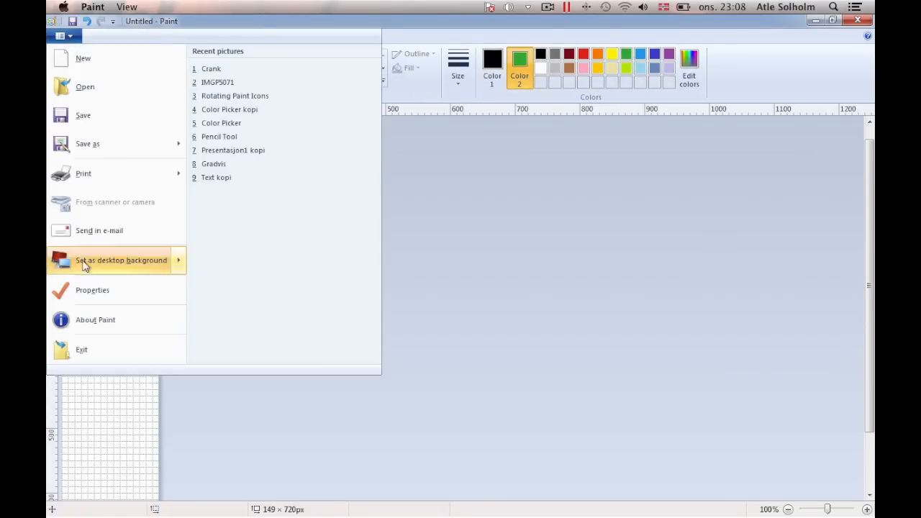
pyautogui.click(92, 290)
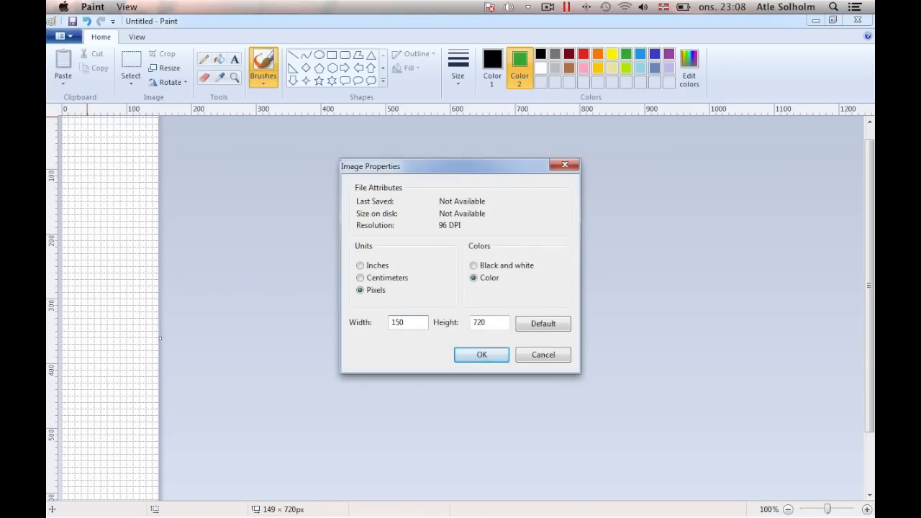
pyautogui.click(481, 354)
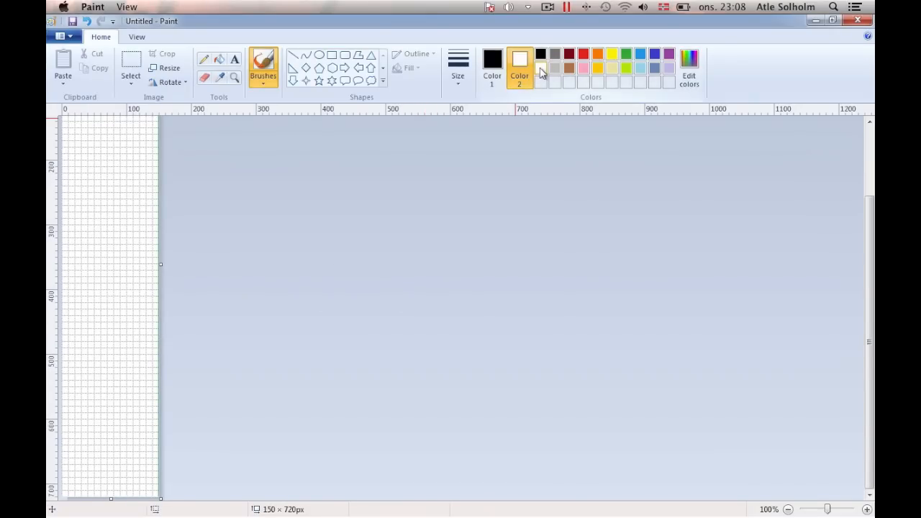
pyautogui.click(61, 36)
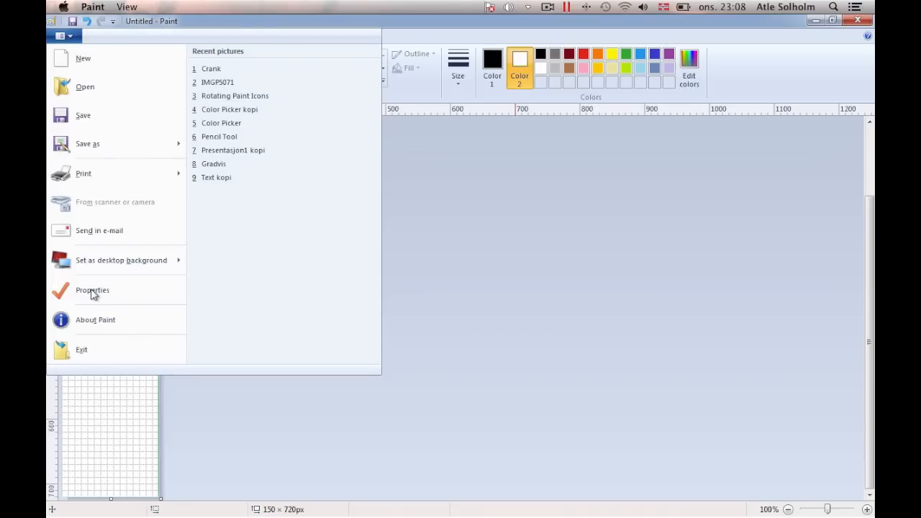
pyautogui.click(92, 291)
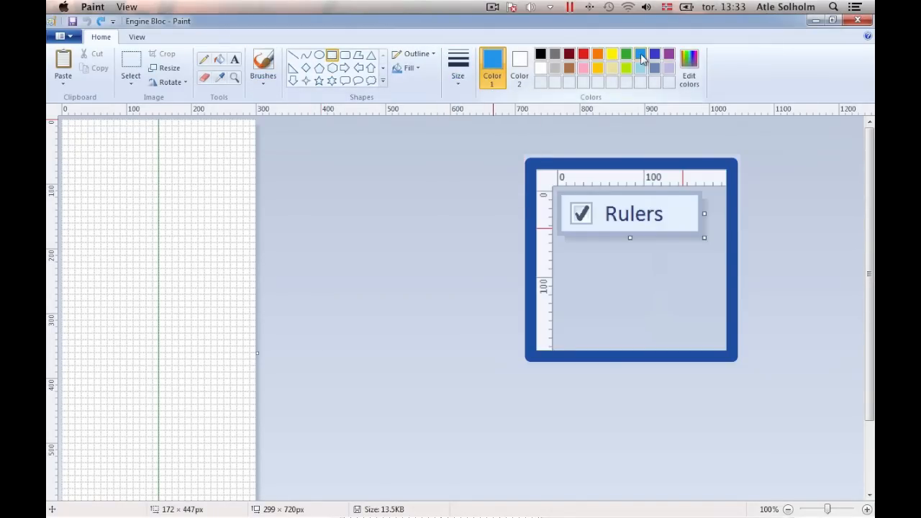
# - Draw outer and inner rectangle walls, fill the gap light blue, and paste the copied half
pyautogui.moveTo(101, 216); pyautogui.dragTo(177, 424)
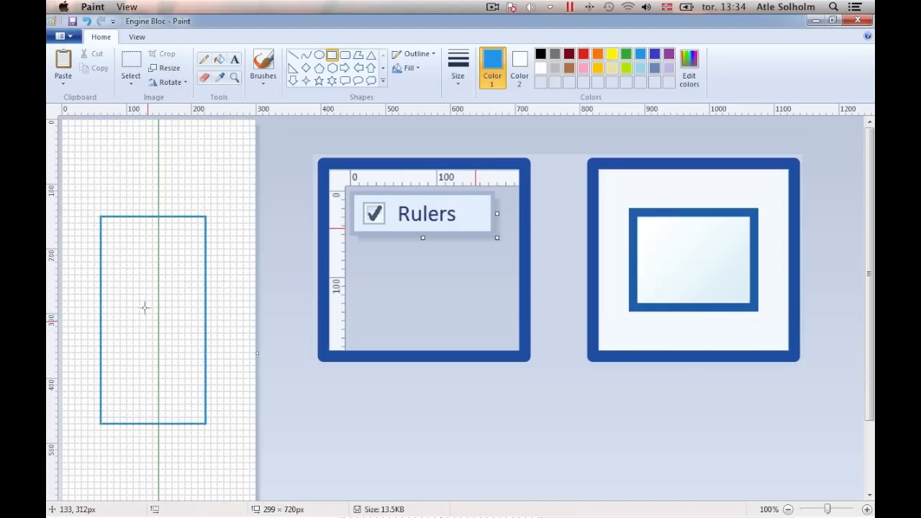
pyautogui.moveTo(108, 226); pyautogui.dragTo(191, 392)
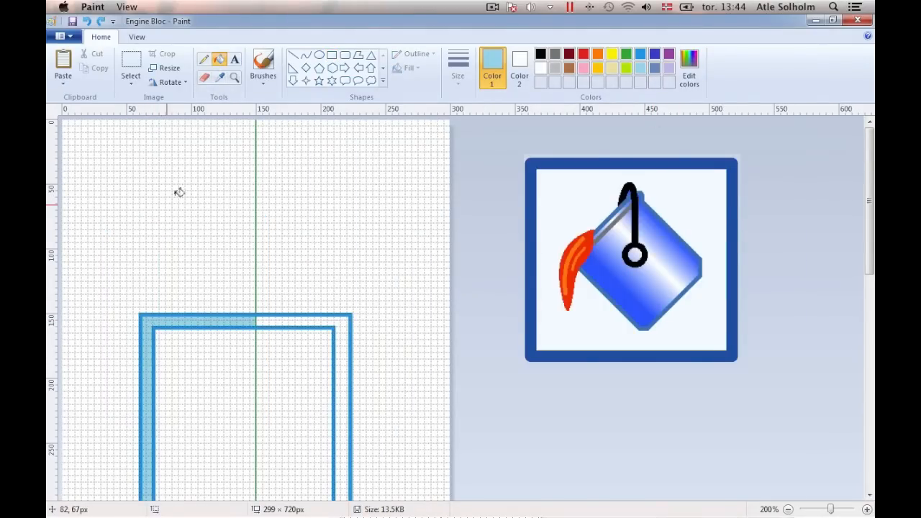
pyautogui.click(204, 78)
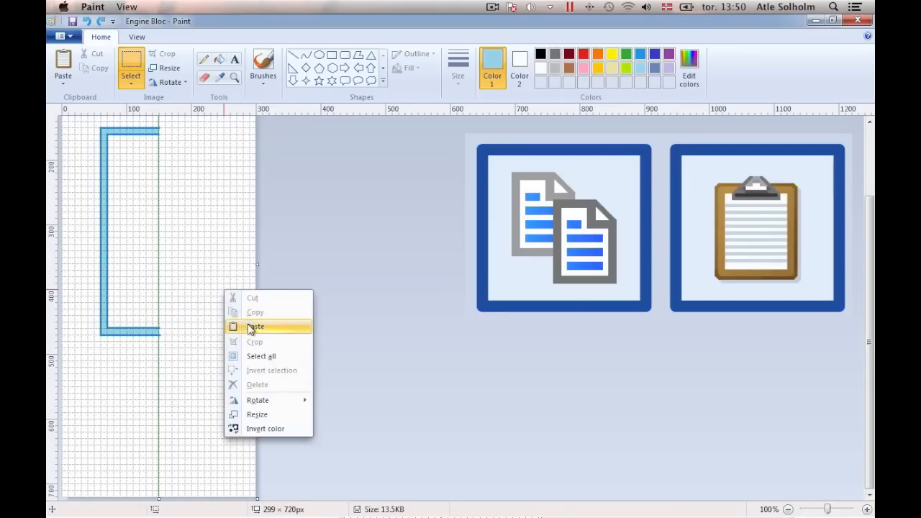
pyautogui.click(256, 327)
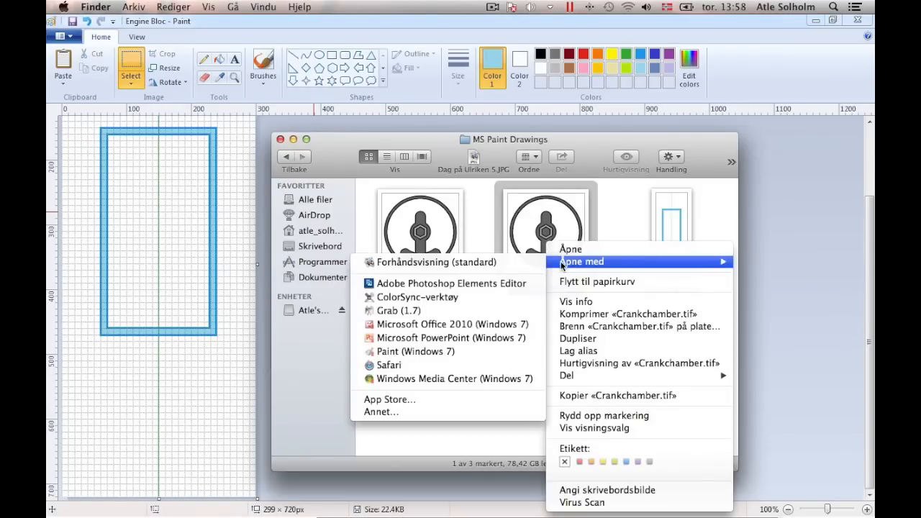
# - Open Crankchamber.tif in Paint, select the whole drawing, and copy it
pyautogui.click(416, 351)
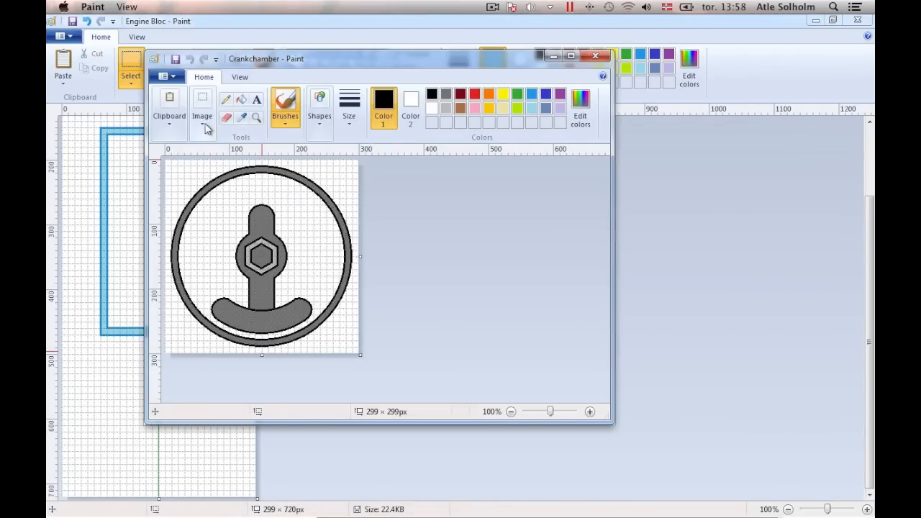
pyautogui.click(202, 108)
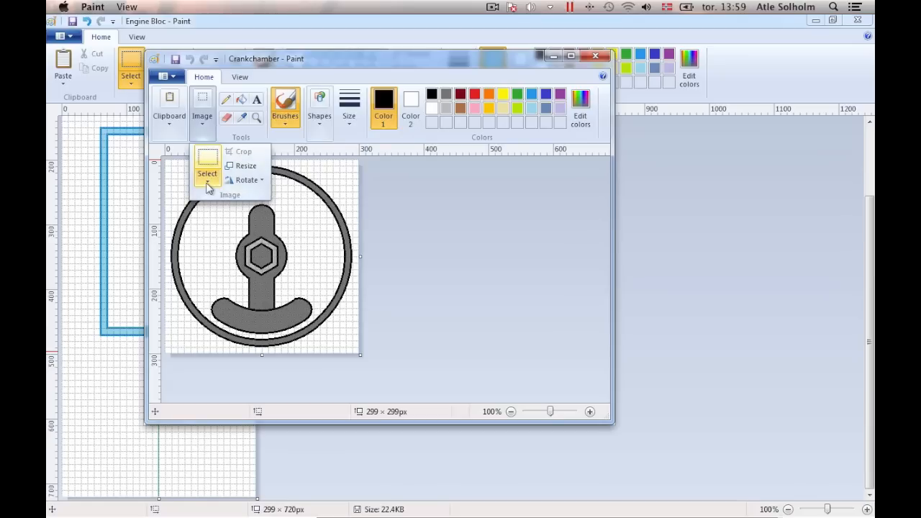
pyautogui.click(206, 169)
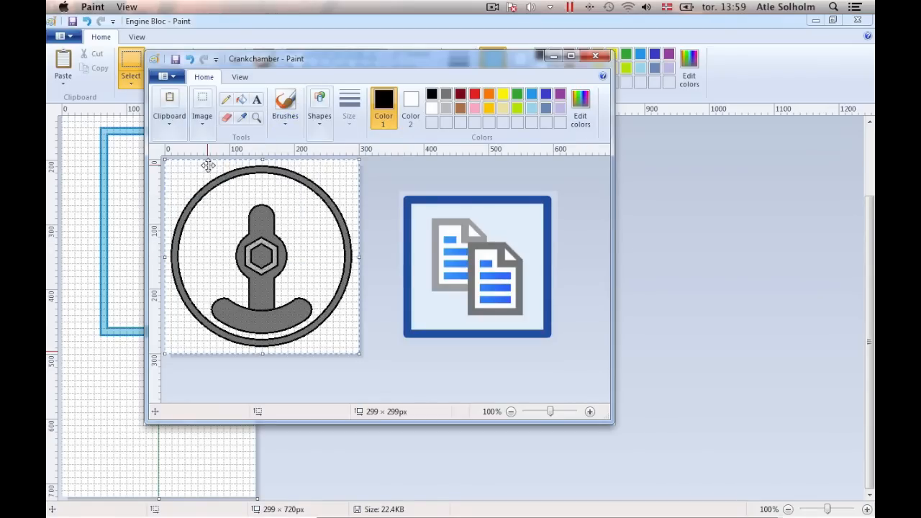
pyautogui.click(593, 56)
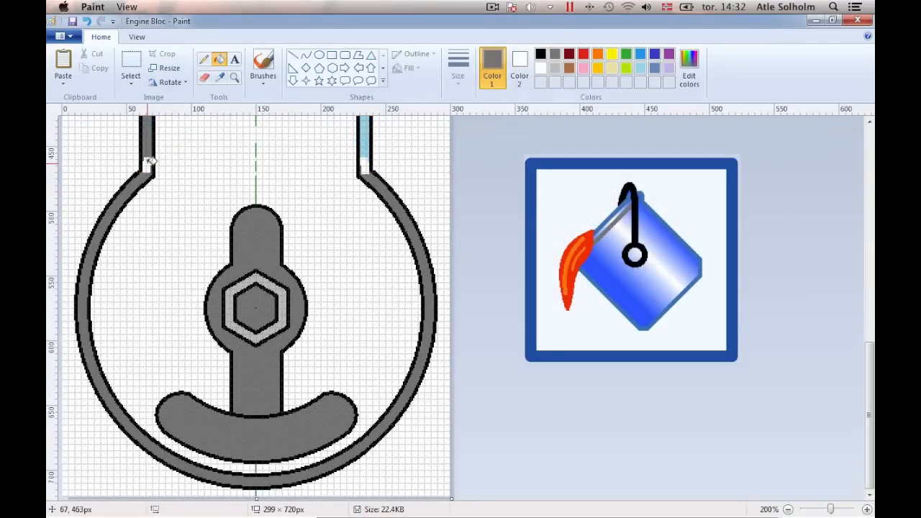
# - Click once in the bottom-right area of the Paint window
pyautogui.click(791, 510)
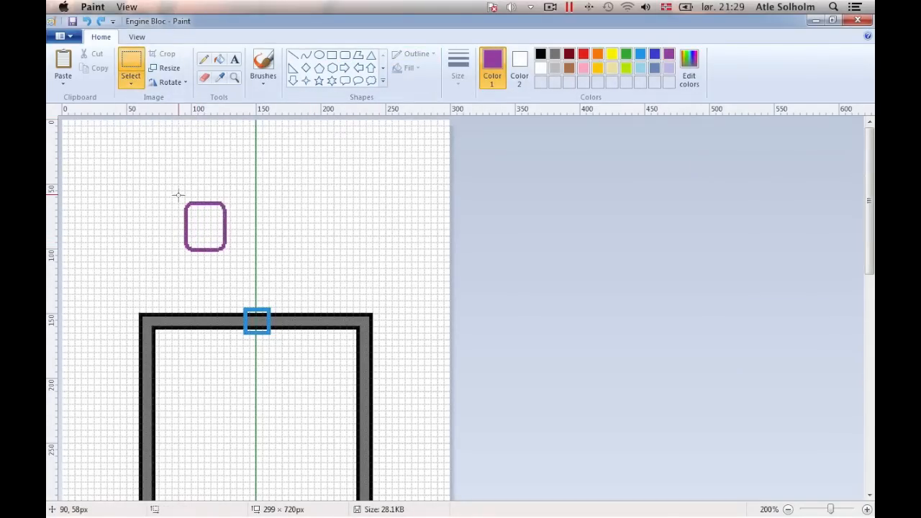
# - Move the purple shape onto the blue square and stack dark red and orange rounded pieces above
pyautogui.moveTo(205, 226); pyautogui.dragTo(258, 281)
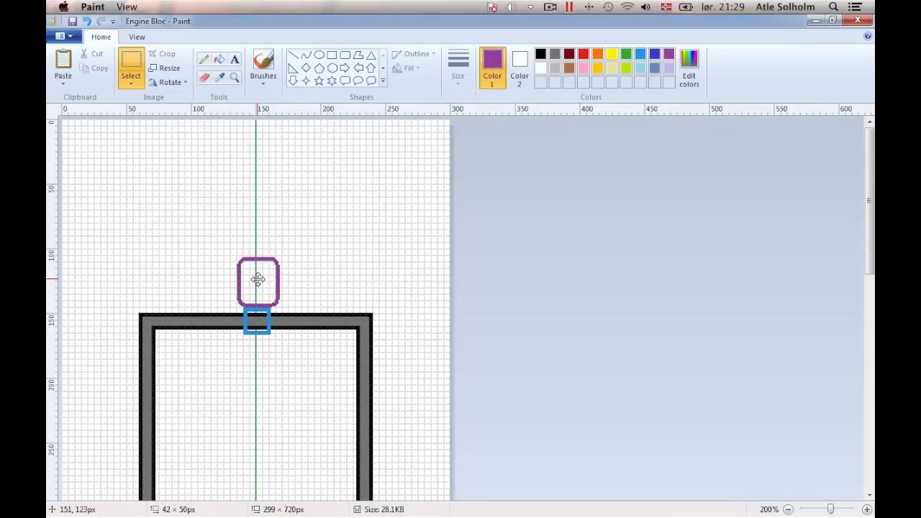
pyautogui.click(345, 56)
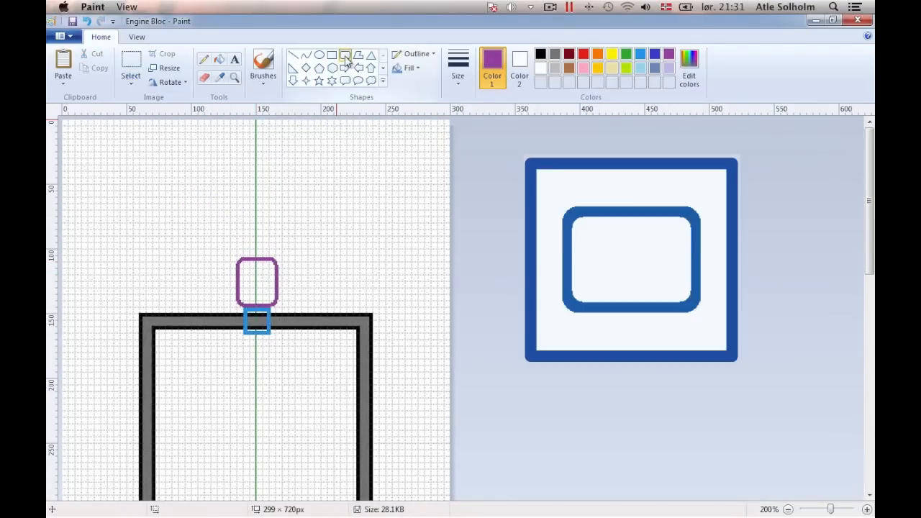
pyautogui.moveTo(148, 175); pyautogui.dragTo(176, 218)
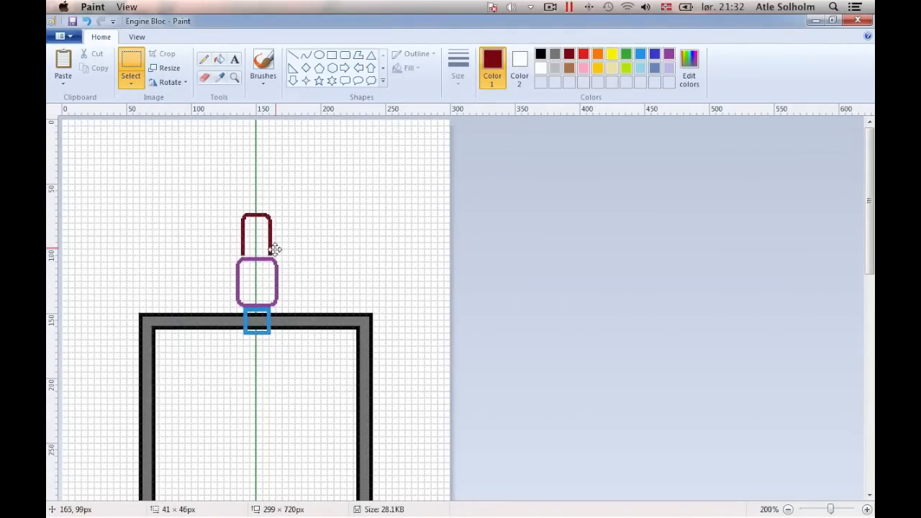
pyautogui.click(330, 54)
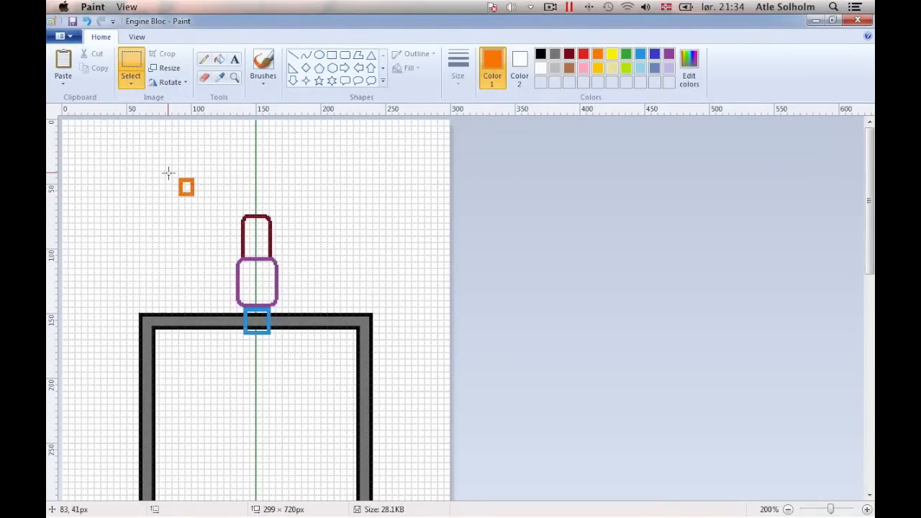
pyautogui.moveTo(185, 187); pyautogui.dragTo(257, 205)
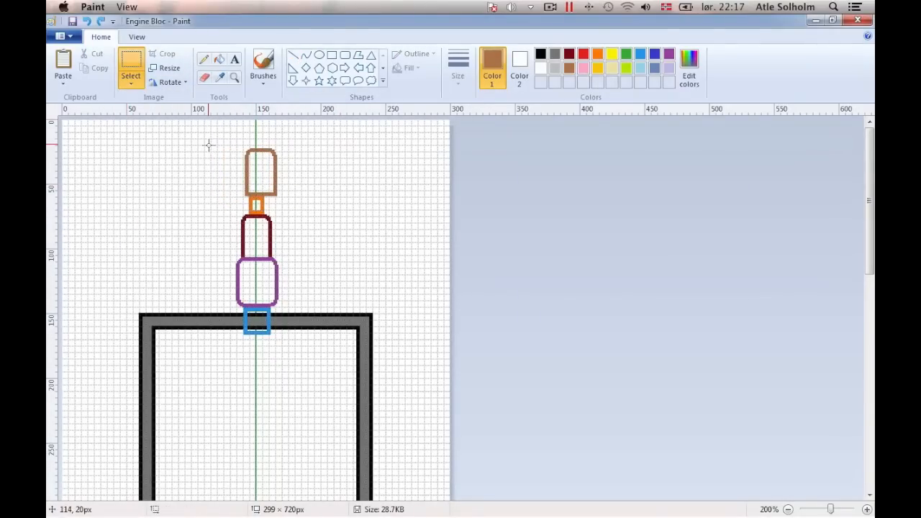
# - Flip the selected half horizontally, draw the curved hose, and fill the top shaft piece green
pyautogui.rightClick(225, 235)
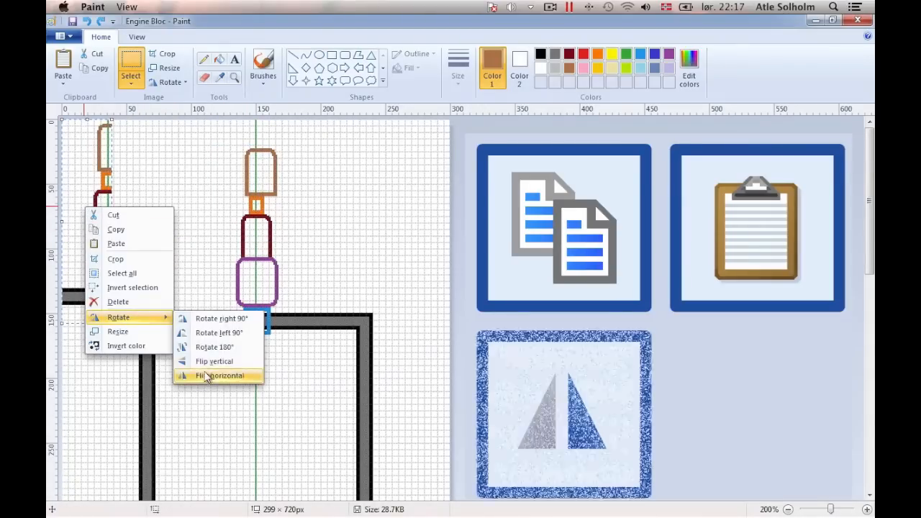
pyautogui.click(215, 375)
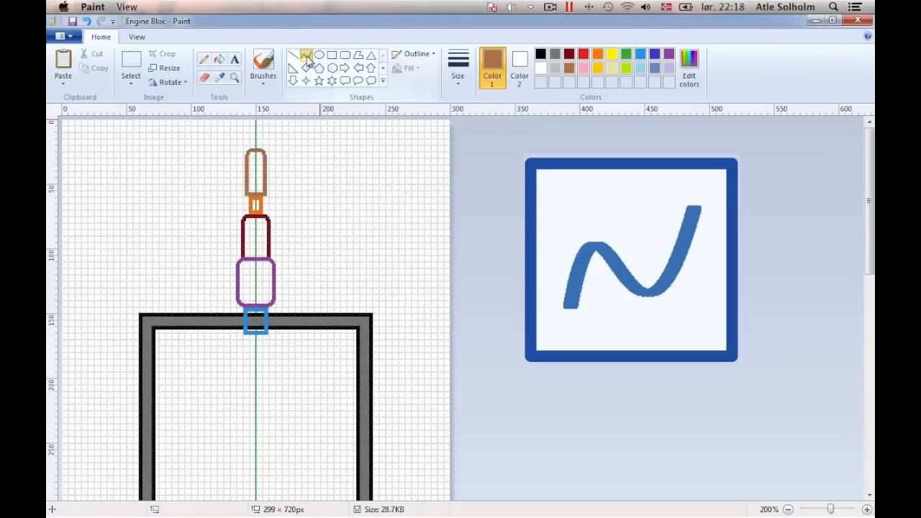
pyautogui.moveTo(97, 173); pyautogui.dragTo(208, 151)
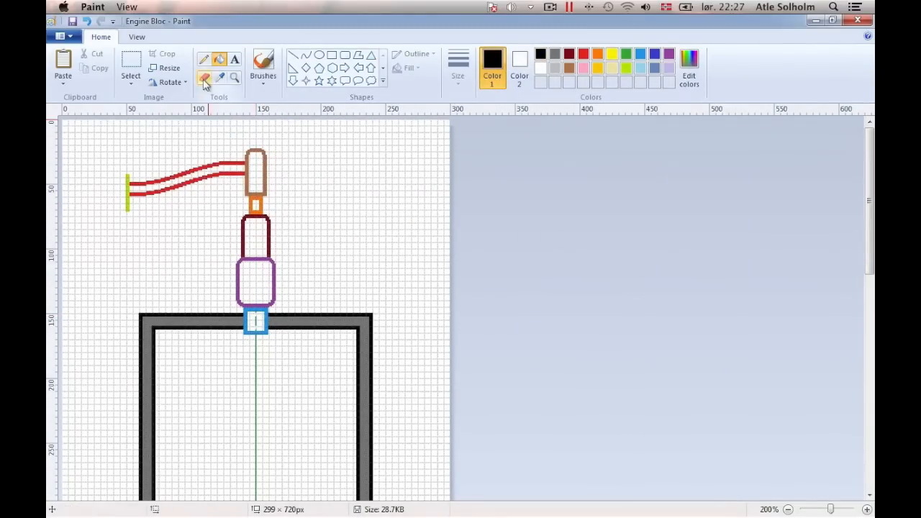
pyautogui.click(205, 78)
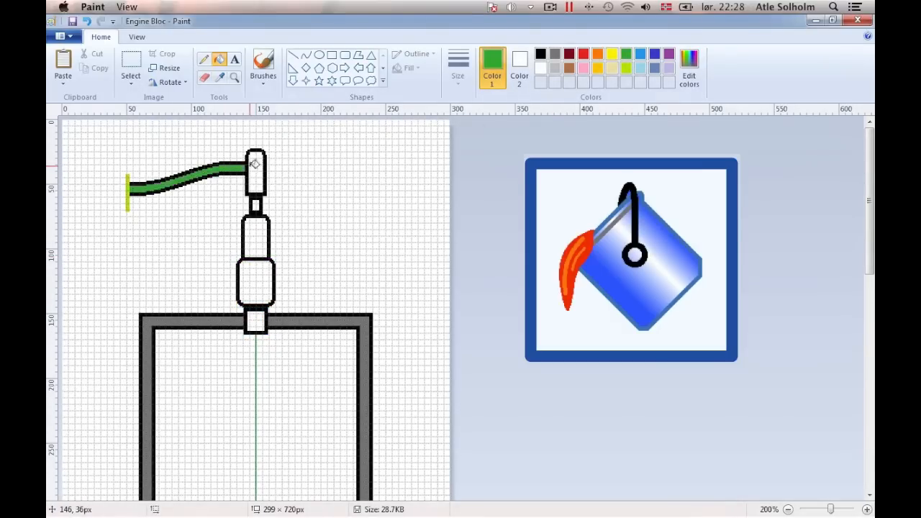
pyautogui.click(256, 283)
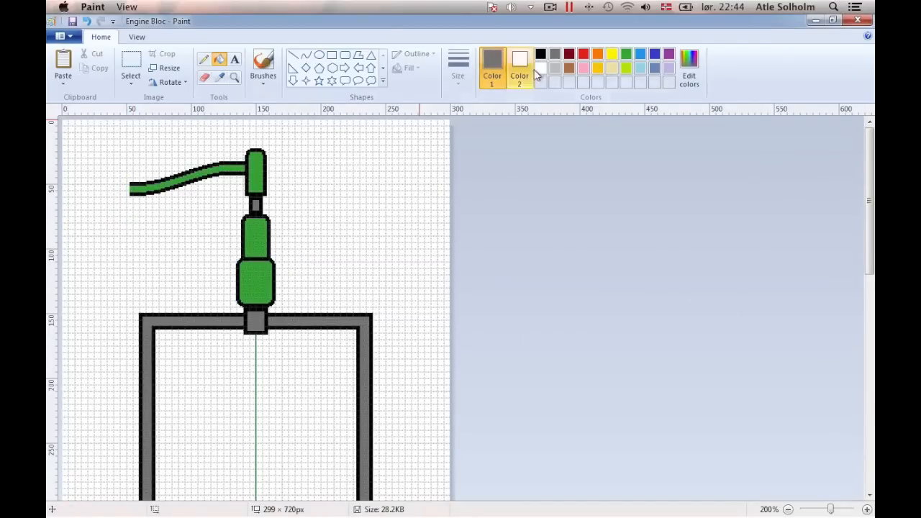
# - Pick a fill colour for the connectors, then zoom in on the piston shaft
pyautogui.click(540, 54)
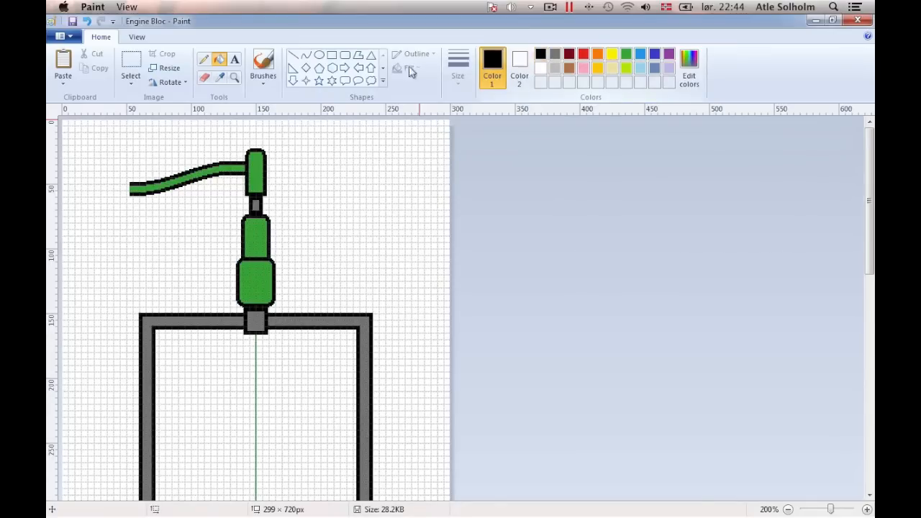
pyautogui.click(234, 78)
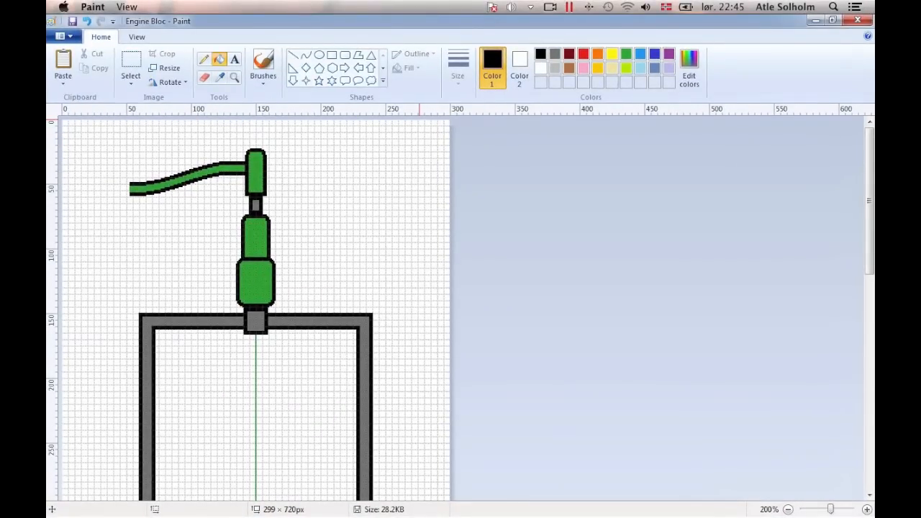
pyautogui.click(866, 510)
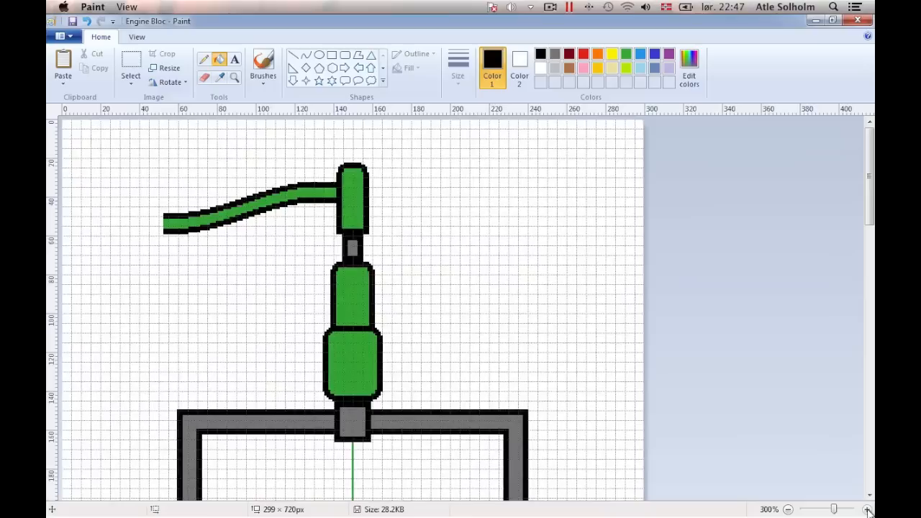
# - Zoom in further on the piston shaft view
pyautogui.click(866, 509)
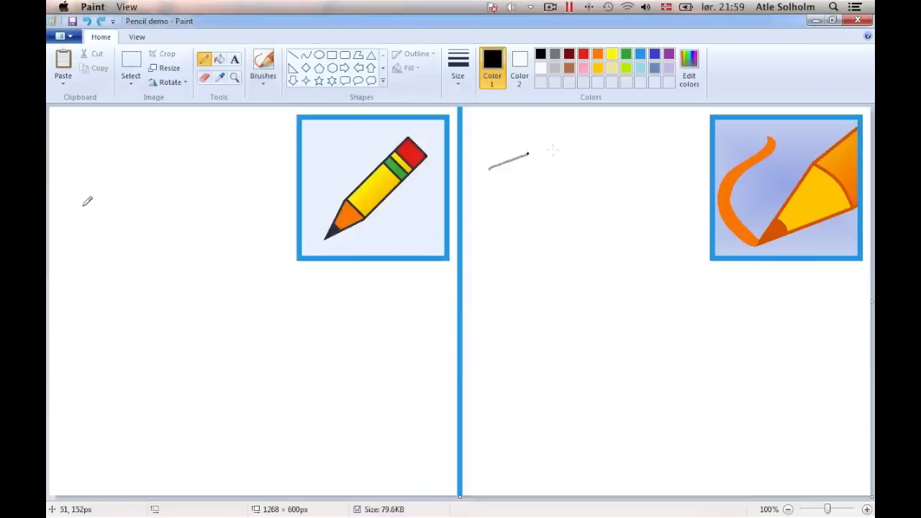
# - Practise thin and thick wavy lines, soft grey brush strokes, and a hard-edged pencil line
pyautogui.moveTo(489, 166); pyautogui.dragTo(604, 273)
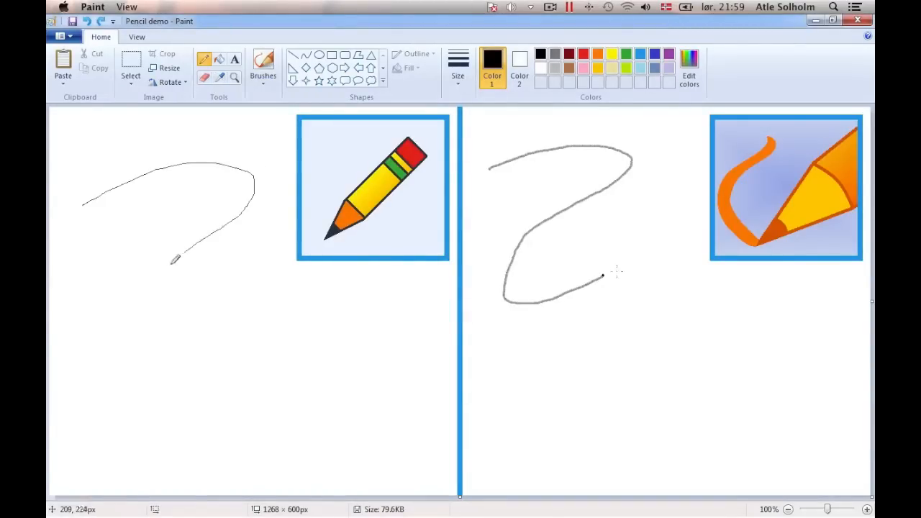
pyautogui.moveTo(173, 259); pyautogui.dragTo(323, 316)
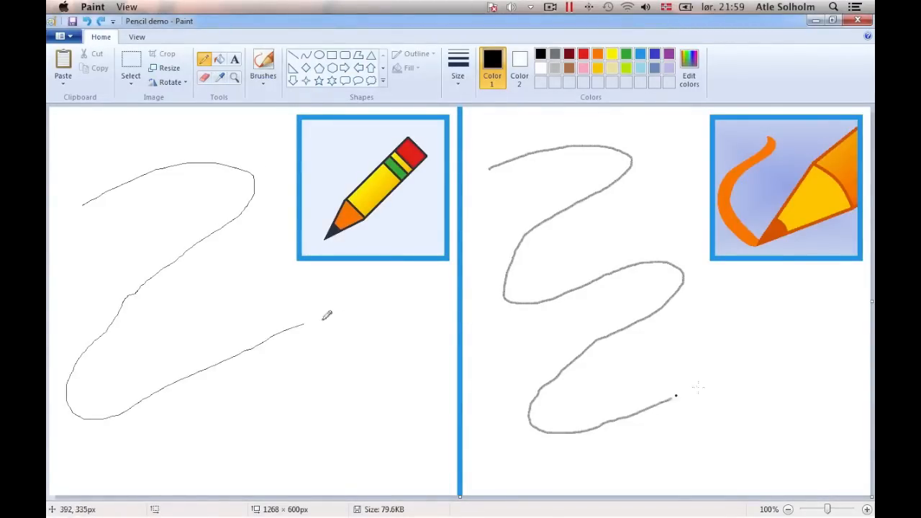
pyautogui.moveTo(302, 328); pyautogui.dragTo(435, 406)
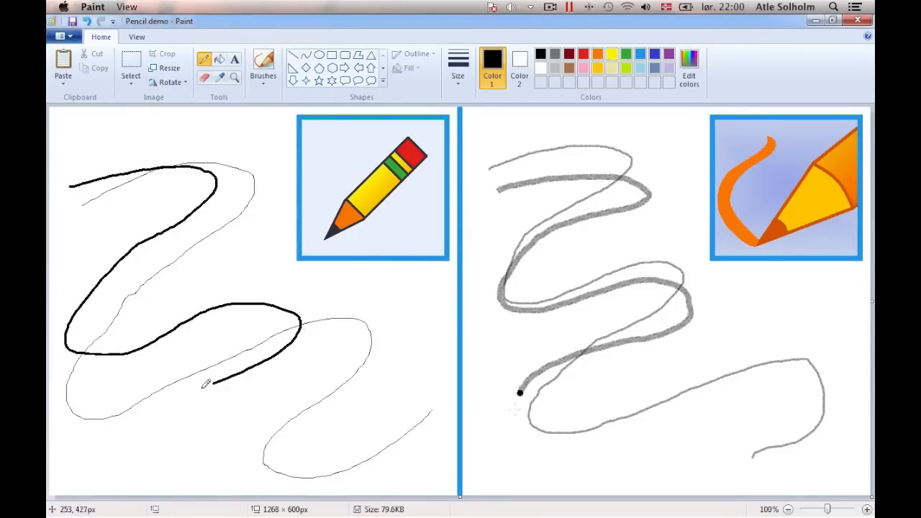
pyautogui.moveTo(208, 381); pyautogui.dragTo(403, 475)
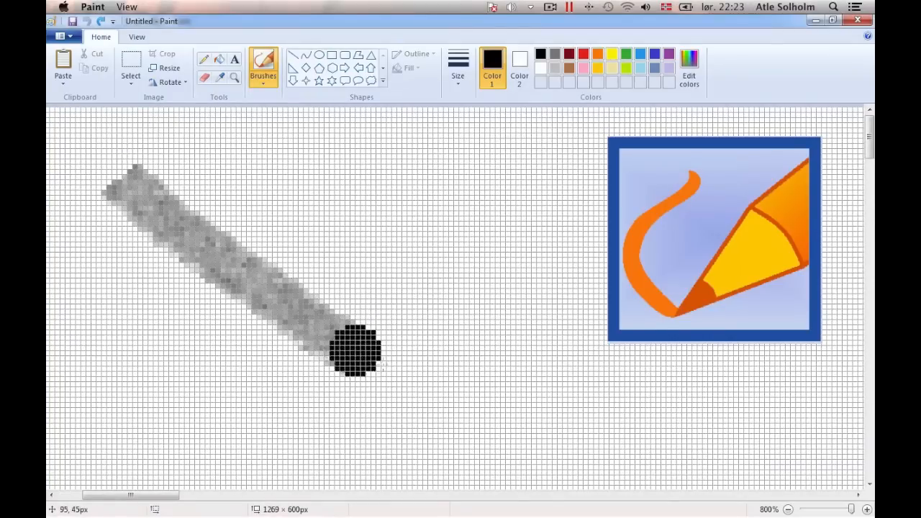
pyautogui.moveTo(360, 352); pyautogui.dragTo(734, 475)
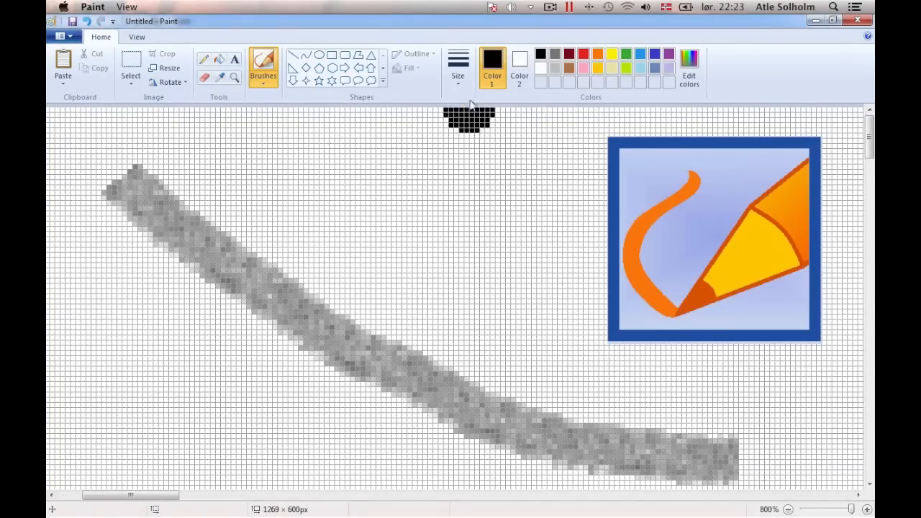
pyautogui.moveTo(106, 262)
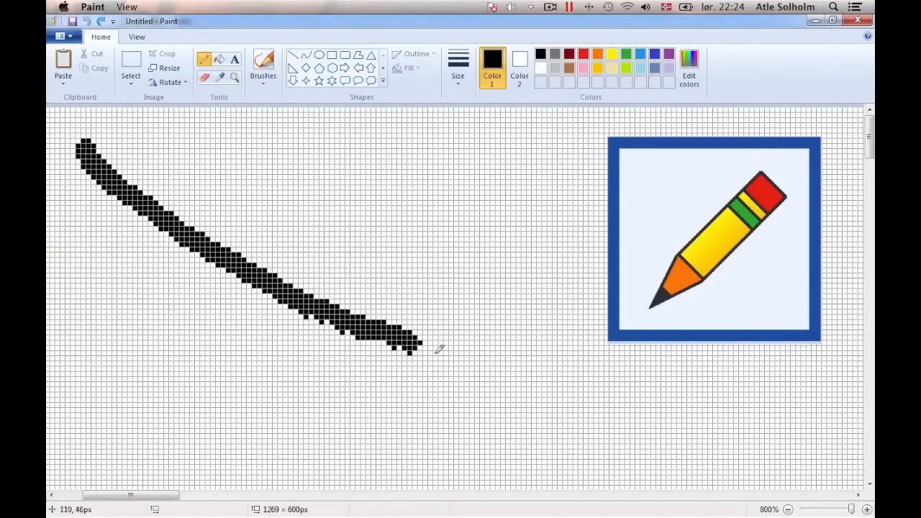
pyautogui.moveTo(417, 349); pyautogui.dragTo(701, 435)
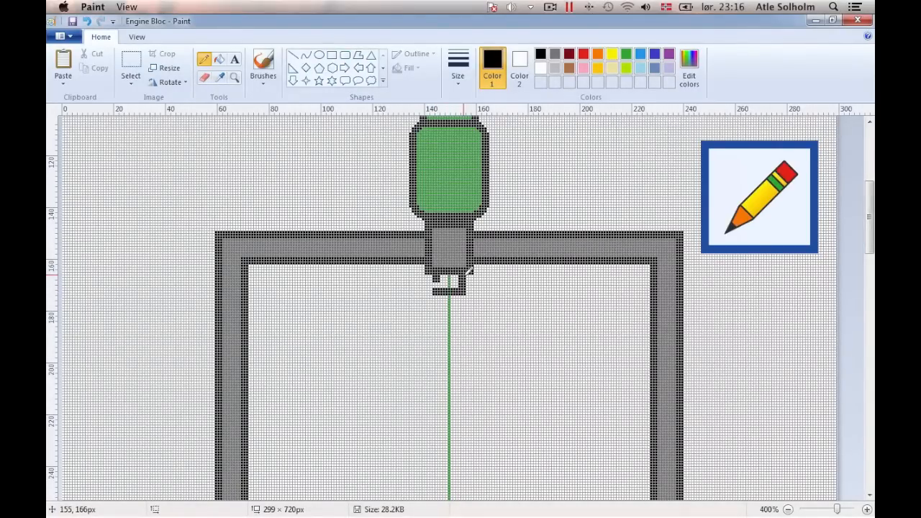
# - Select the Rectangle shape for drawing on the Engine Bloc picture
pyautogui.click(219, 59)
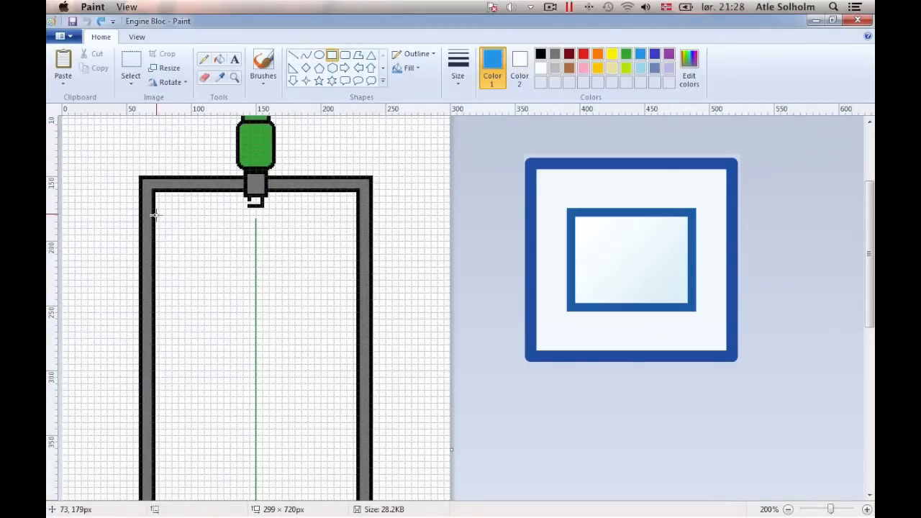
# - Outline the piston rectangle inside the cylinder walls and pick light blue for filling
pyautogui.moveTo(153, 214); pyautogui.dragTo(279, 346)
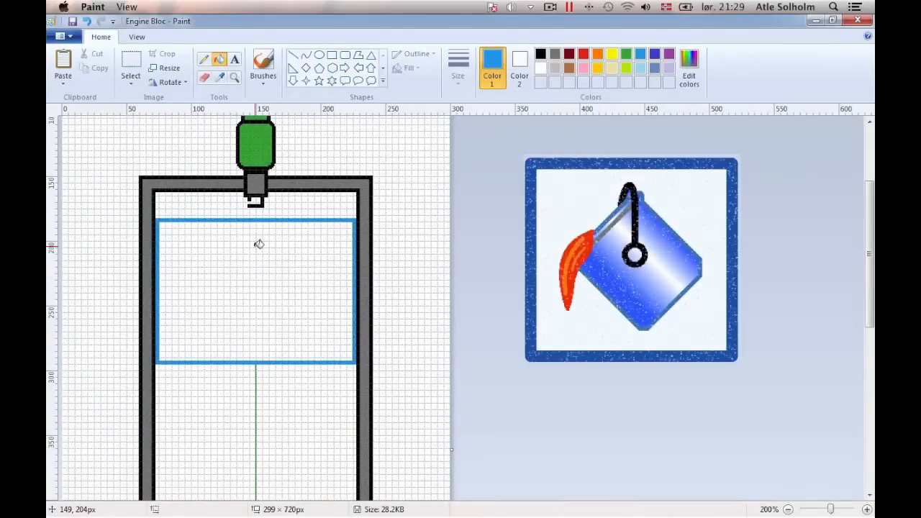
pyautogui.click(333, 56)
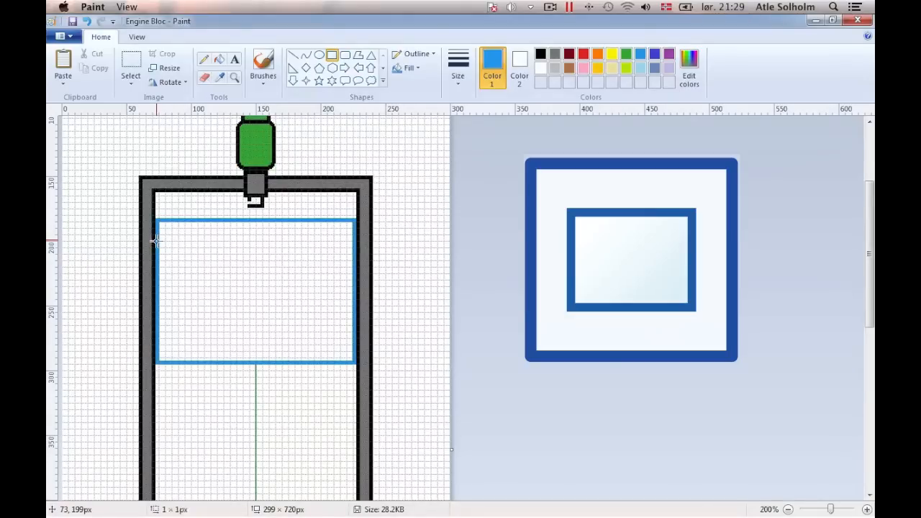
pyautogui.moveTo(130, 65)
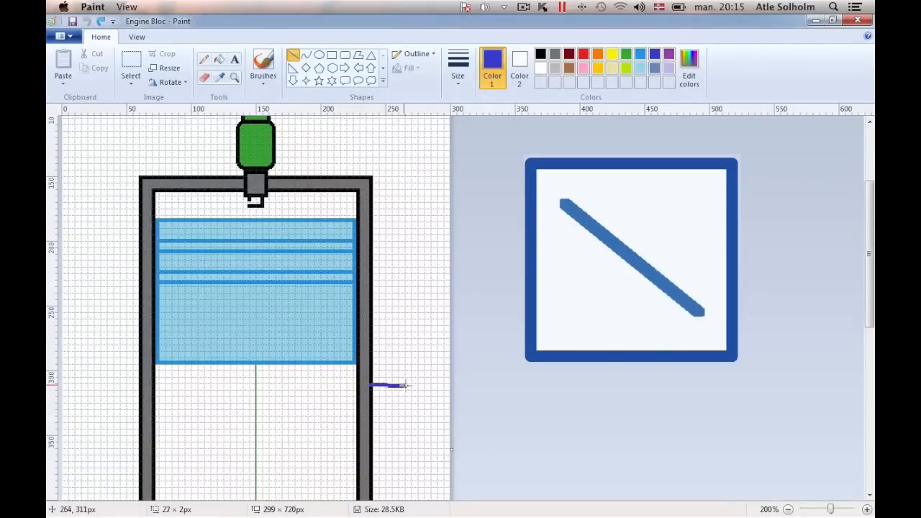
# - Draw the right port line off the cylinder wall and copy that port section
pyautogui.moveTo(374, 386); pyautogui.dragTo(446, 392)
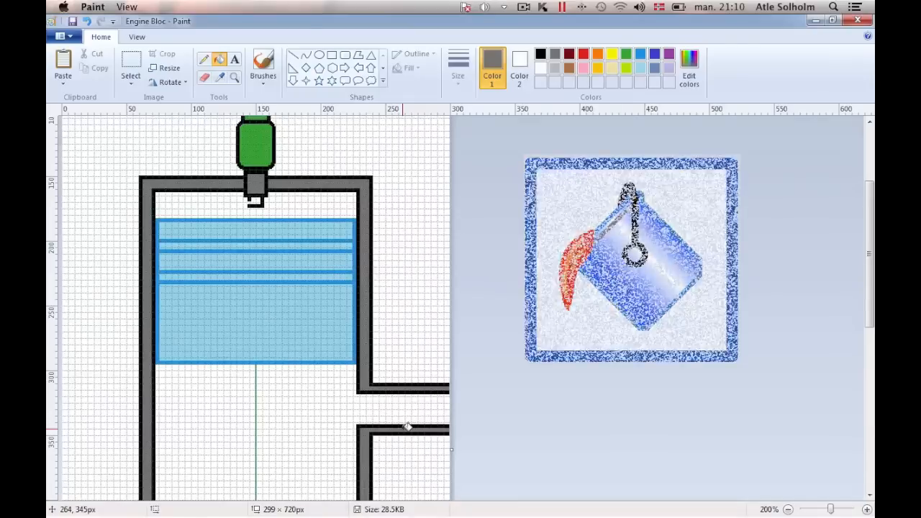
pyautogui.rightClick(407, 426)
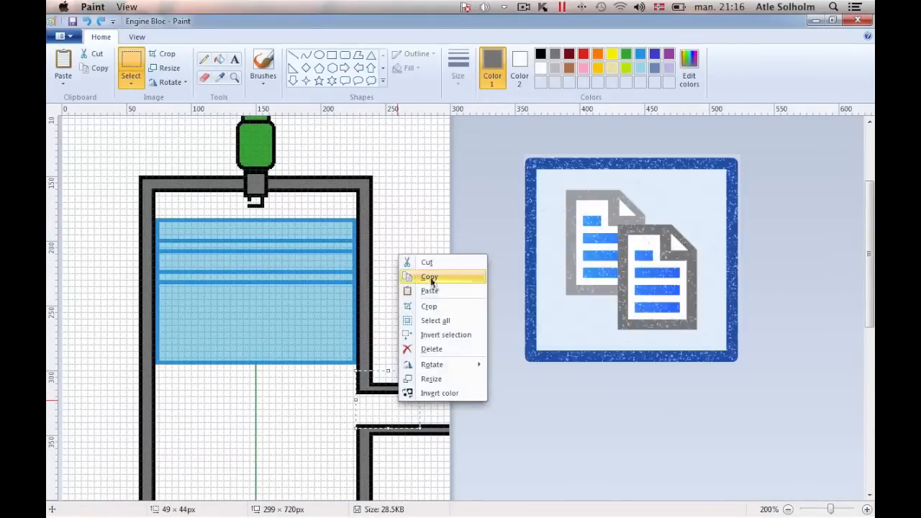
pyautogui.click(429, 276)
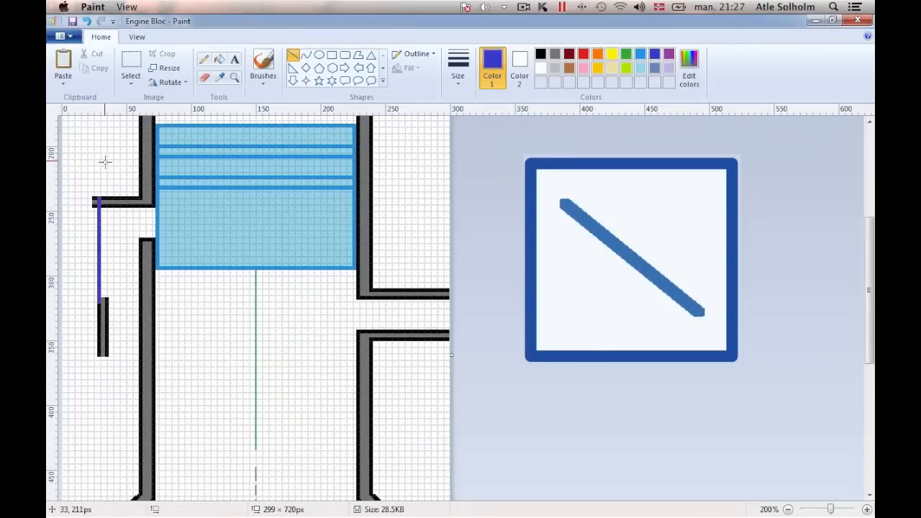
# - Draw the left passage line down beside the crank chamber and choose red
pyautogui.moveTo(108, 201); pyautogui.dragTo(108, 299)
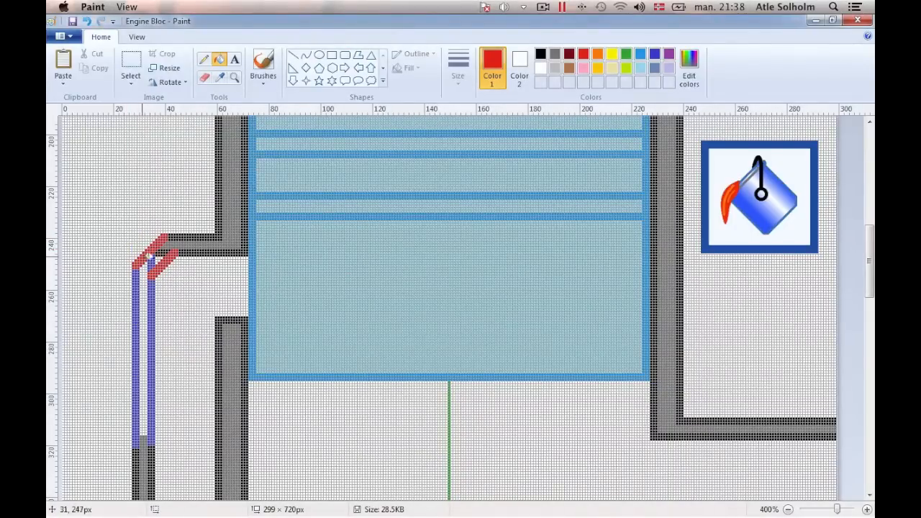
pyautogui.click(205, 59)
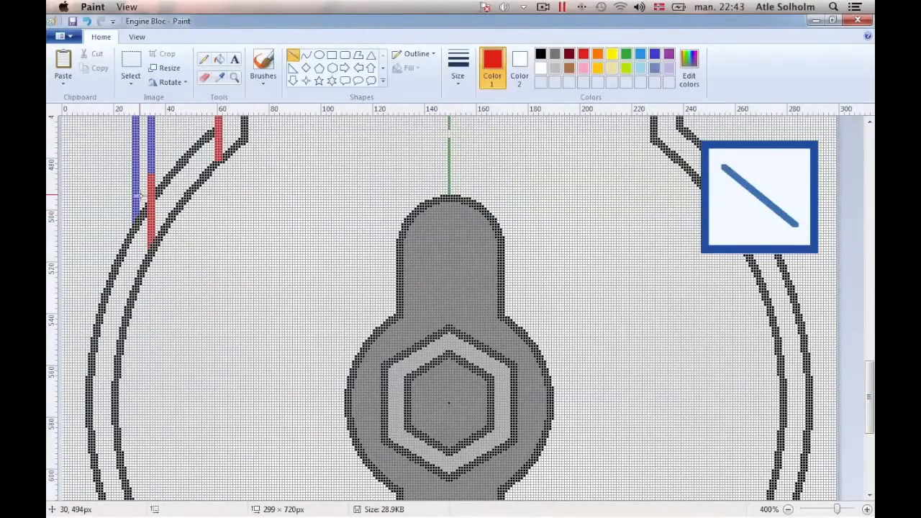
# - Finish the engine drawings and save them as TIFF files
pyautogui.click(207, 77)
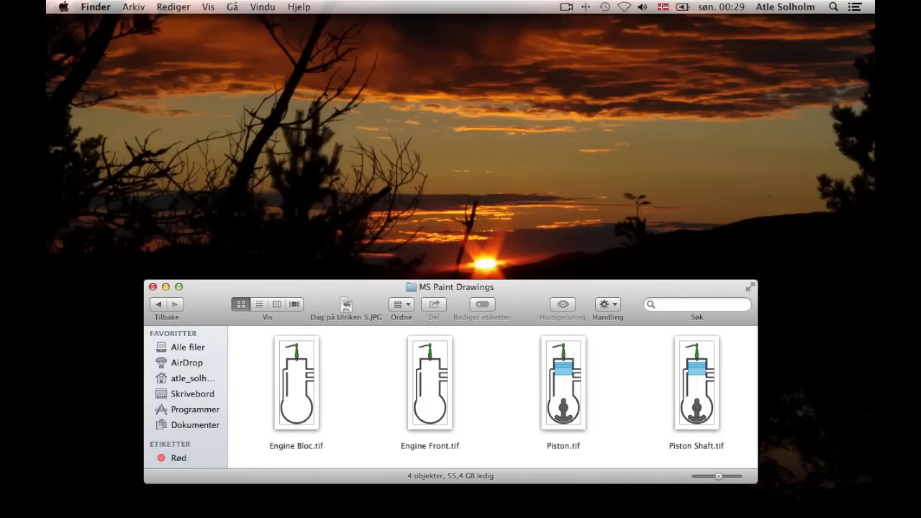
# - Open Engine Bloc.tif from the MS Paint Drawings folder
pyautogui.doubleClick(295, 385)
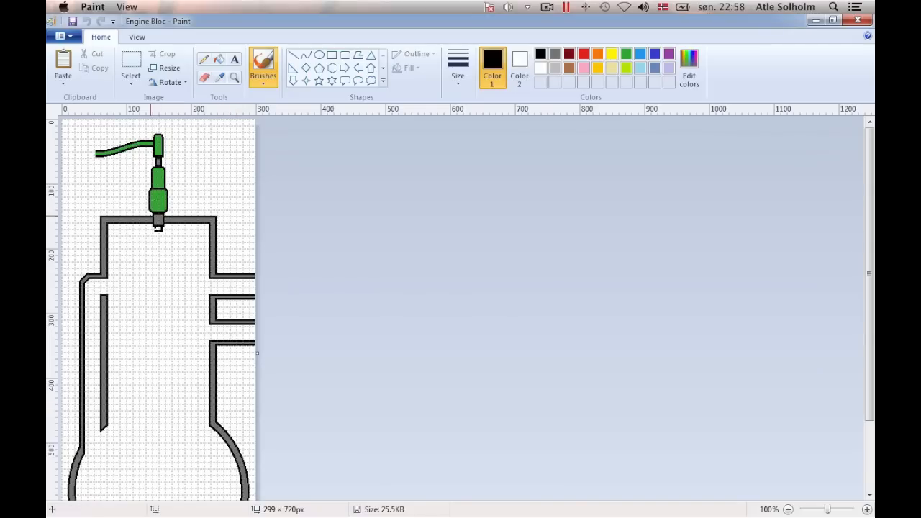
# - Create a new untitled blank picture from the Paint menu
pyautogui.click(59, 36)
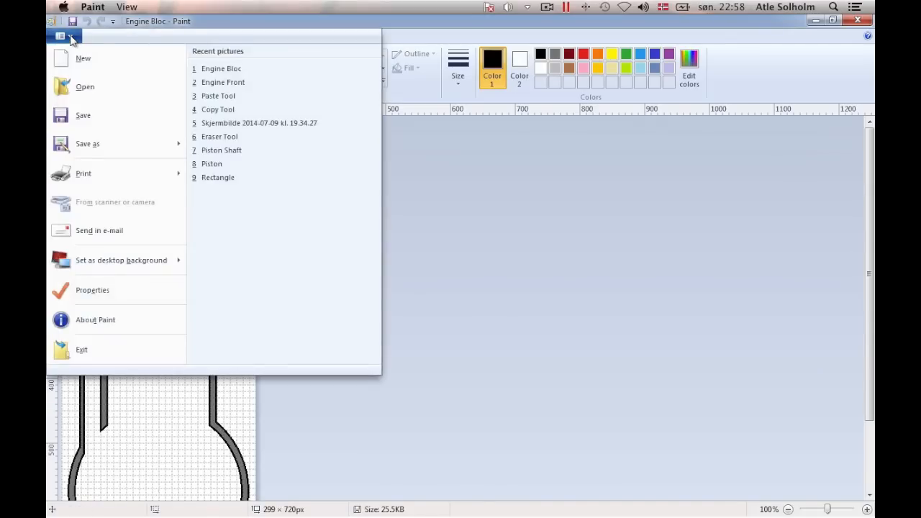
pyautogui.click(82, 58)
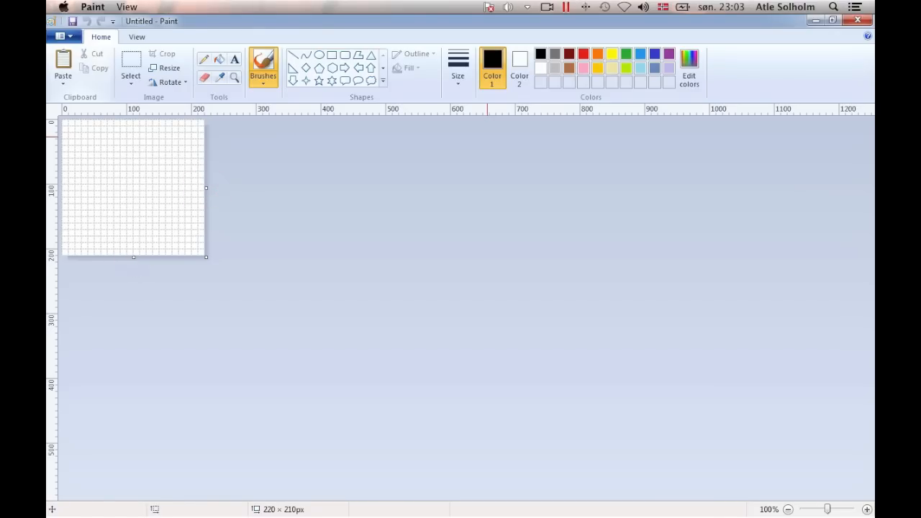
pyautogui.moveTo(72, 69)
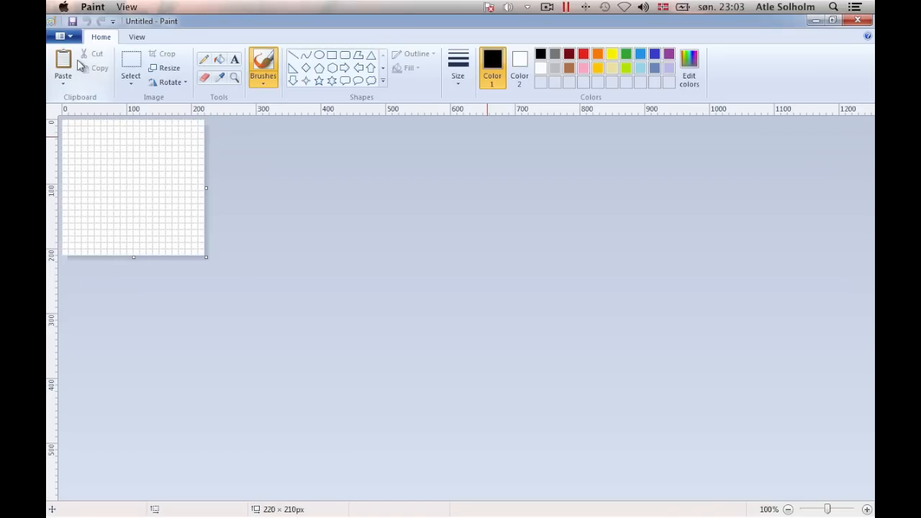
# - Open the Paint menu over the blank 220 × 210 picture
pyautogui.click(59, 35)
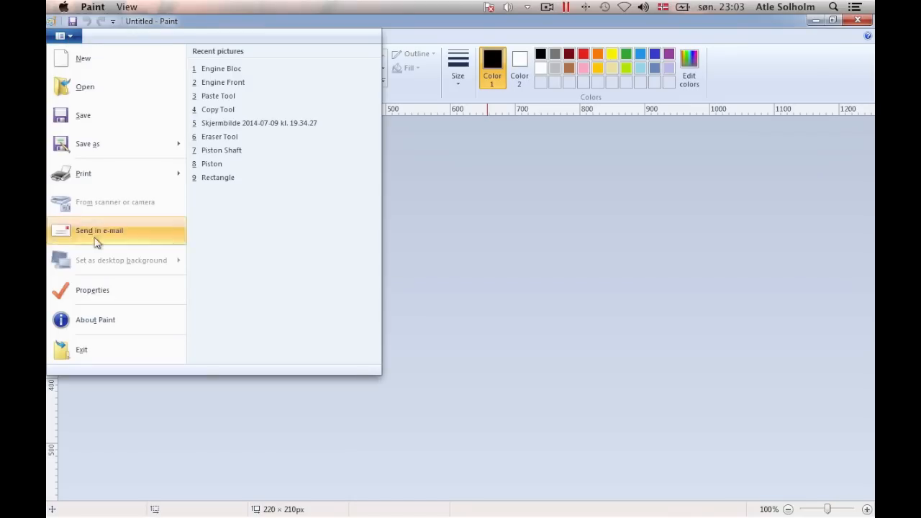
# - Set the canvas size to 299 × 720 pixels in Properties
pyautogui.click(92, 290)
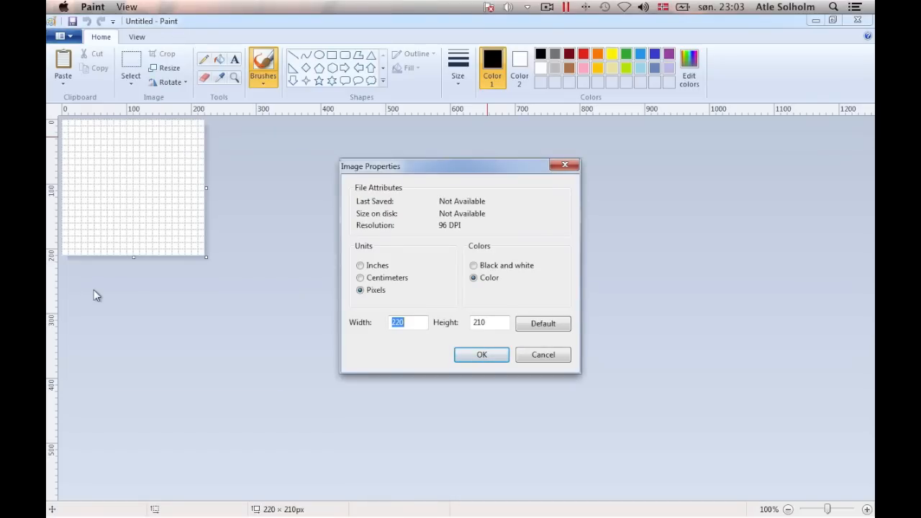
pyautogui.write('299')
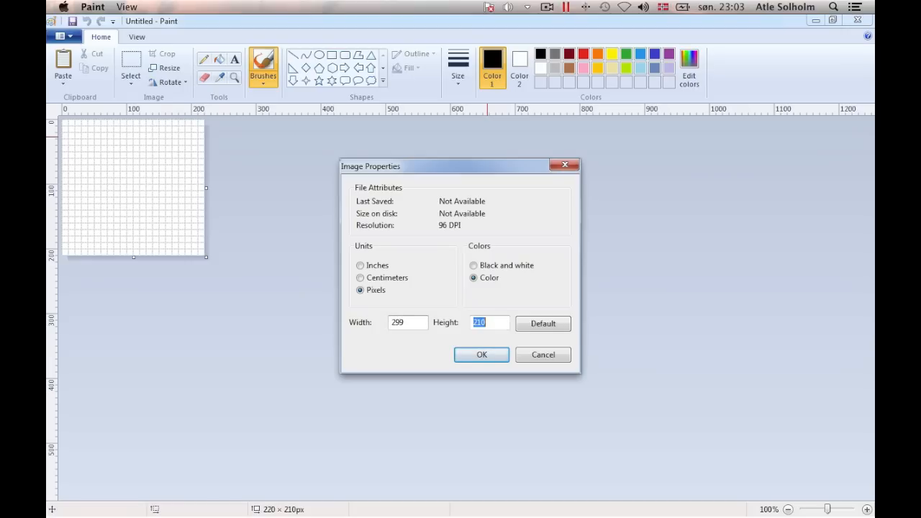
pyautogui.write('720')
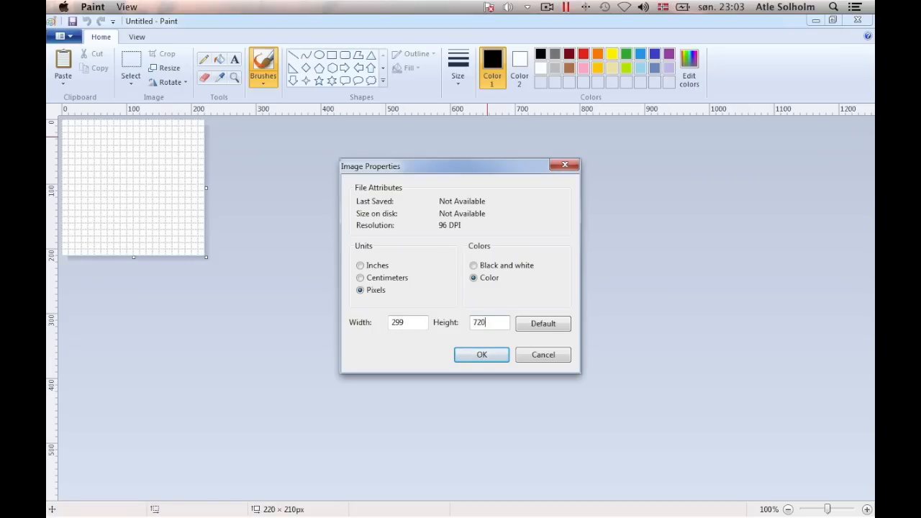
pyautogui.click(480, 355)
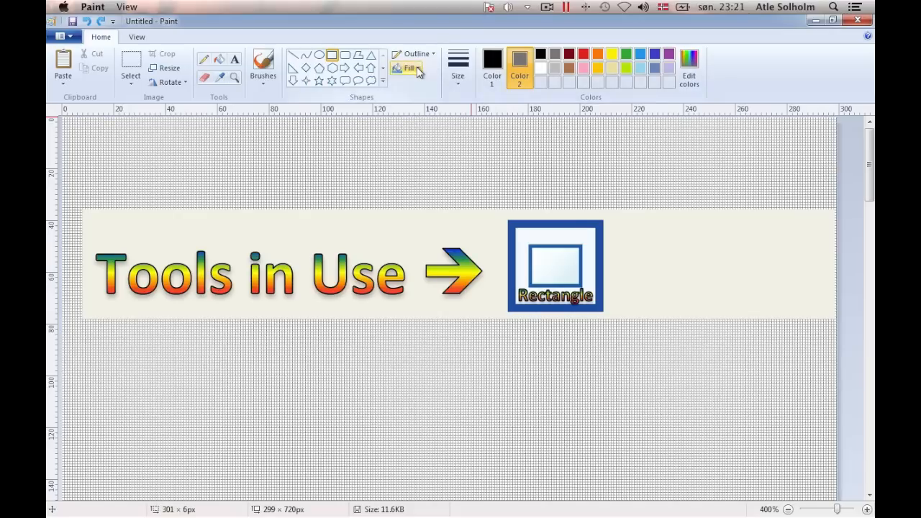
# - Set the rectangle fill to Solid color for the grey bars
pyautogui.click(408, 68)
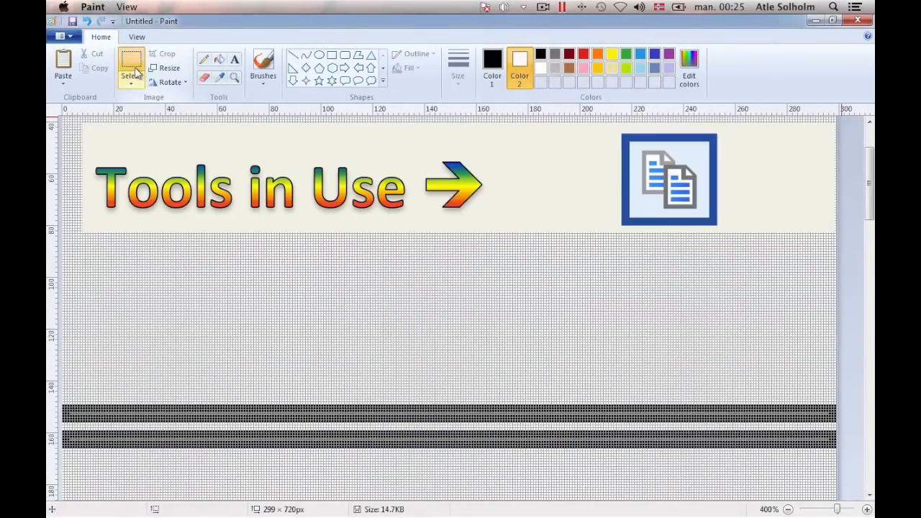
# - Paste another copy of the grey bars, then duplicate Air-Cooling Finns.tif as Air-Cooling Finns kopi.tif
pyautogui.moveTo(61, 375); pyautogui.dragTo(834, 482)
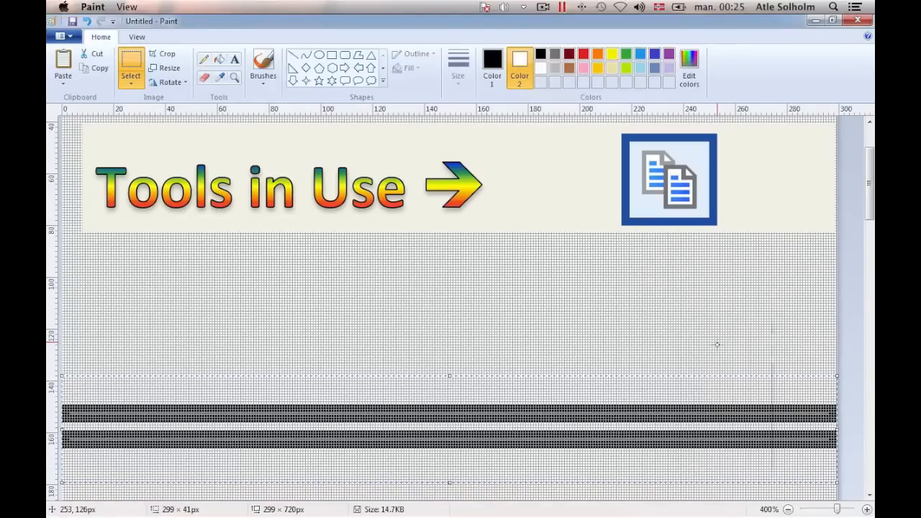
pyautogui.scroll(-3)
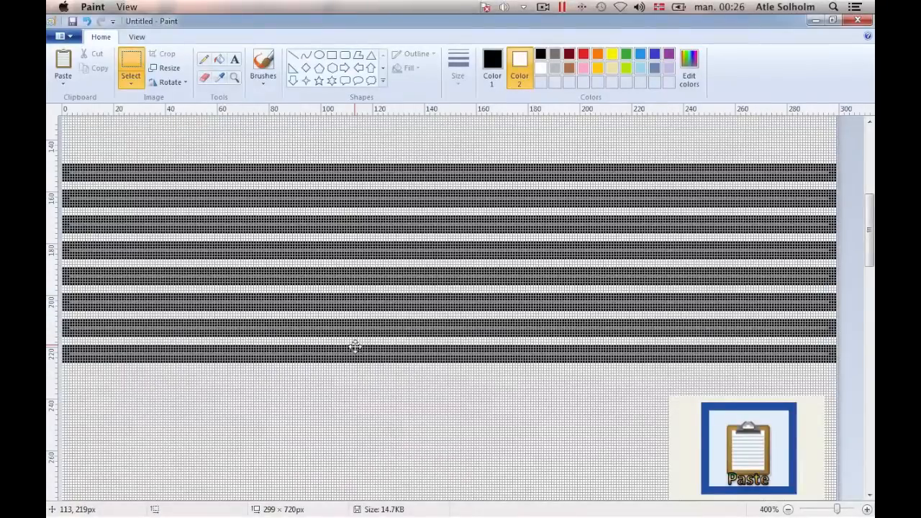
pyautogui.rightClick(358, 347)
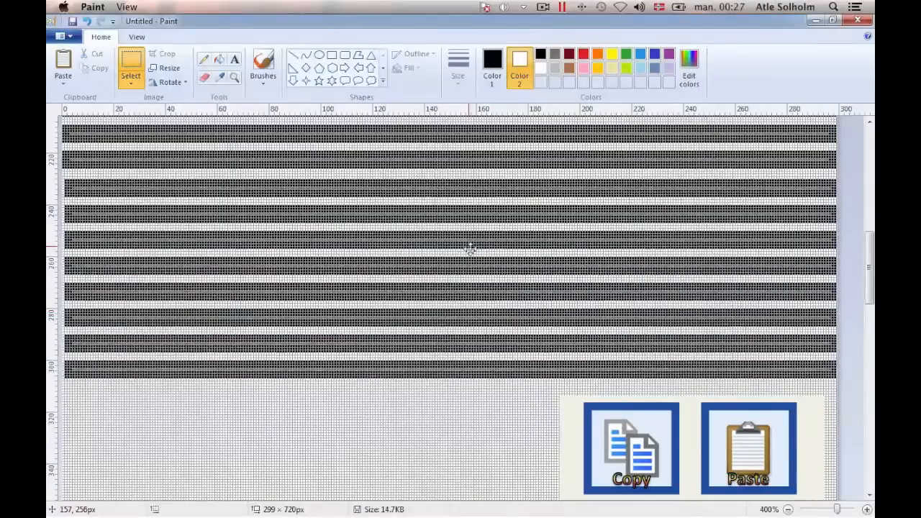
pyautogui.rightClick(403, 317)
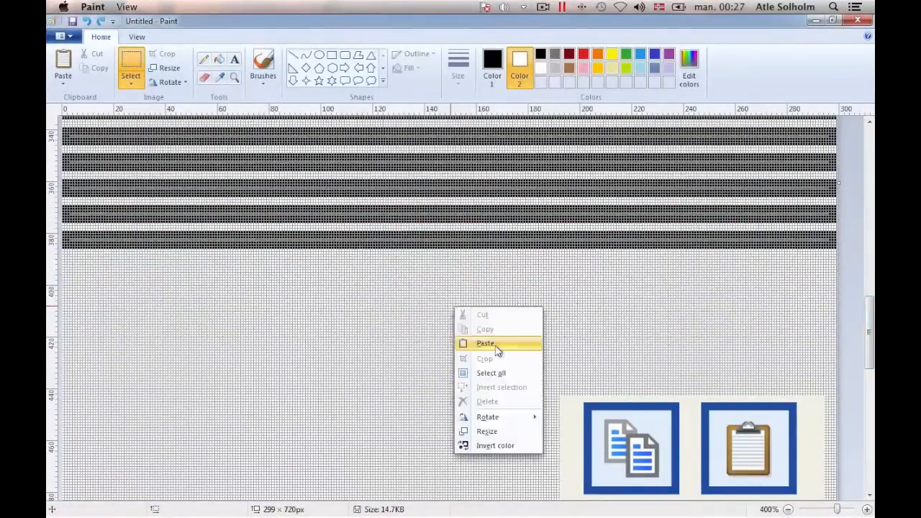
pyautogui.click(484, 343)
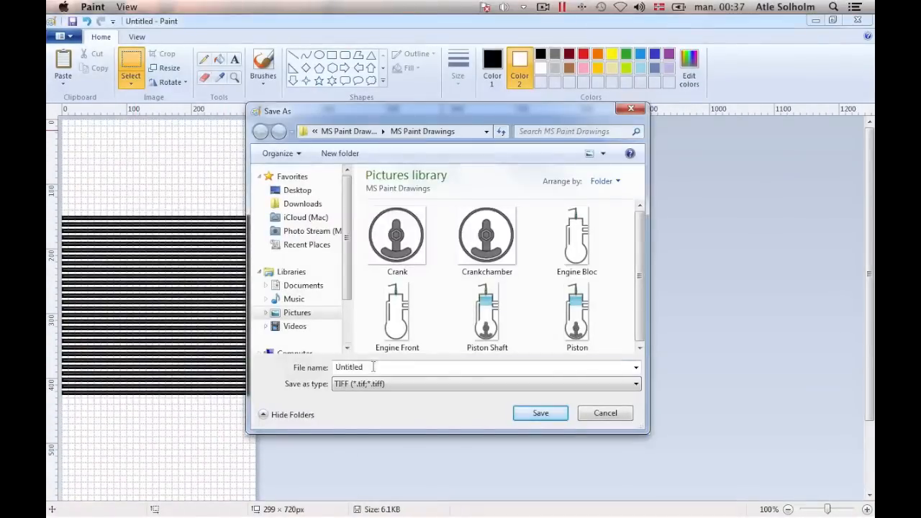
pyautogui.click(539, 413)
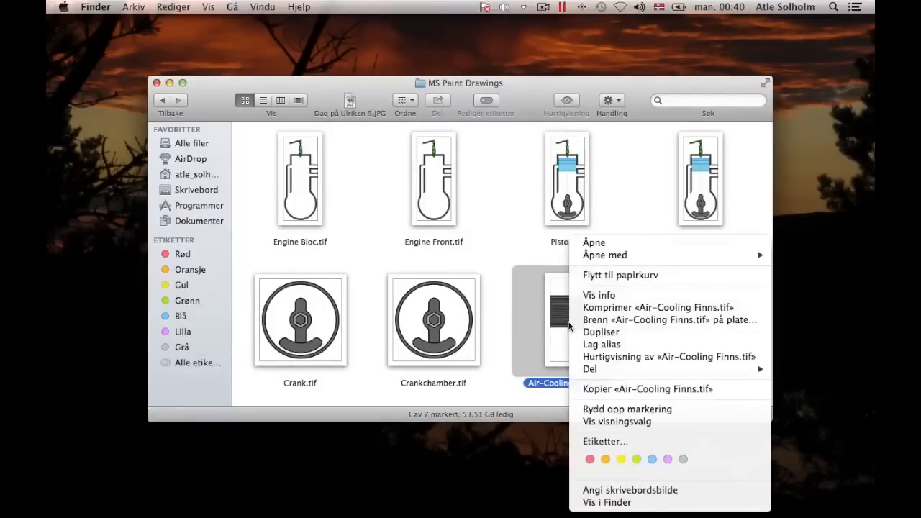
pyautogui.click(601, 332)
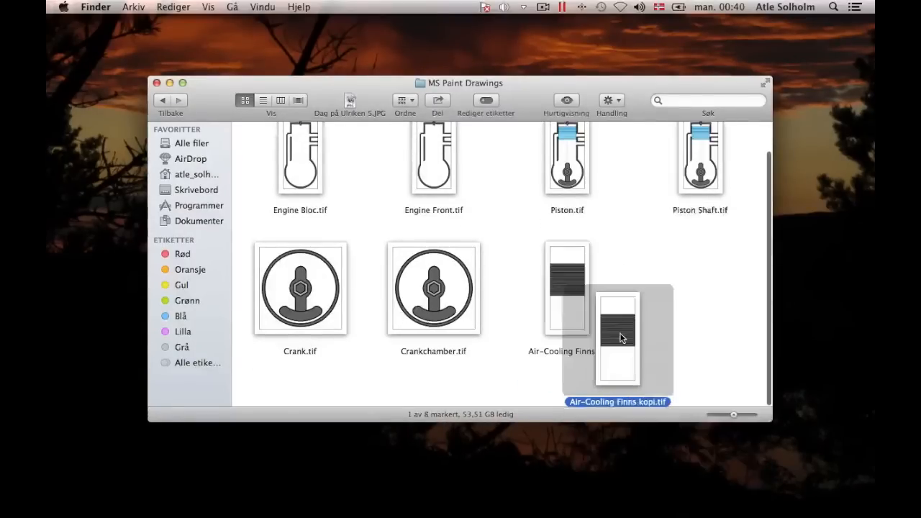
pyautogui.moveTo(700, 340)
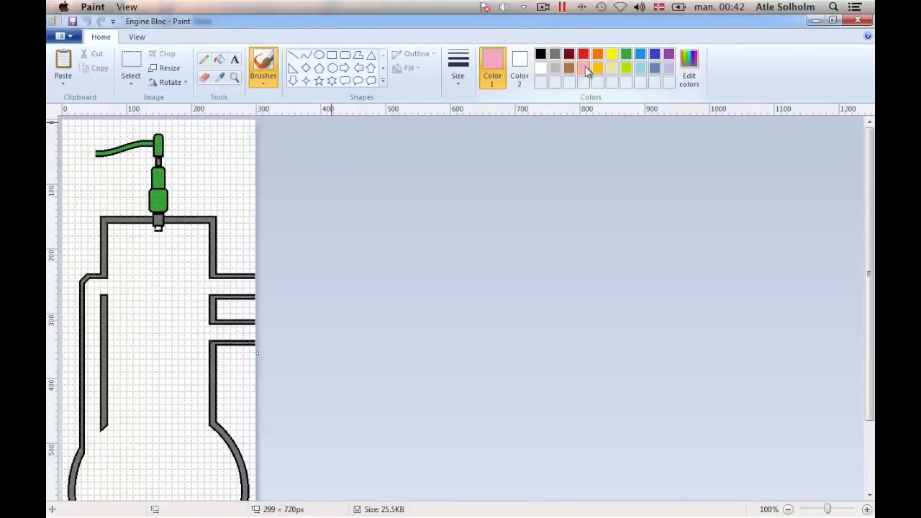
# - Fill the Engine Bloc interior pink and its walls purple
pyautogui.click(221, 60)
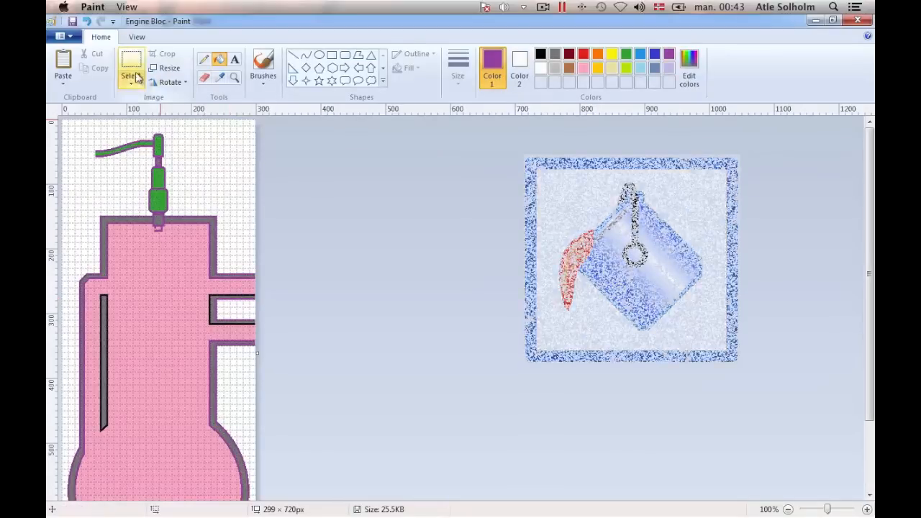
pyautogui.click(130, 71)
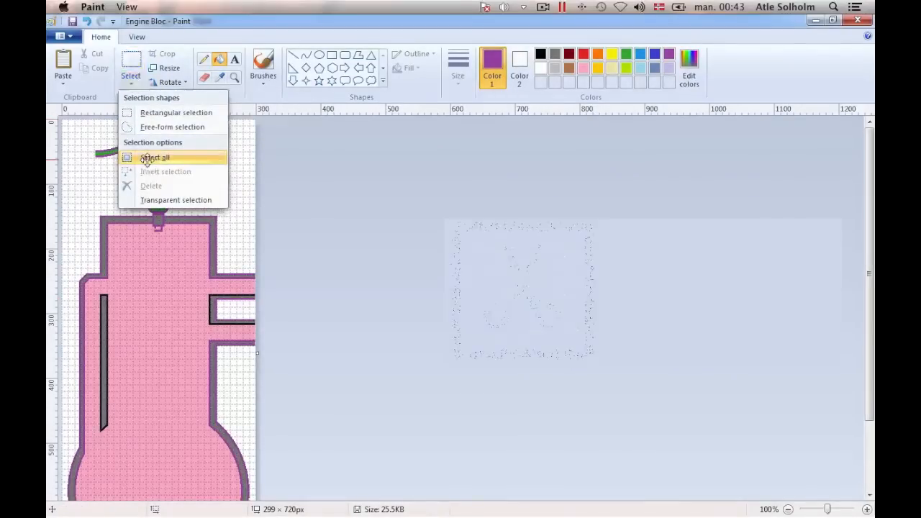
# - Select all of Engine Bloc and paste it over the Air-Cooling Finns stripes
pyautogui.click(155, 158)
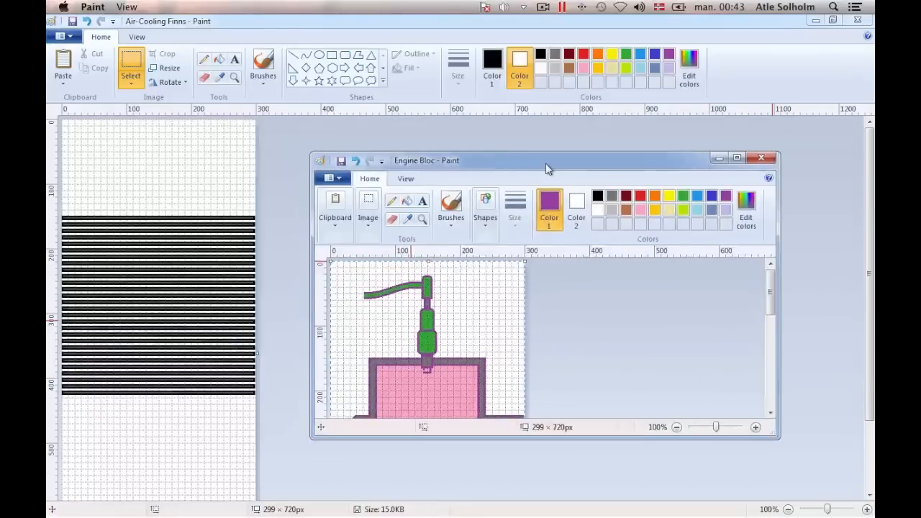
pyautogui.click(761, 157)
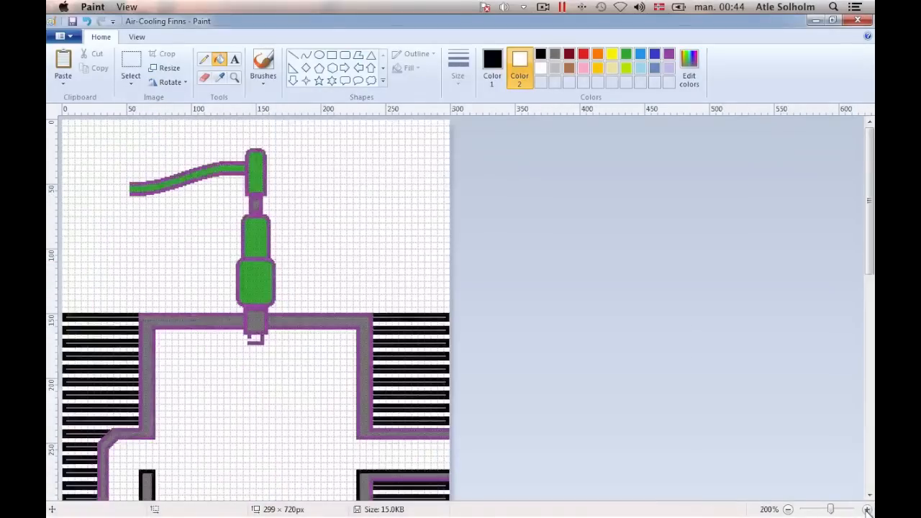
pyautogui.scroll(-3)
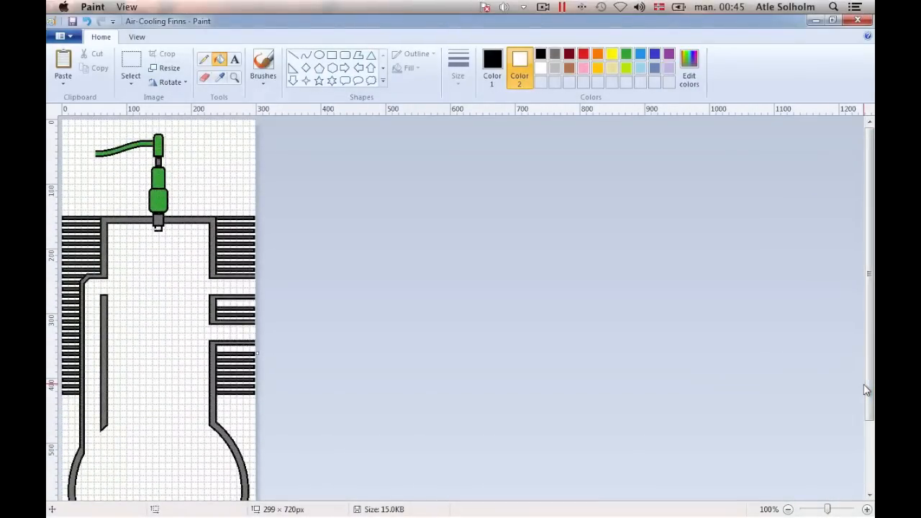
pyautogui.moveTo(61, 37)
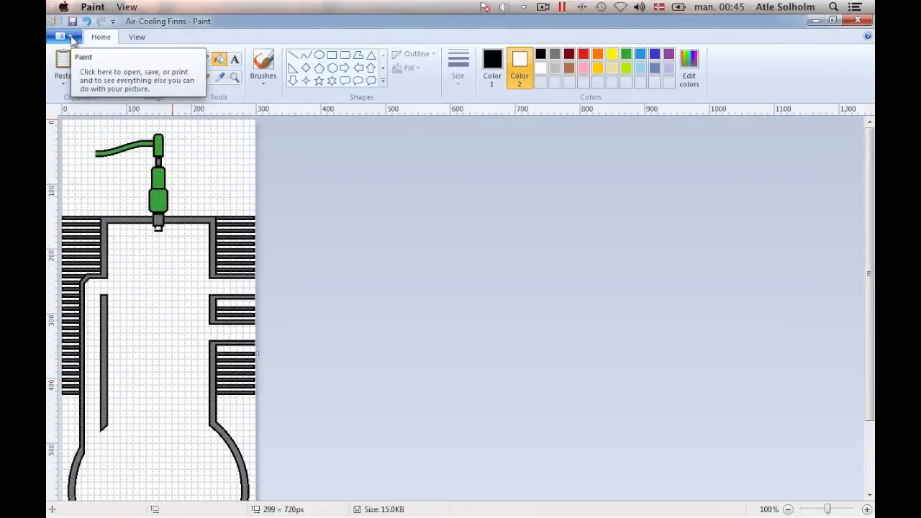
# - Save As over the existing Engine Bloc file, confirming the replacement
pyautogui.click(59, 37)
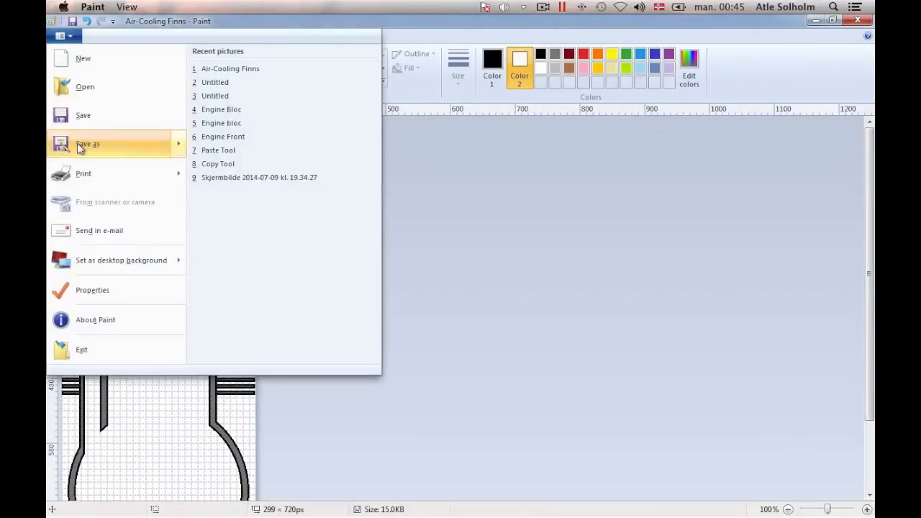
pyautogui.click(87, 144)
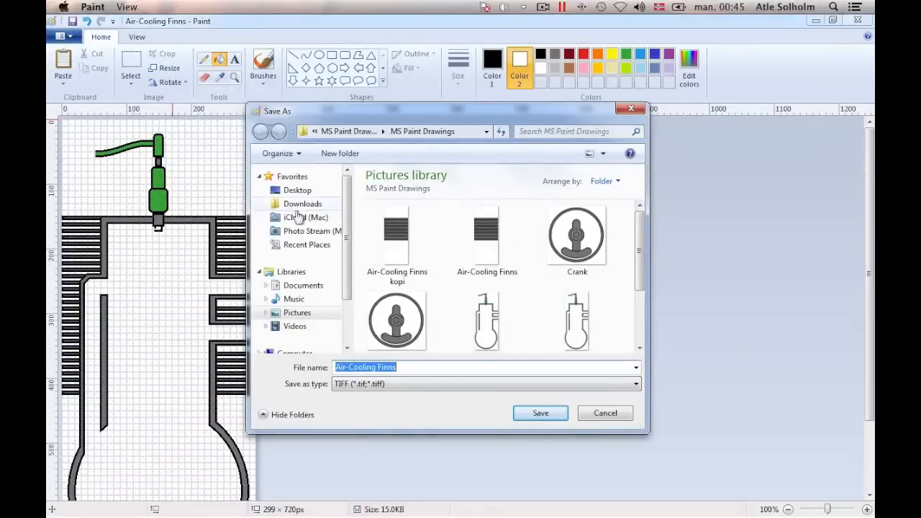
pyautogui.click(487, 273)
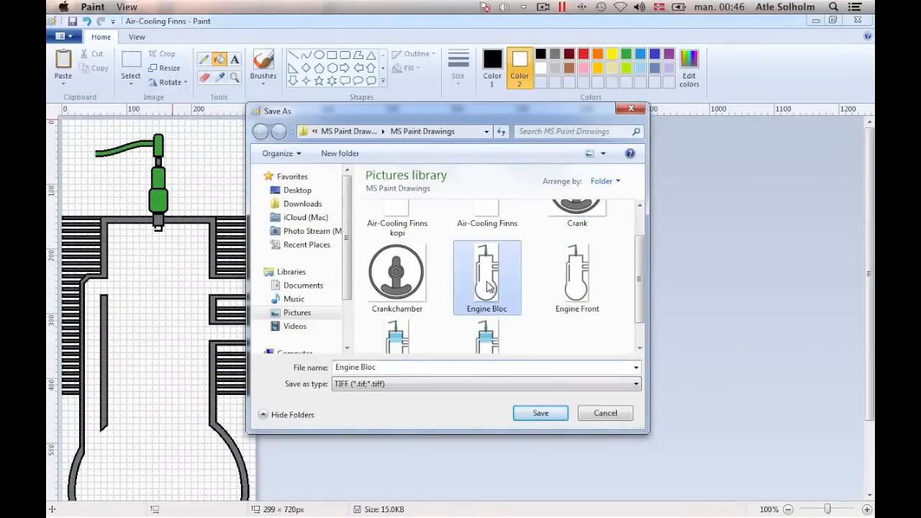
pyautogui.click(540, 413)
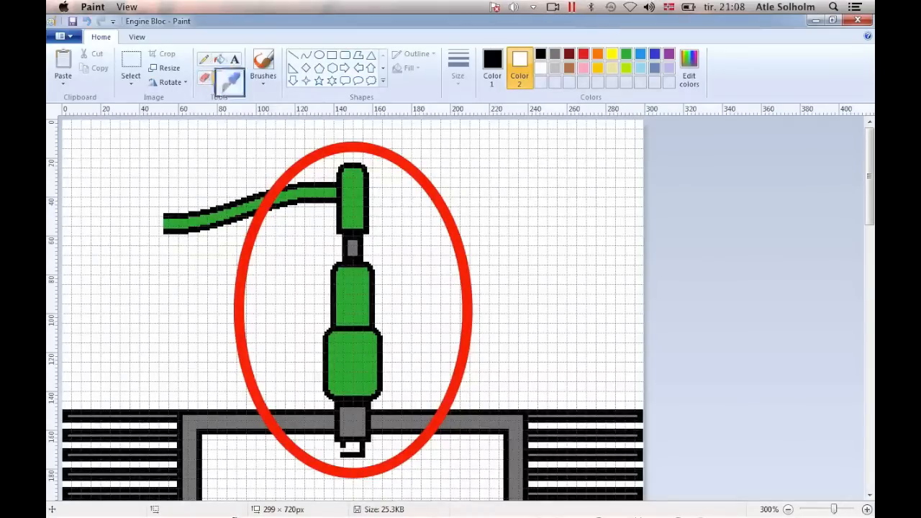
# - Pick the Color picker tool and open IMGP4069 in a second Paint window
pyautogui.click(221, 78)
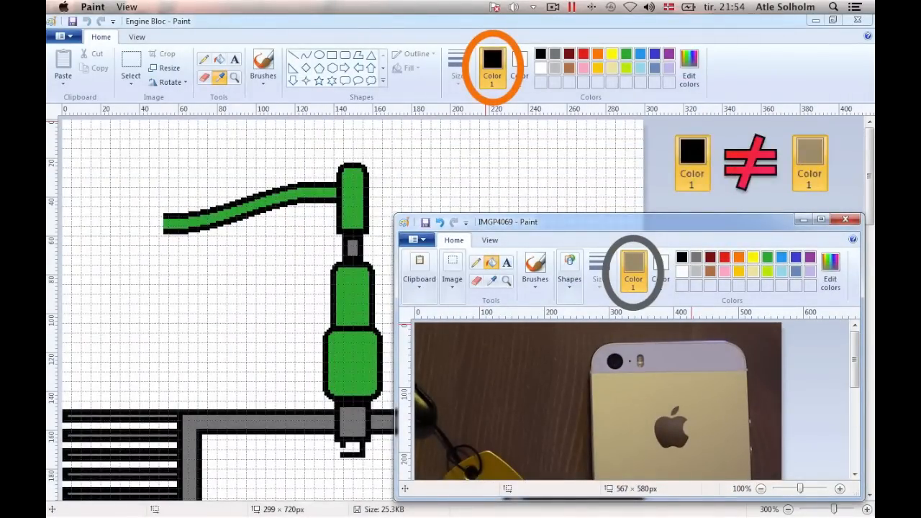
# - Select and cut small colour patches from the gold key and phone back in IMGP4069
pyautogui.click(820, 220)
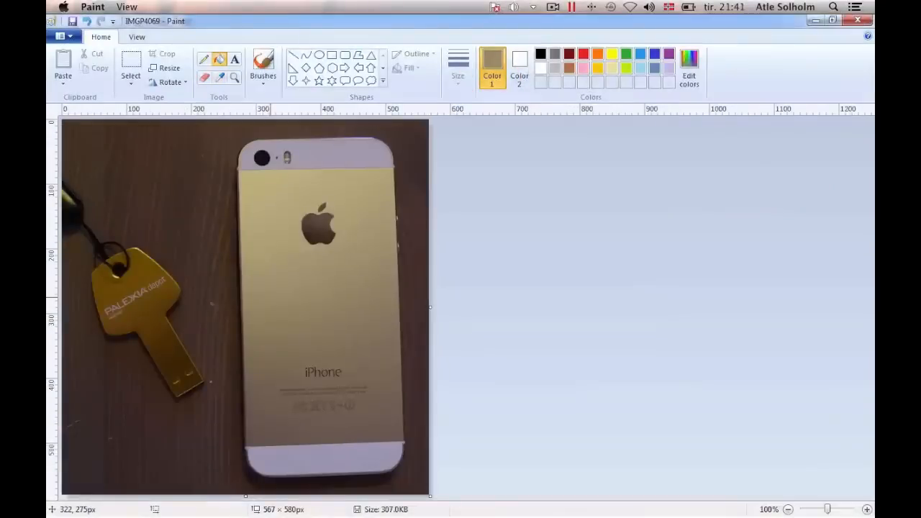
pyautogui.click(130, 65)
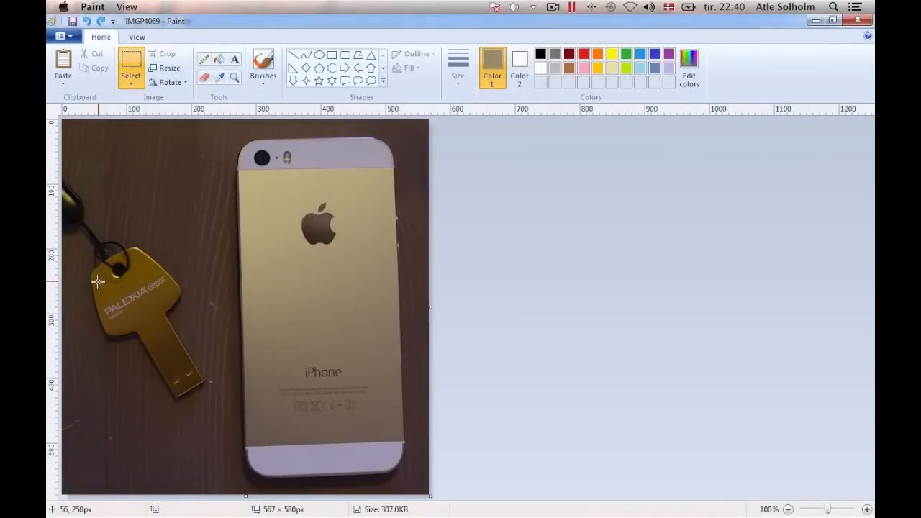
pyautogui.moveTo(95, 279); pyautogui.dragTo(117, 300)
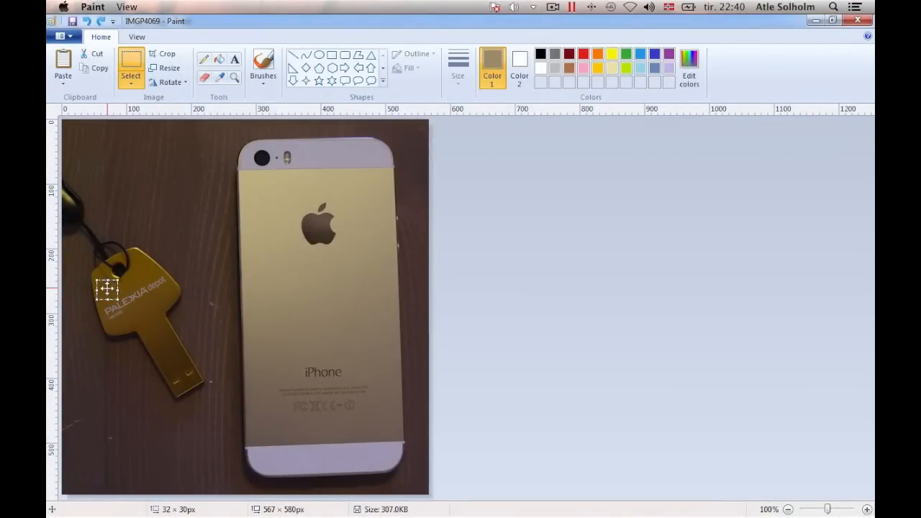
pyautogui.moveTo(106, 289); pyautogui.dragTo(261, 192)
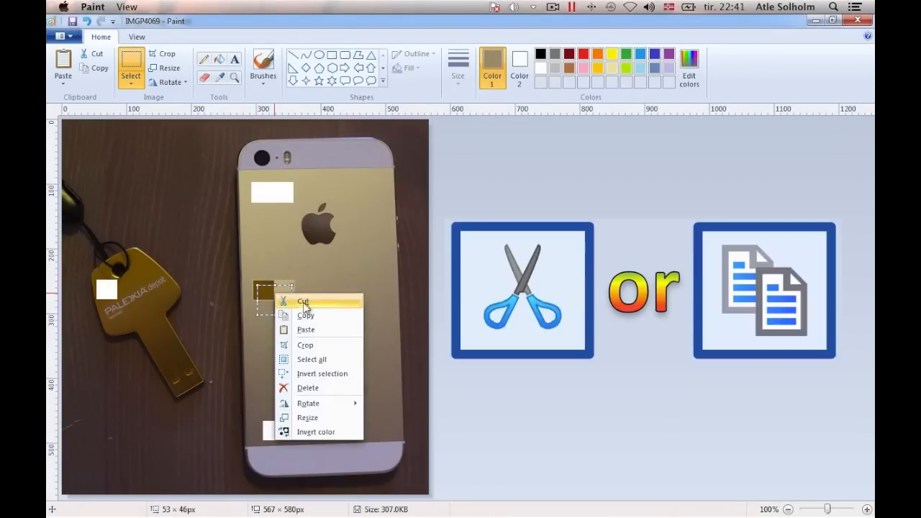
pyautogui.click(305, 315)
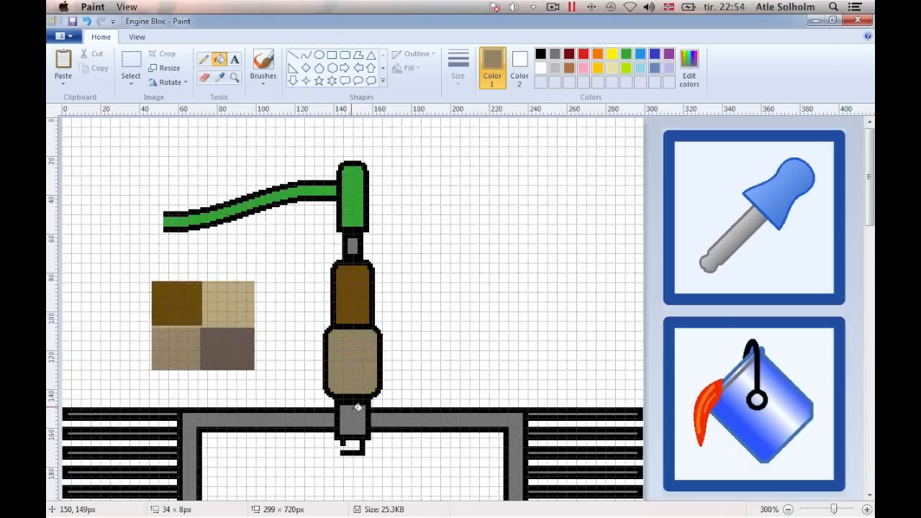
# - Recolour the plug sections brown and tan with the sampled swatch colours
pyautogui.click(235, 79)
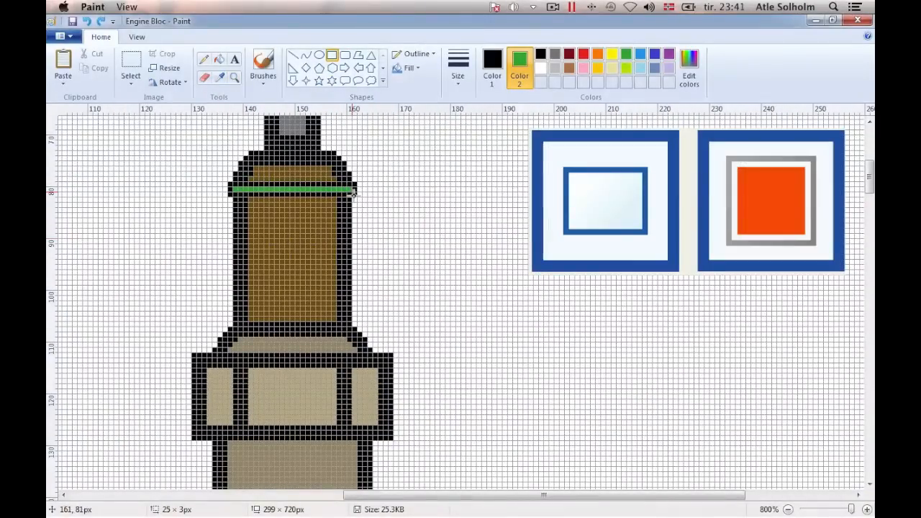
# - Draw a green thread stripe across the brown plug top, then zoom out
pyautogui.moveTo(230, 218); pyautogui.dragTo(352, 218)
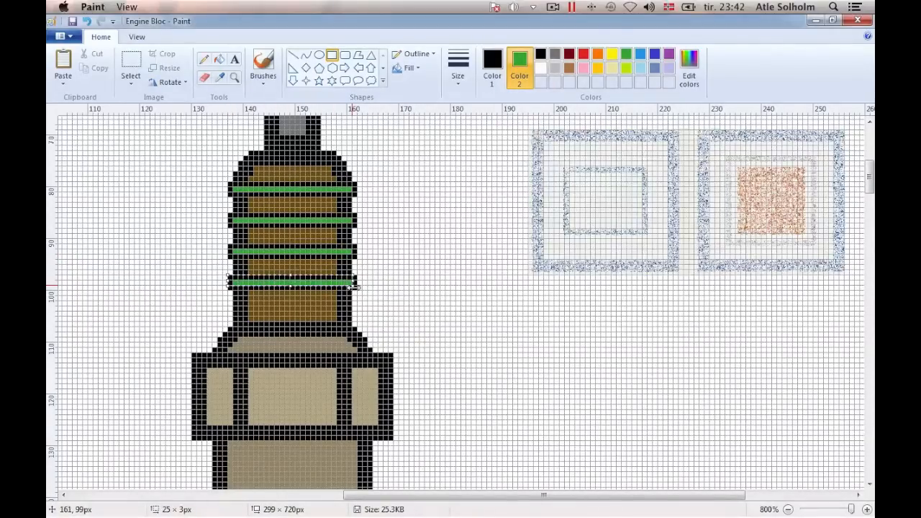
pyautogui.click(791, 511)
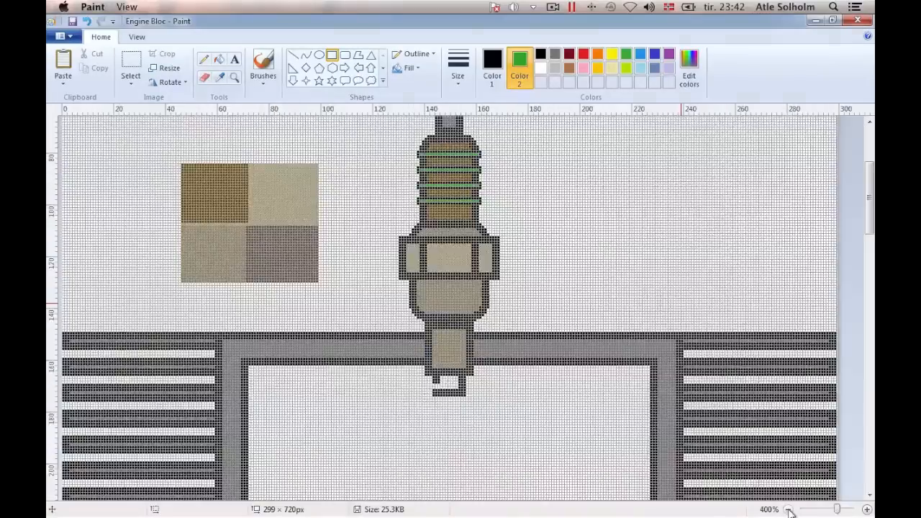
pyautogui.click(789, 510)
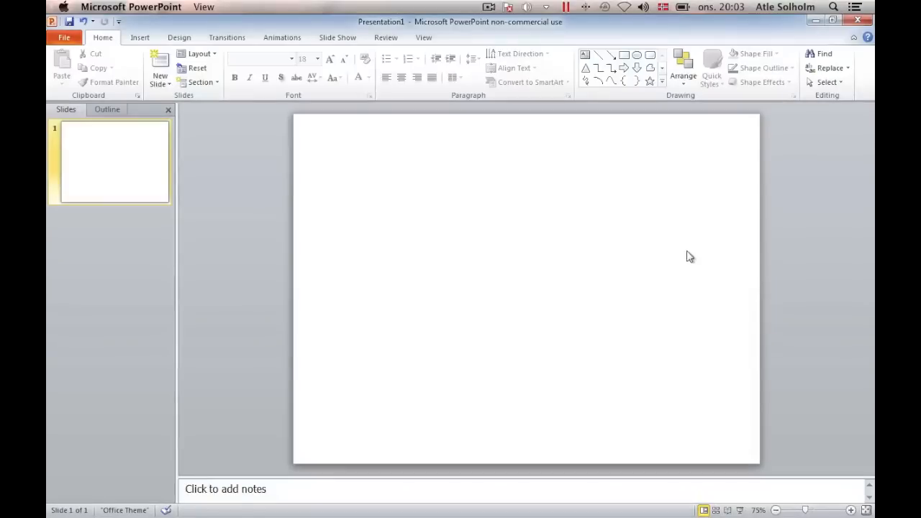
# - Draw a tall blue rectangle near the slide's top centre and right-click it
pyautogui.click(623, 55)
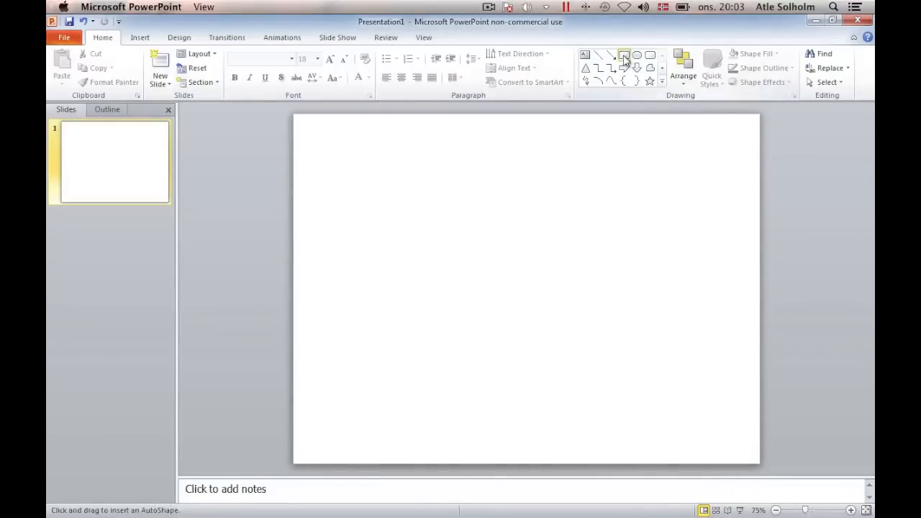
pyautogui.click(625, 54)
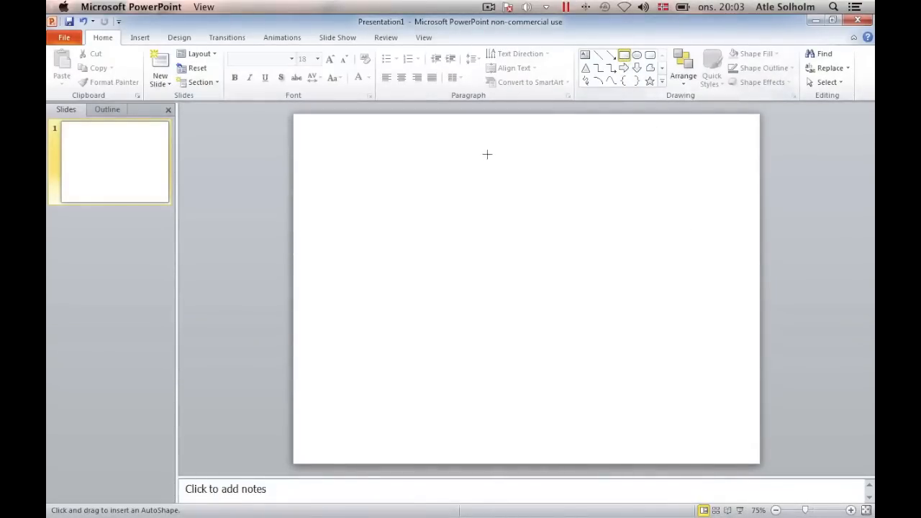
pyautogui.moveTo(487, 154); pyautogui.dragTo(561, 276)
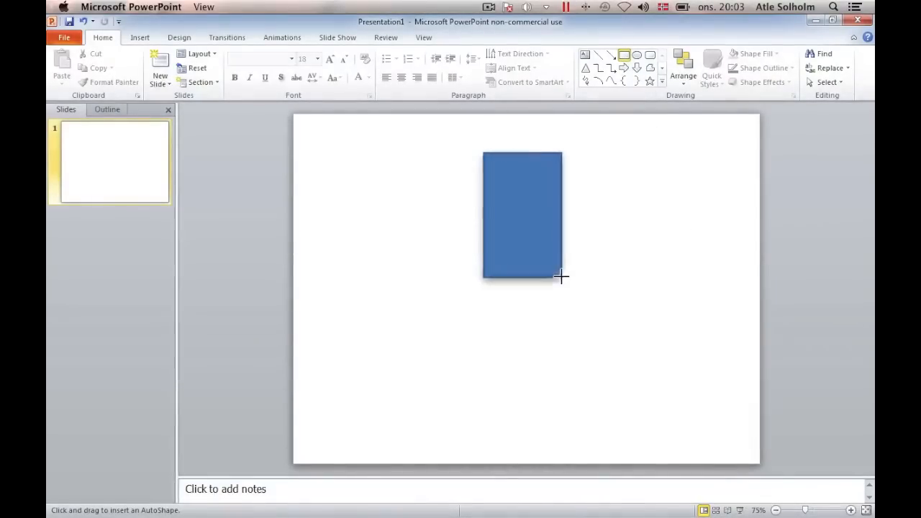
pyautogui.click(523, 216)
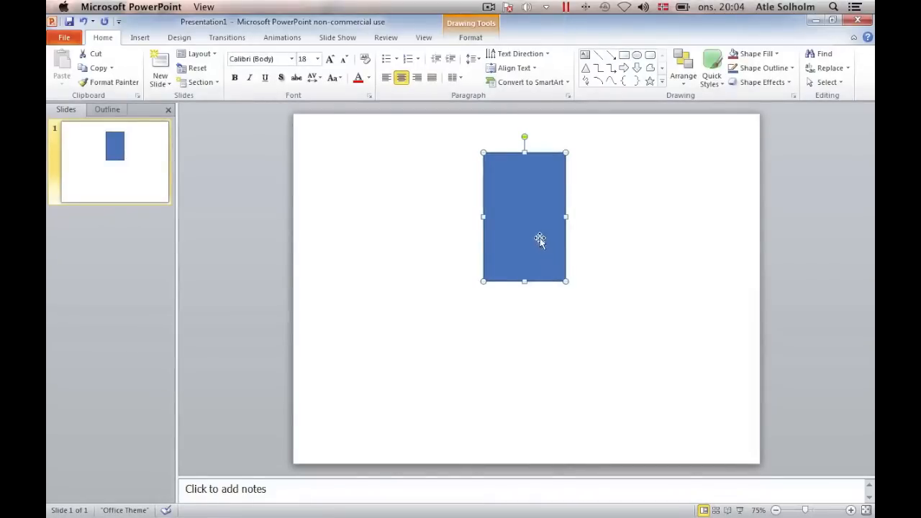
pyautogui.rightClick(540, 239)
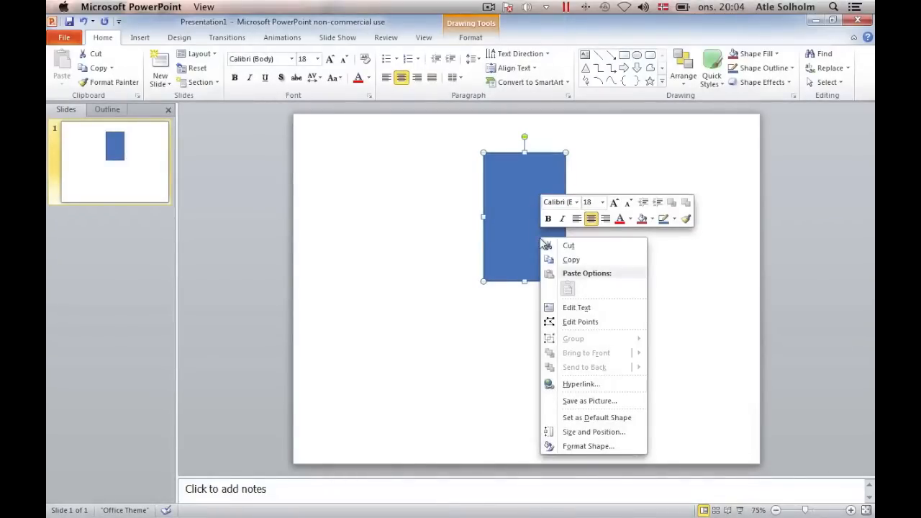
pyautogui.moveTo(587, 446)
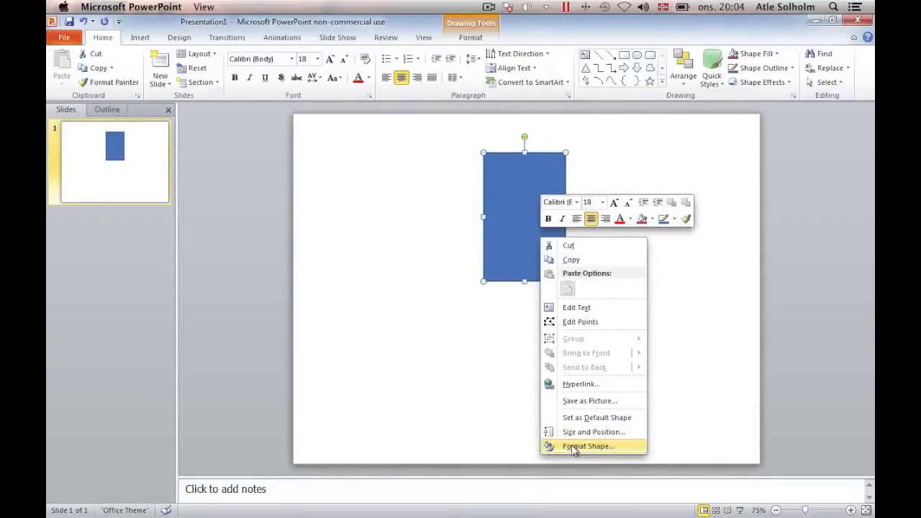
# - Give the rectangle a 0° orange-yellow-orange gradient fill with a yellow middle stop
pyautogui.click(588, 446)
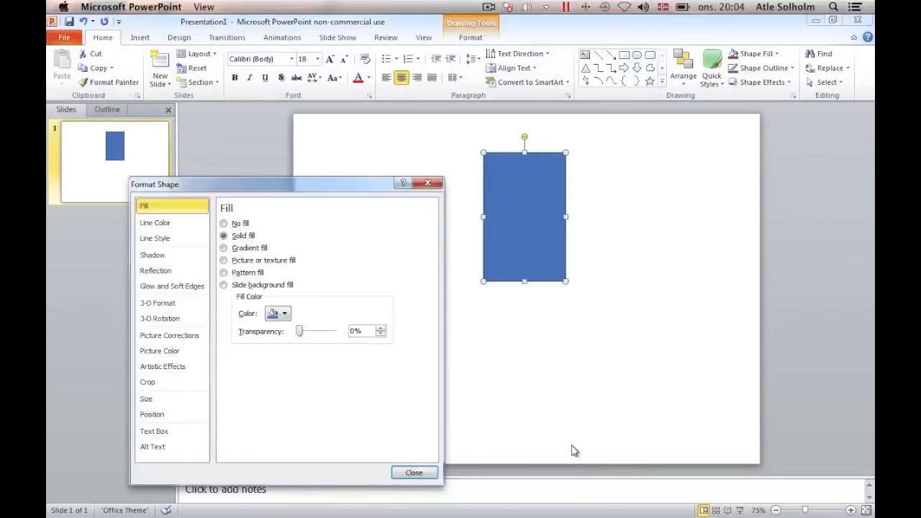
pyautogui.click(223, 247)
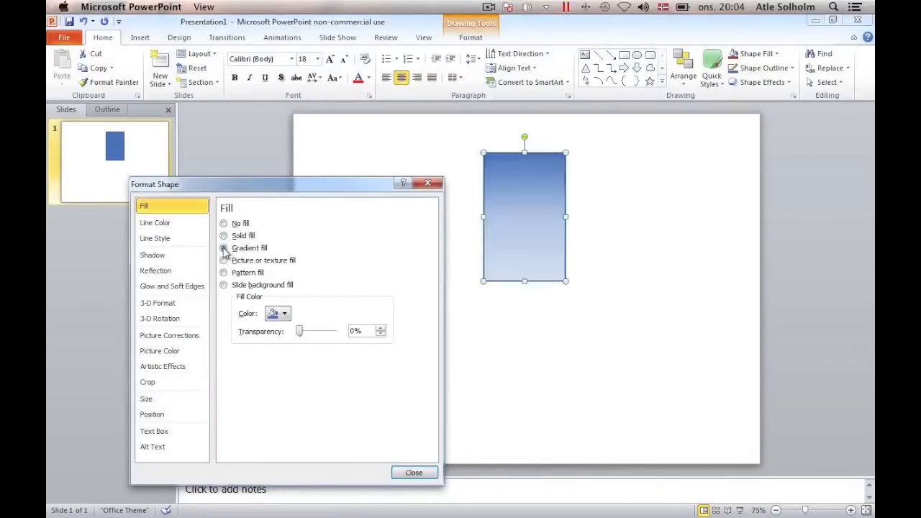
pyautogui.click(224, 248)
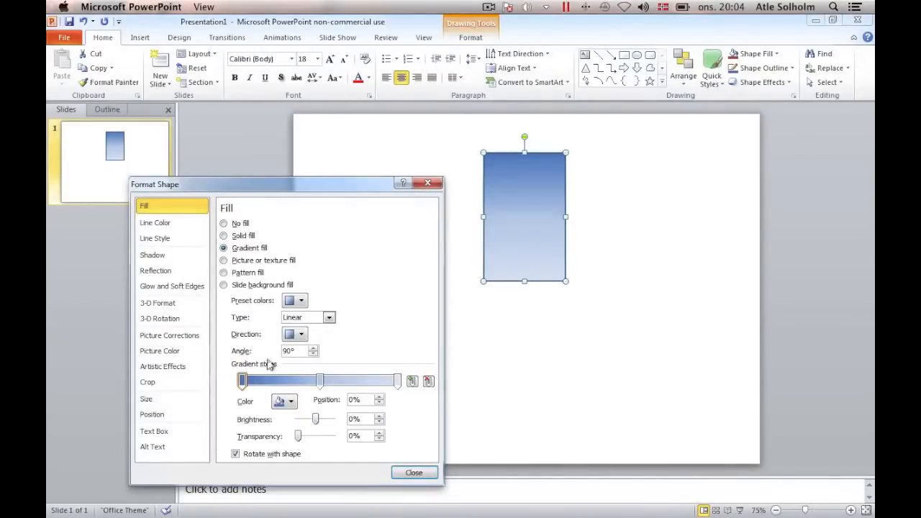
pyautogui.click(292, 401)
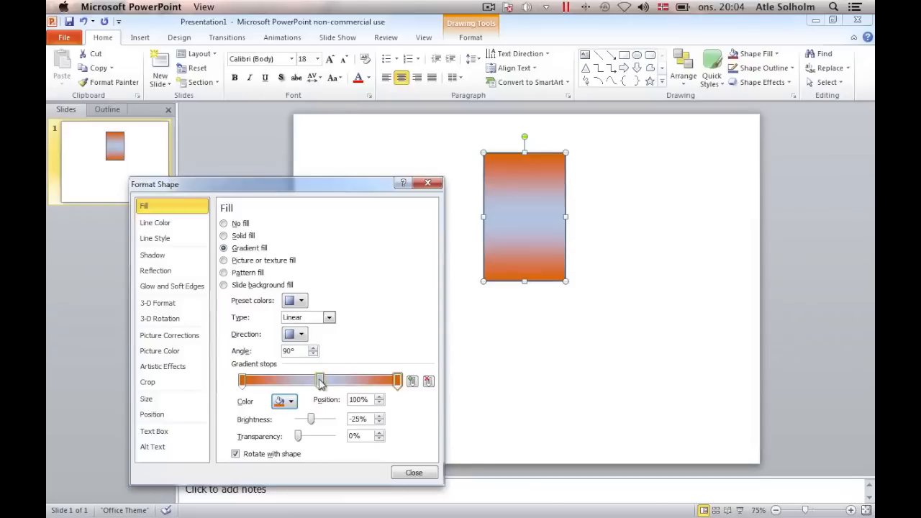
pyautogui.click(292, 402)
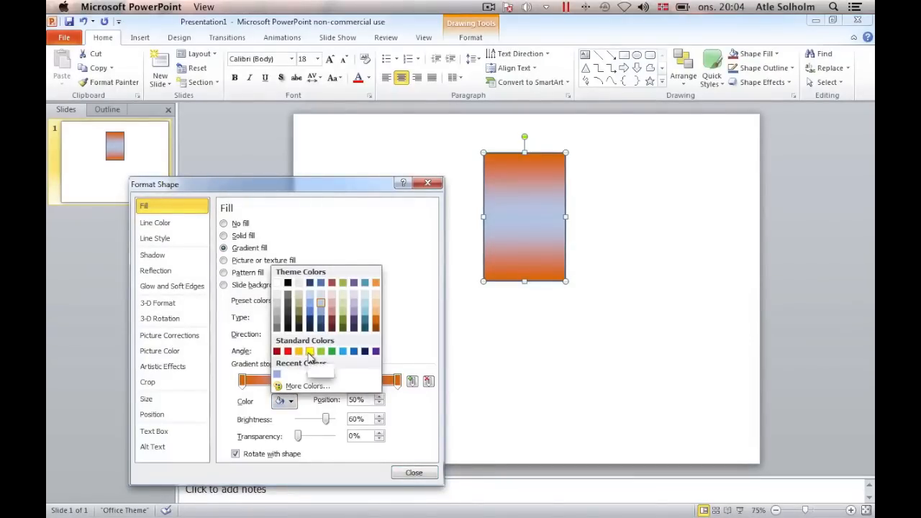
pyautogui.click(298, 351)
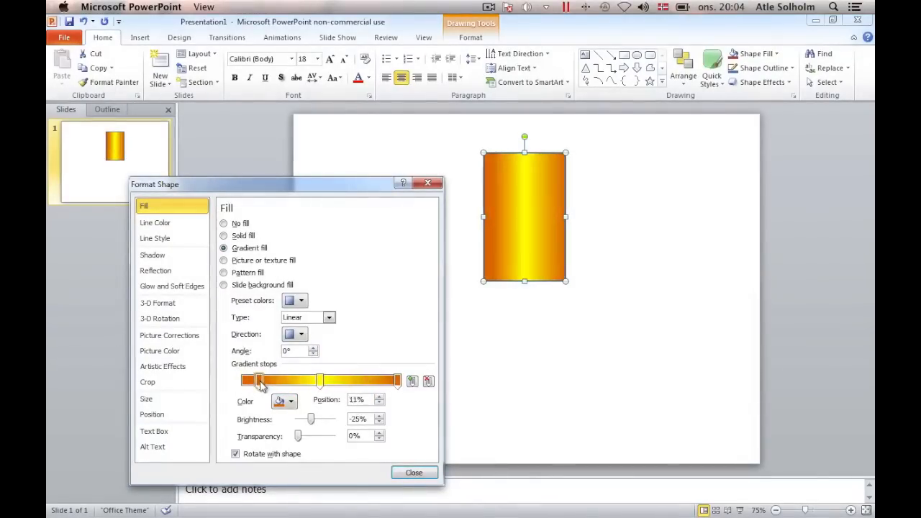
pyautogui.click(414, 471)
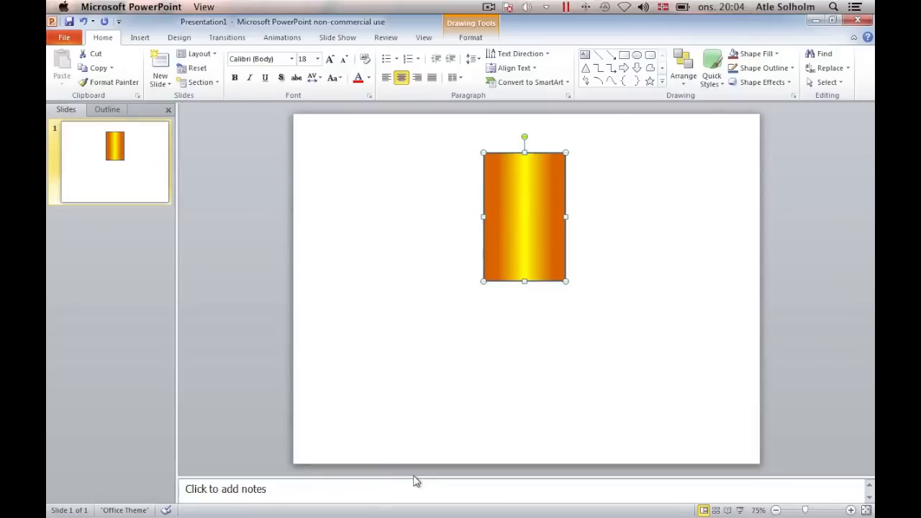
pyautogui.moveTo(425, 479)
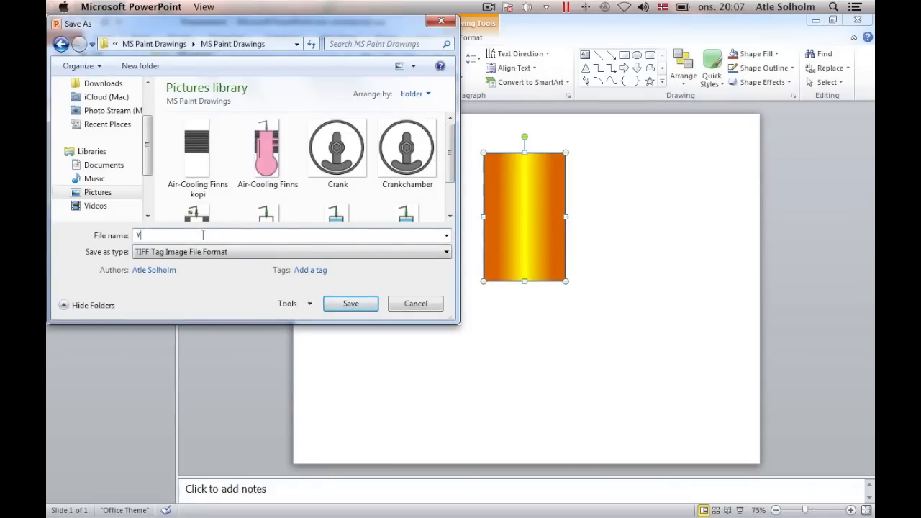
# - Enter 'Yellow Color Pattern' as the TIFF file name
pyautogui.write('Yellow Color Pattern')
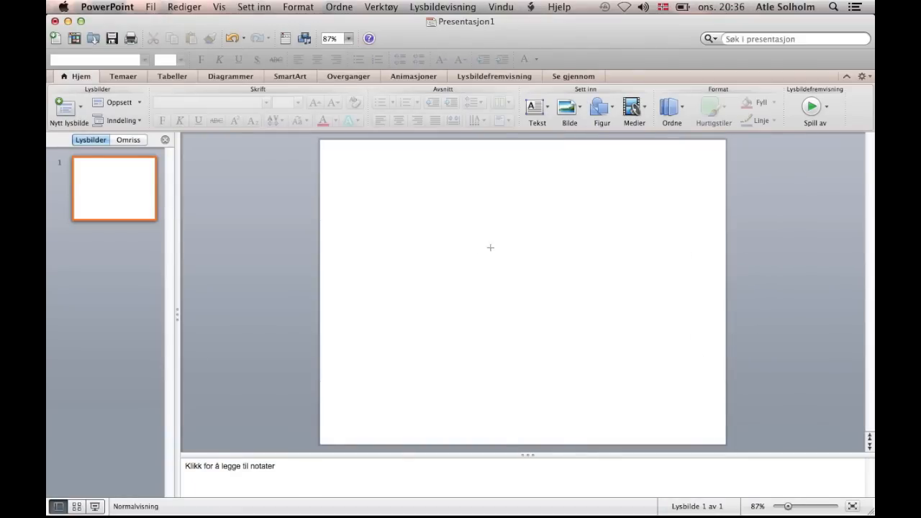
# - Give the rectangle a photo-sampled metallic brown gradient and save as TIFF 'Metallic Color Pattern'
pyautogui.rightClick(513, 306)
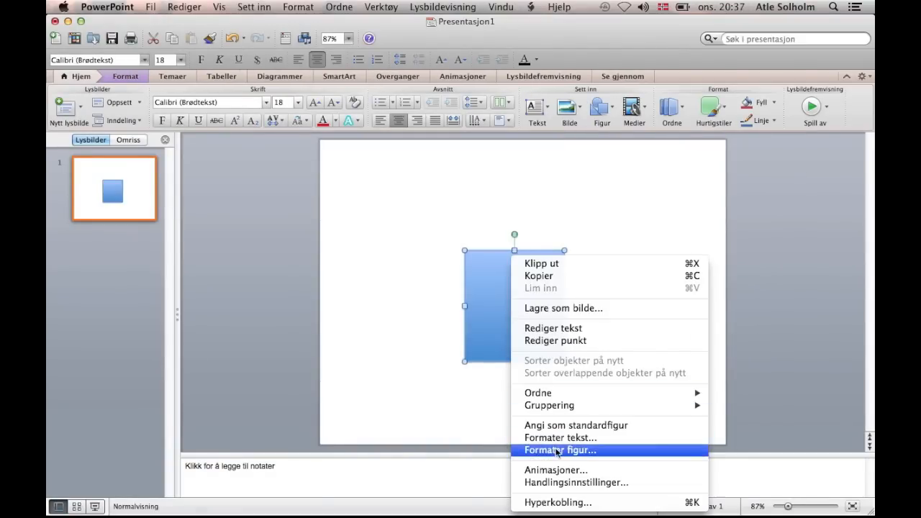
pyautogui.click(560, 450)
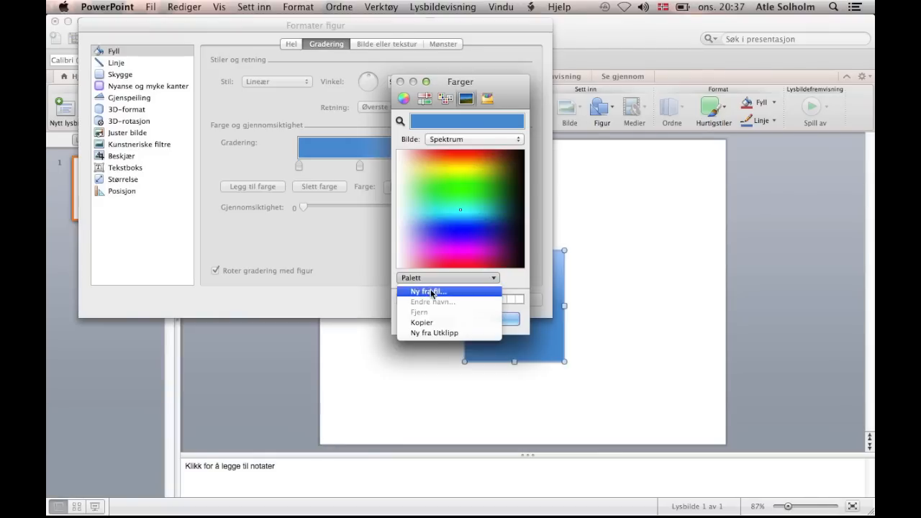
pyautogui.click(427, 291)
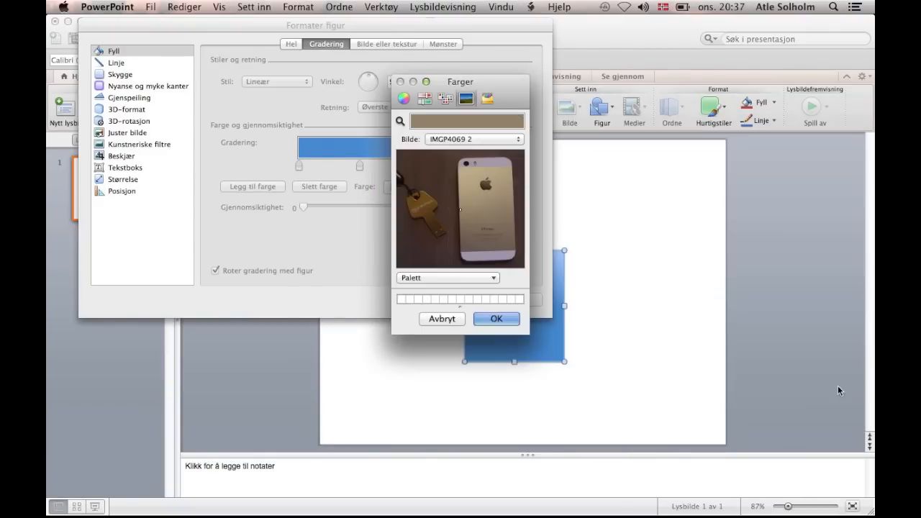
pyautogui.click(496, 319)
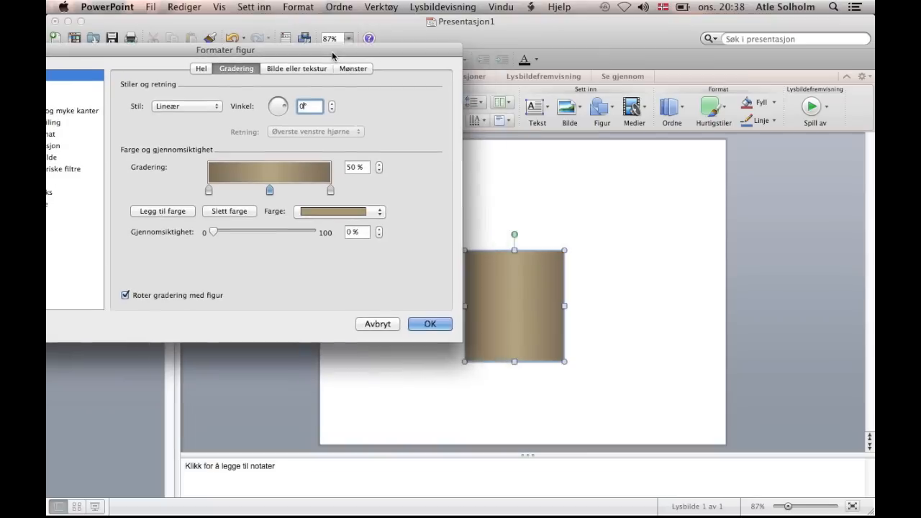
pyautogui.moveTo(330, 190); pyautogui.dragTo(311, 190)
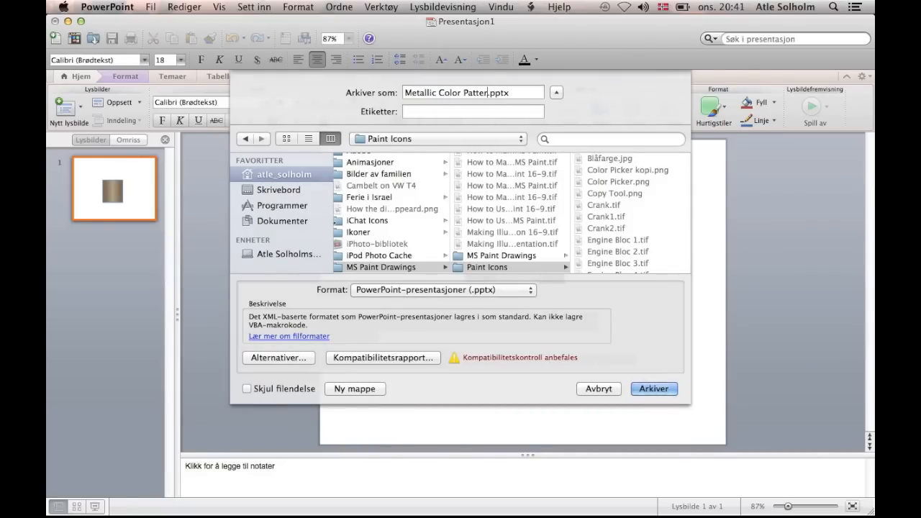
pyautogui.click(441, 290)
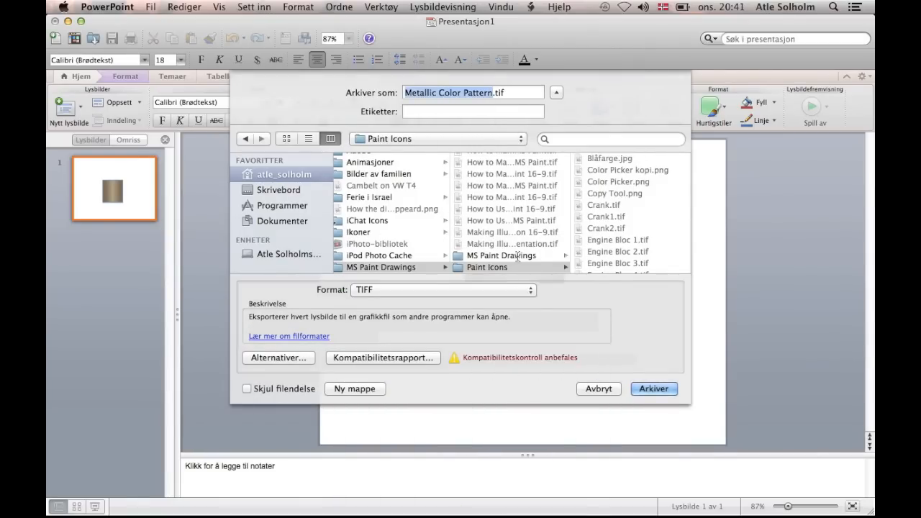
pyautogui.click(653, 389)
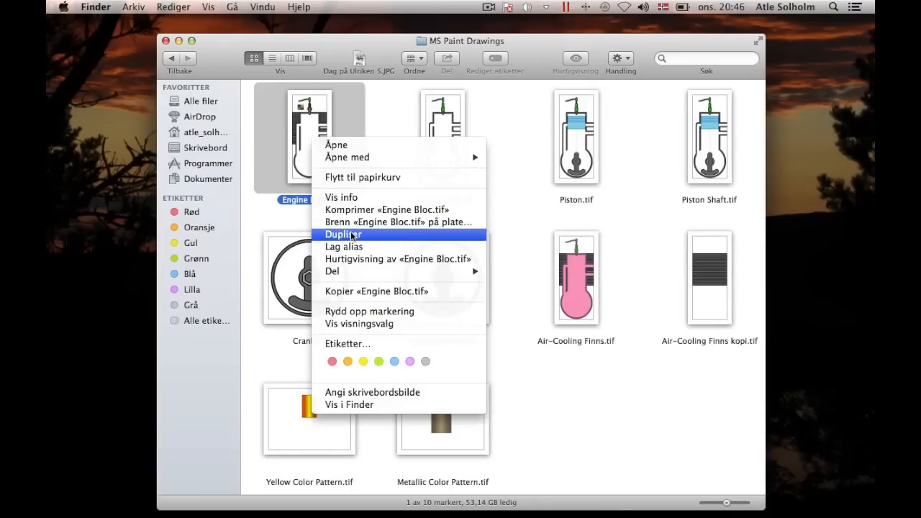
# - Duplicate Engine Bloc.tif and open Yellow Color Pattern.tif in Paint
pyautogui.click(343, 235)
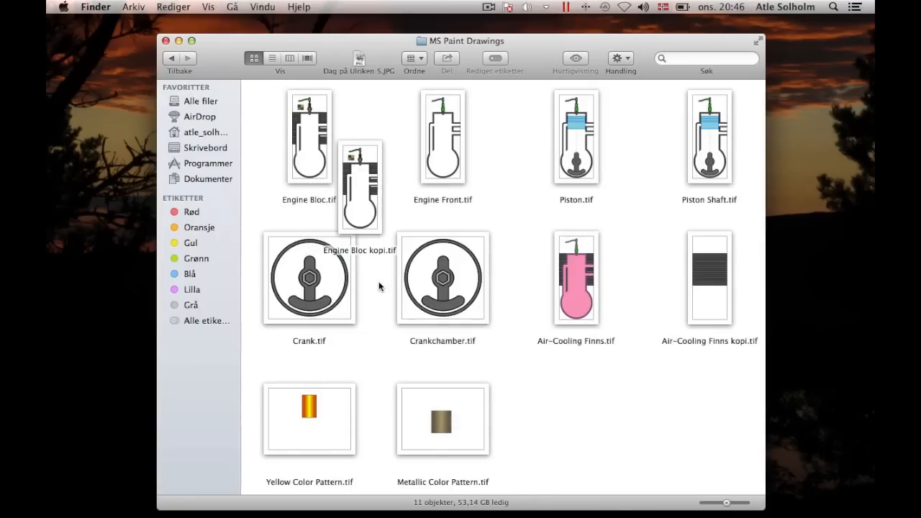
pyautogui.doubleClick(308, 419)
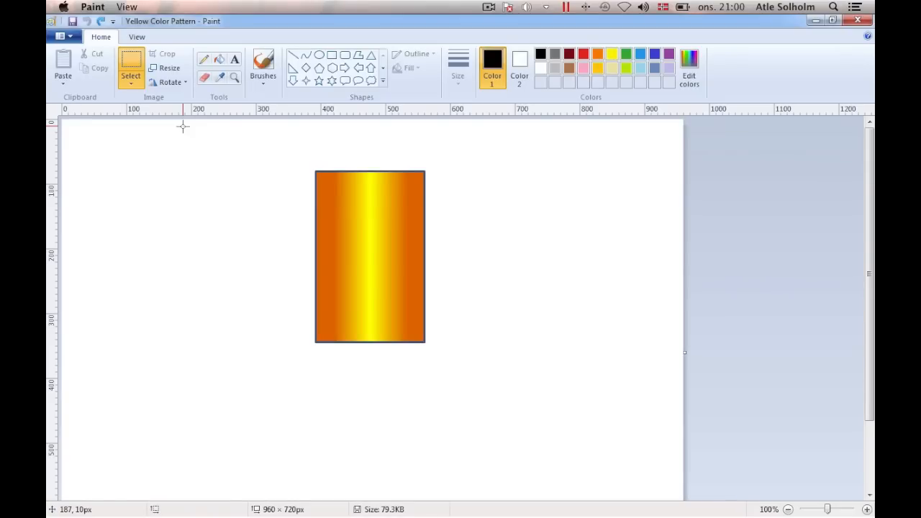
pyautogui.moveTo(296, 173)
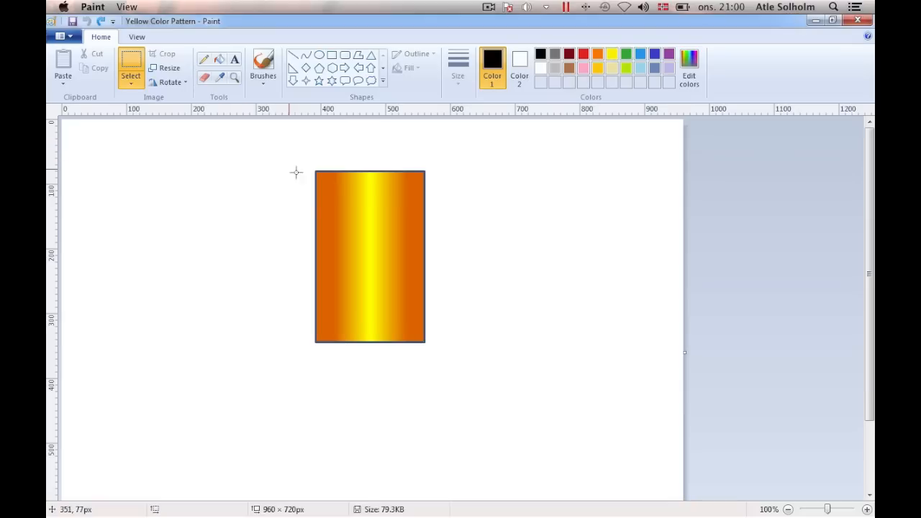
# - Paste a yellow gradient strip onto the spark plug thread, then copy a metallic strip
pyautogui.moveTo(314, 173); pyautogui.dragTo(403, 312)
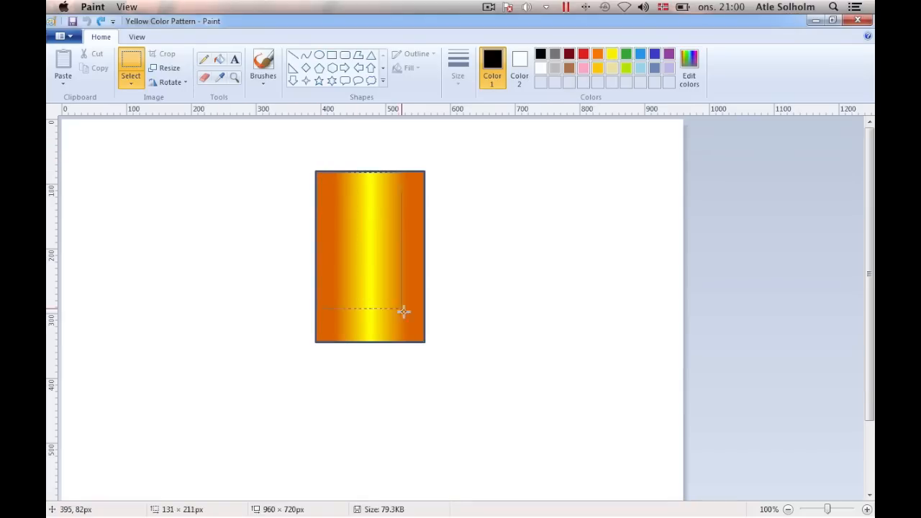
pyautogui.rightClick(367, 258)
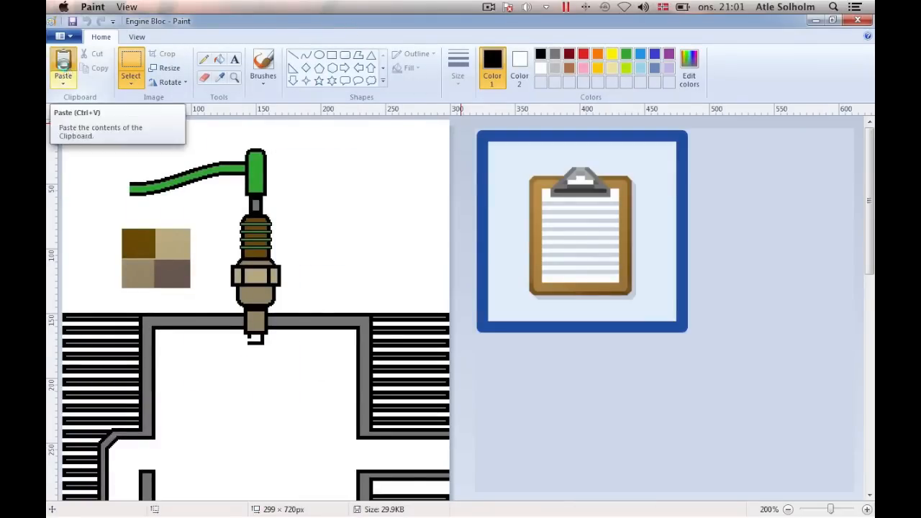
pyautogui.click(169, 67)
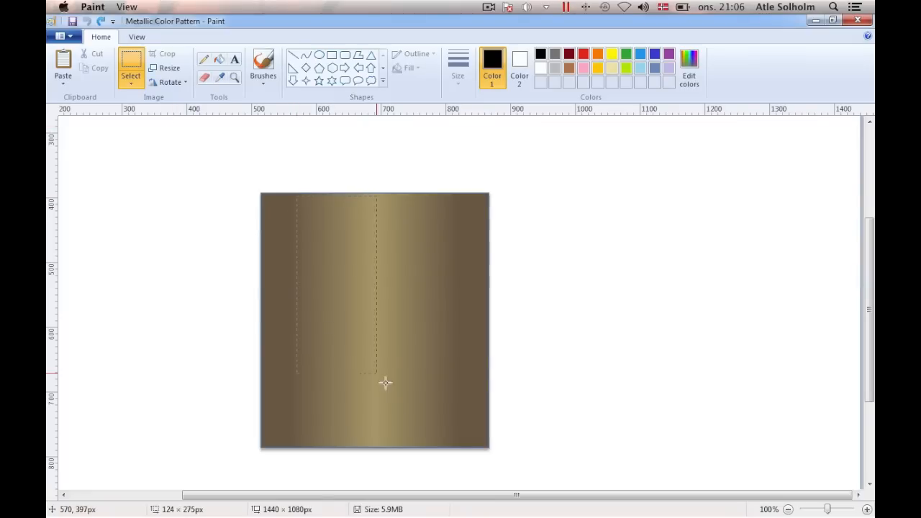
pyautogui.rightClick(385, 313)
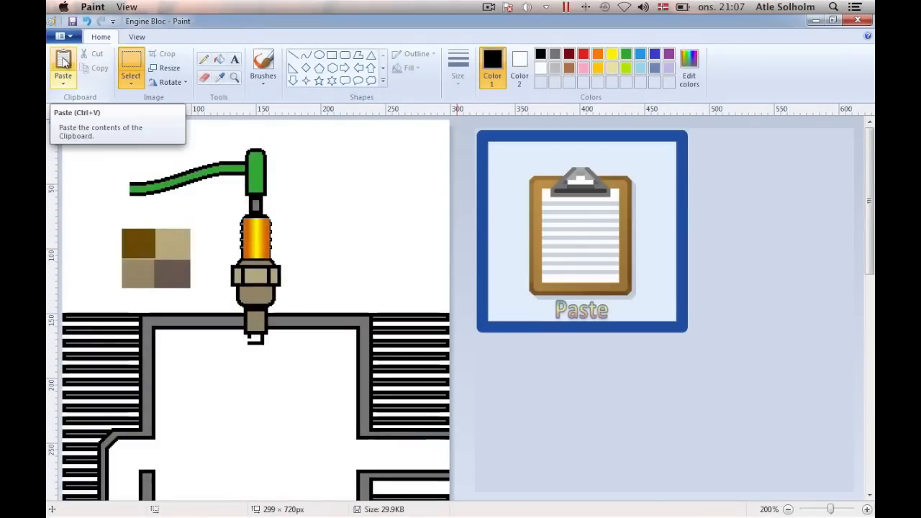
# - Paste the metallic strip over the spark plug's lower body and fill the background pink
pyautogui.click(167, 67)
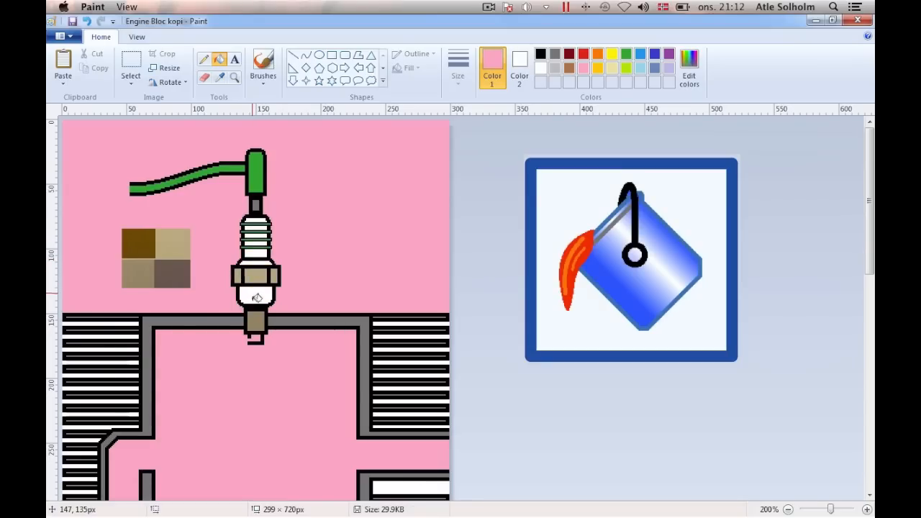
pyautogui.click(131, 64)
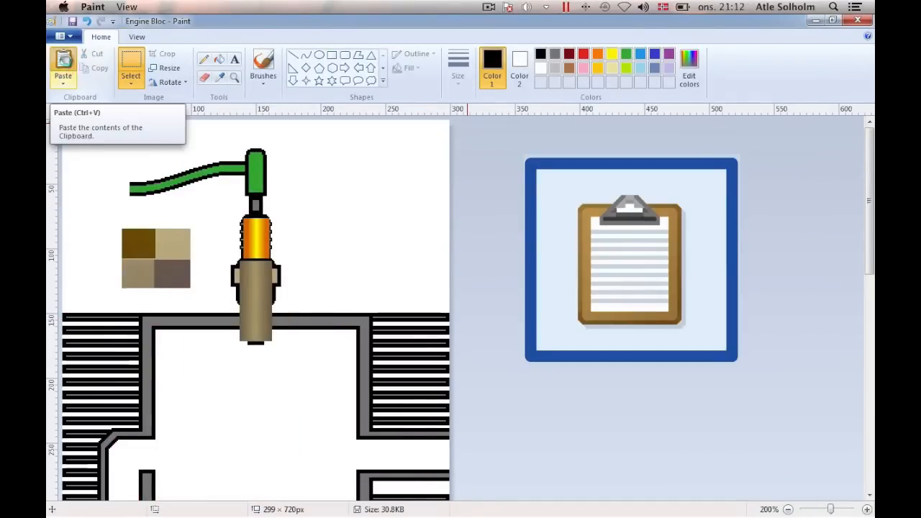
pyautogui.click(131, 66)
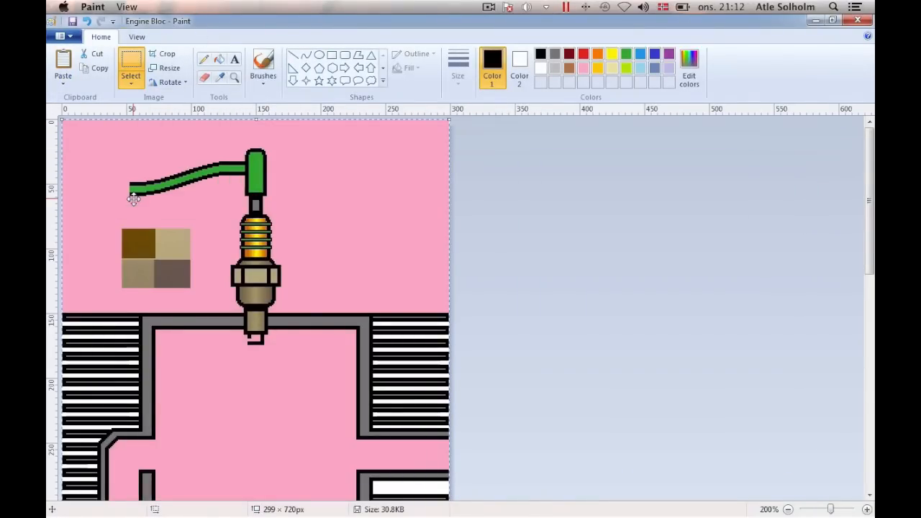
pyautogui.click(220, 79)
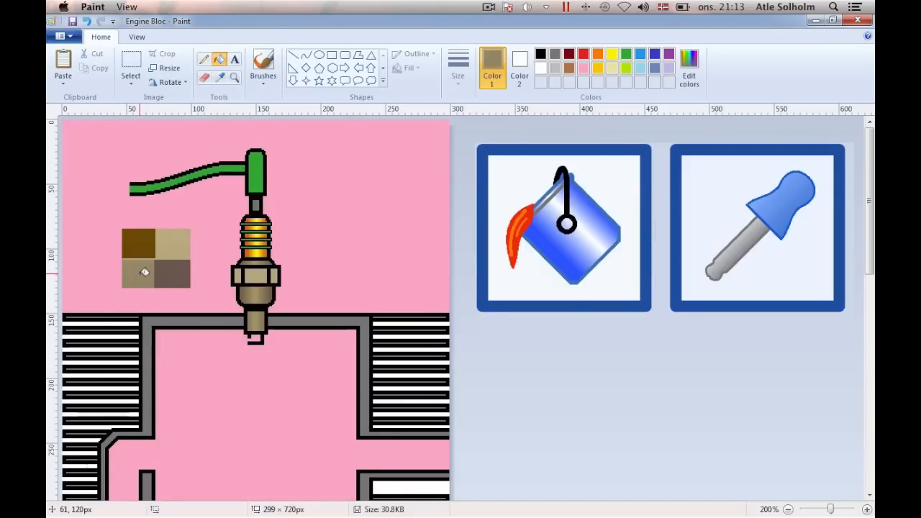
pyautogui.moveTo(252, 270)
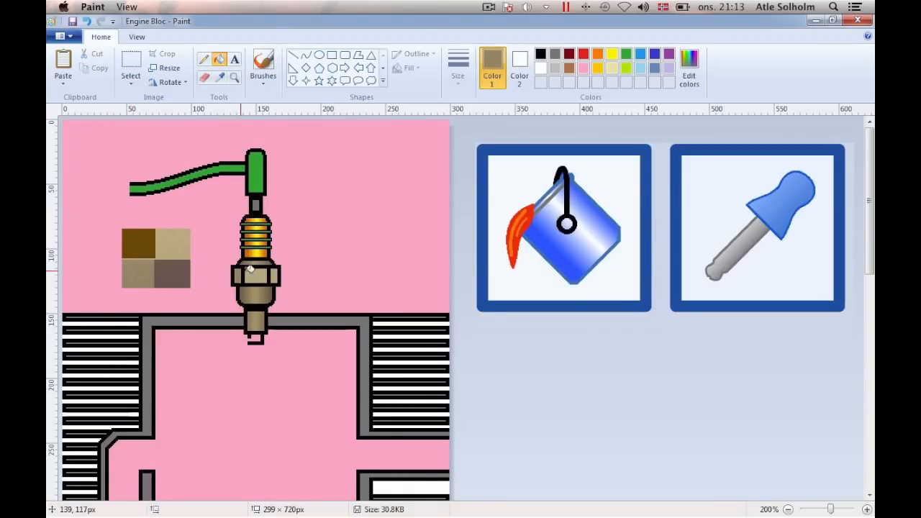
pyautogui.moveTo(276, 268)
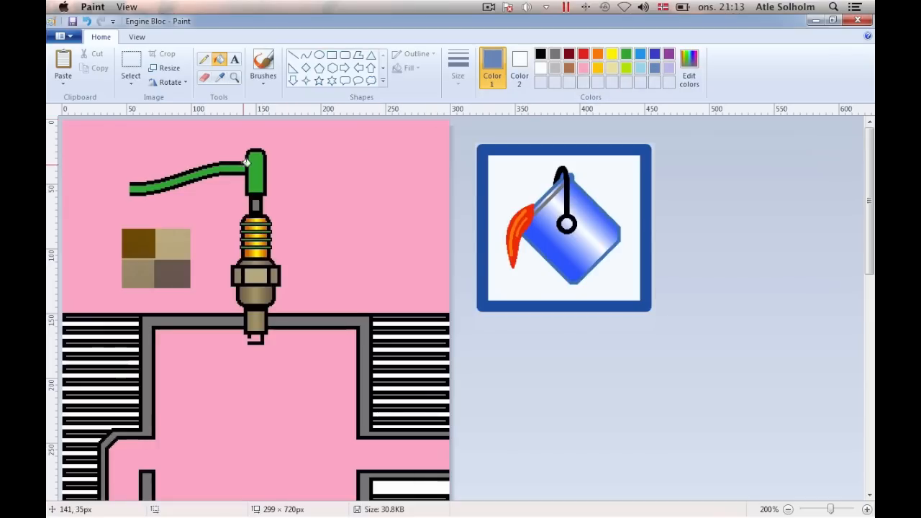
# - Delete the leftover brown colour-sample squares beside the spark plug
pyautogui.click(180, 180)
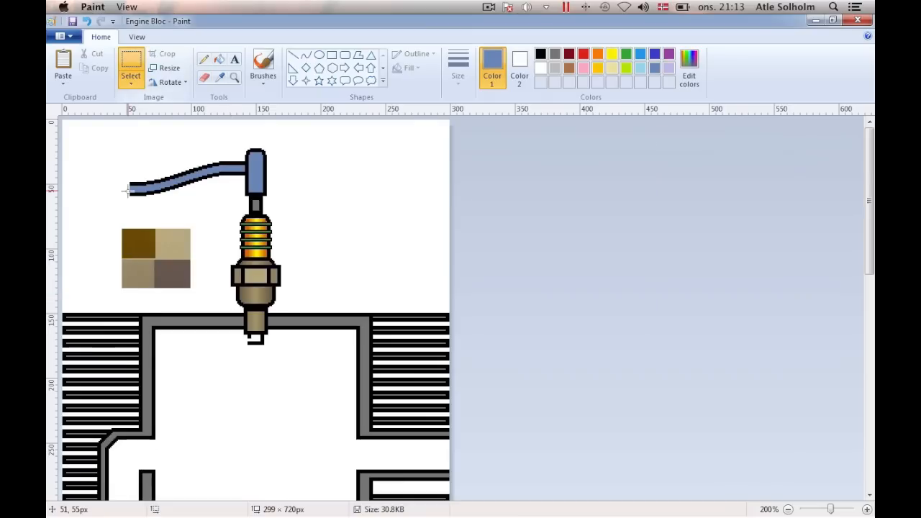
pyautogui.rightClick(171, 259)
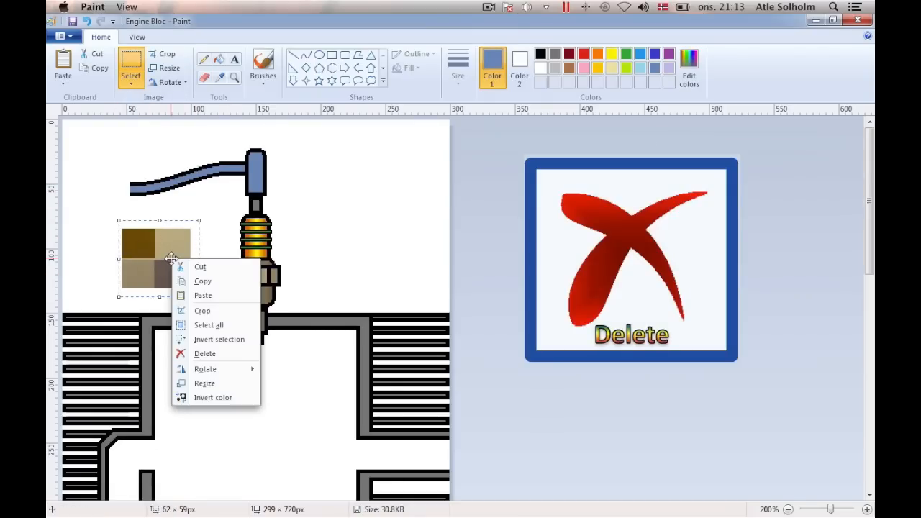
pyautogui.click(205, 353)
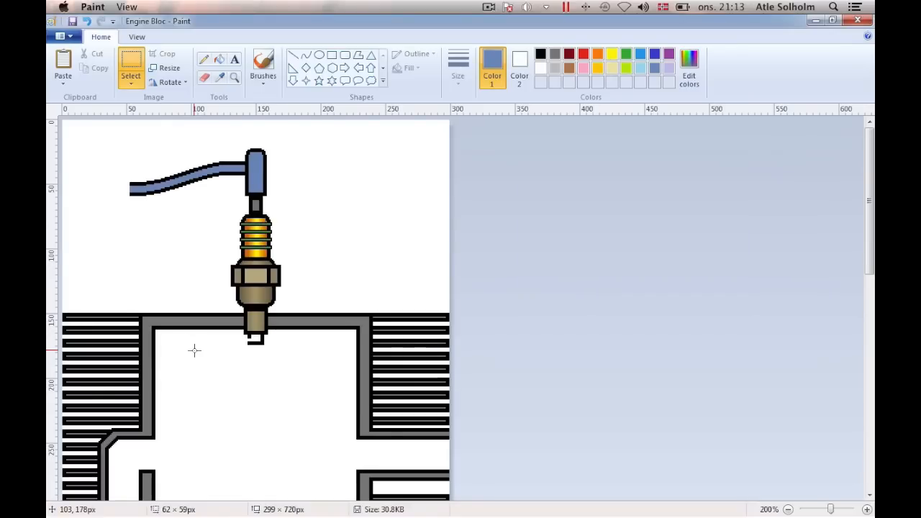
pyautogui.moveTo(115, 142); pyautogui.dragTo(331, 305)
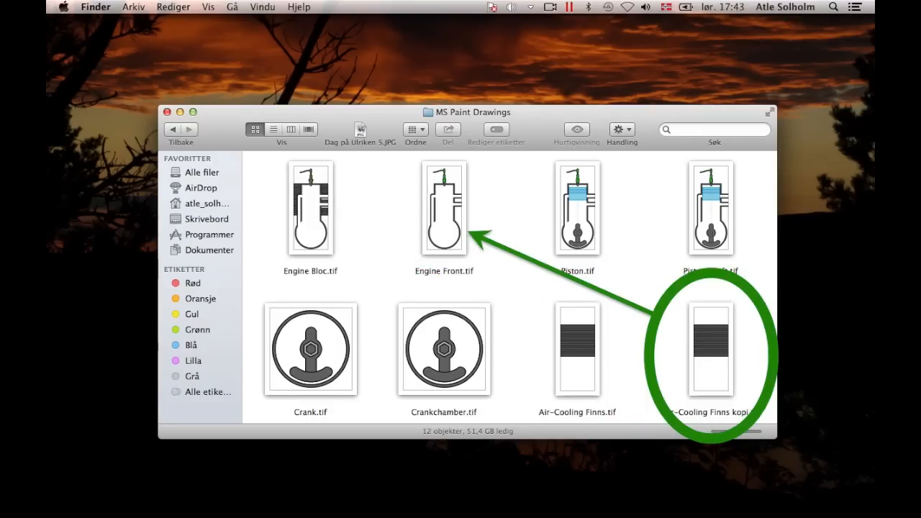
# - Open Engine Front.tif from the MS Paint Drawings folder
pyautogui.doubleClick(444, 208)
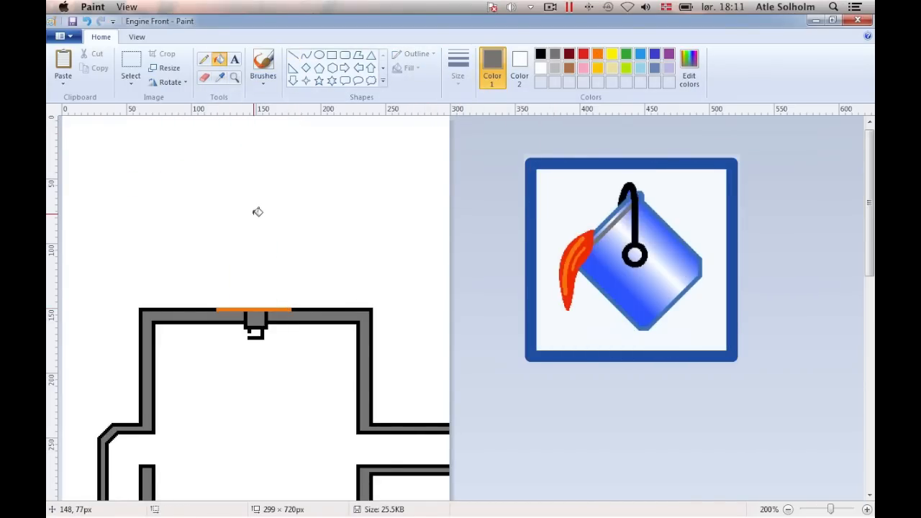
# - Fill the Crankchamber drawing's outer ring with grey
pyautogui.scroll(-3)
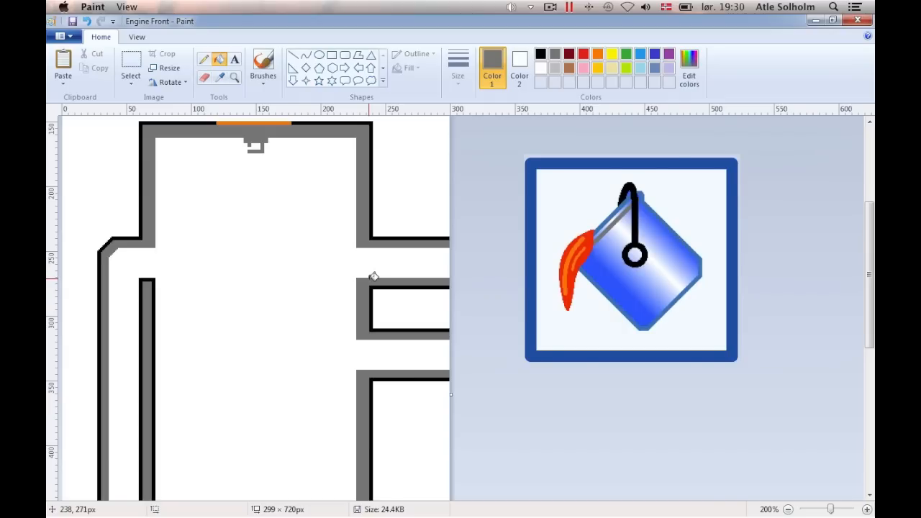
pyautogui.moveTo(372, 211); pyautogui.dragTo(372, 263)
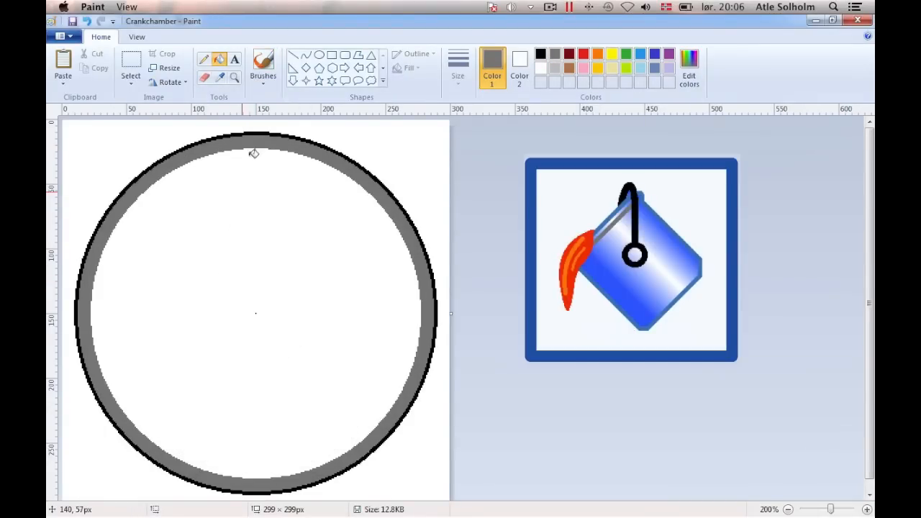
pyautogui.click(131, 79)
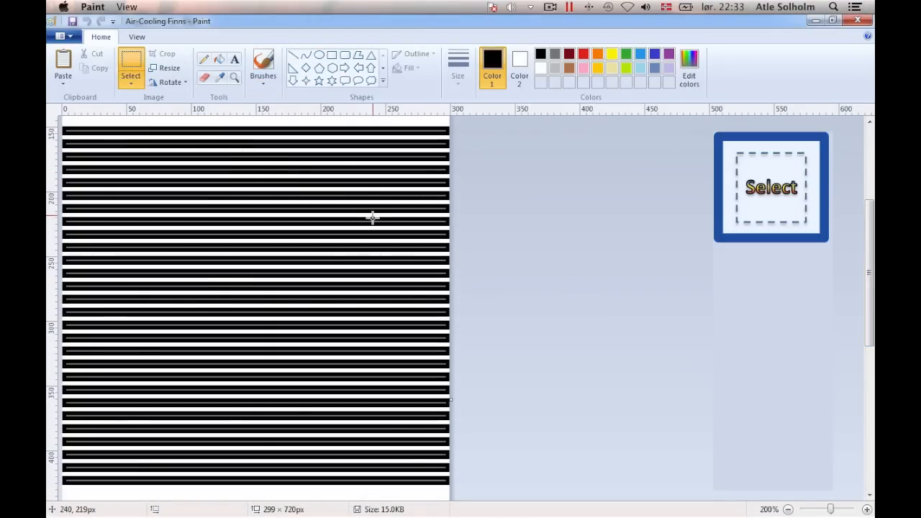
# - Copy the Air-Cooling Finns stripes and place them across Engine Front's grey body
pyautogui.rightClick(423, 268)
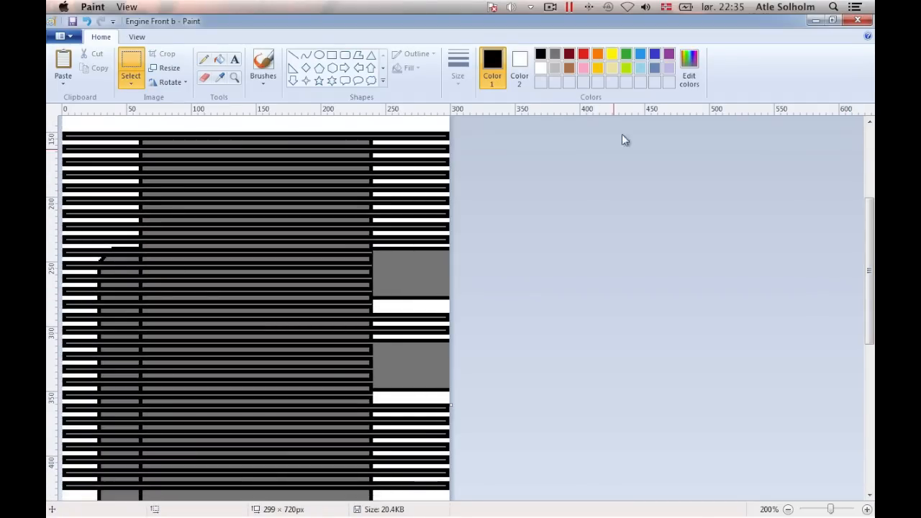
pyautogui.moveTo(371, 197); pyautogui.dragTo(371, 457)
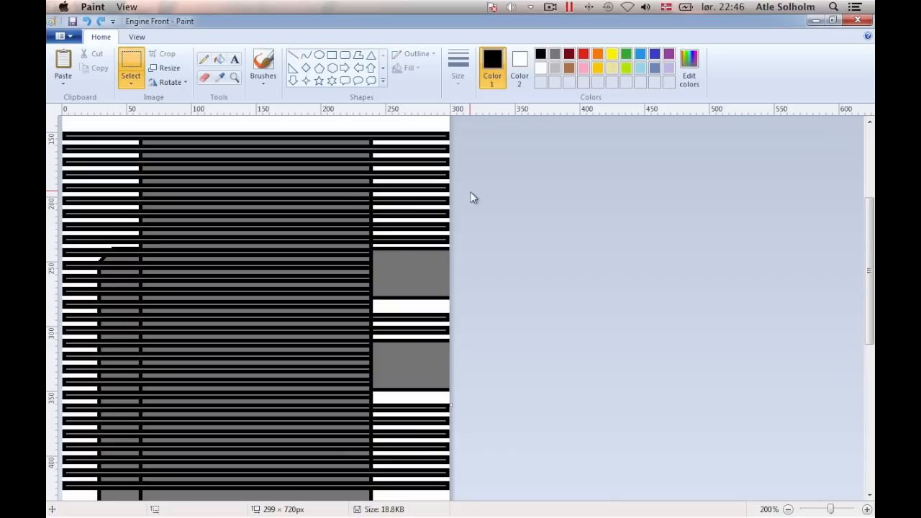
pyautogui.click(688, 64)
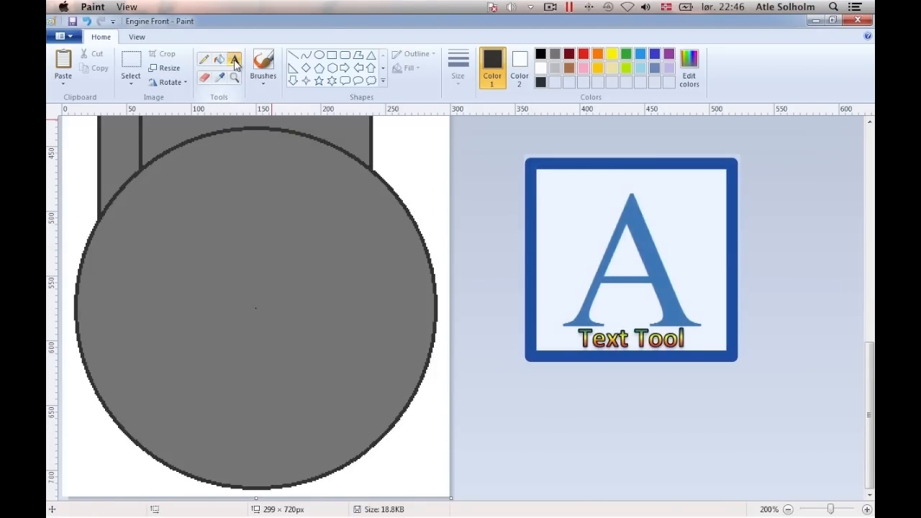
# - Write 'SOLHOLM`S MOTOR COMPANY' in bold Algerian, centred inside the crank circle
pyautogui.click(233, 59)
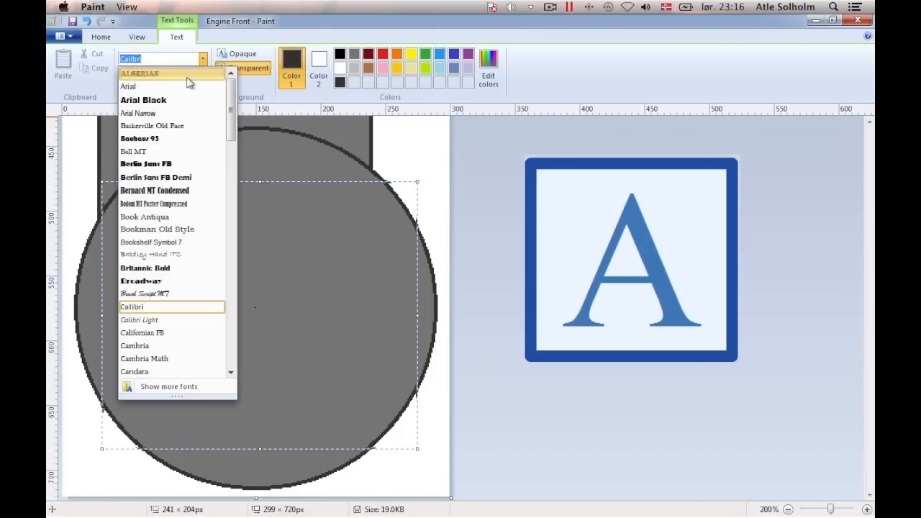
pyautogui.click(141, 77)
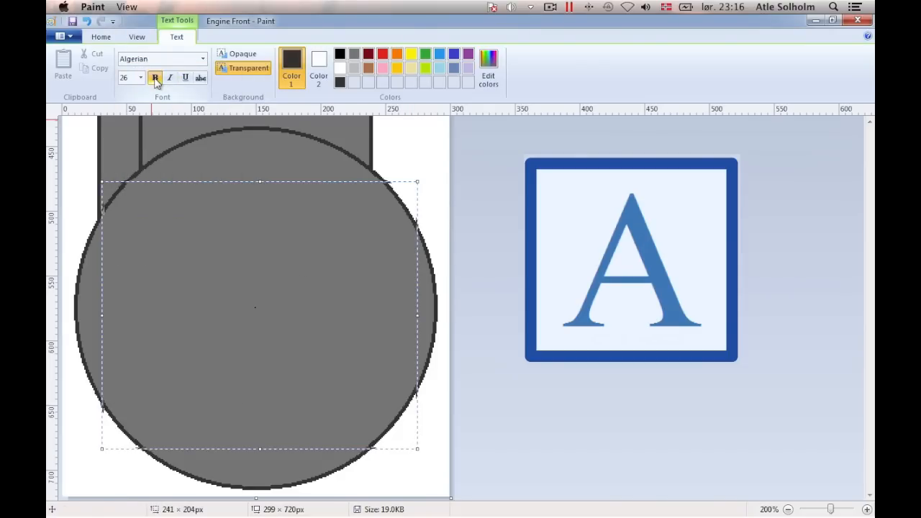
pyautogui.write('SOLHOLM`S MOTOR C')
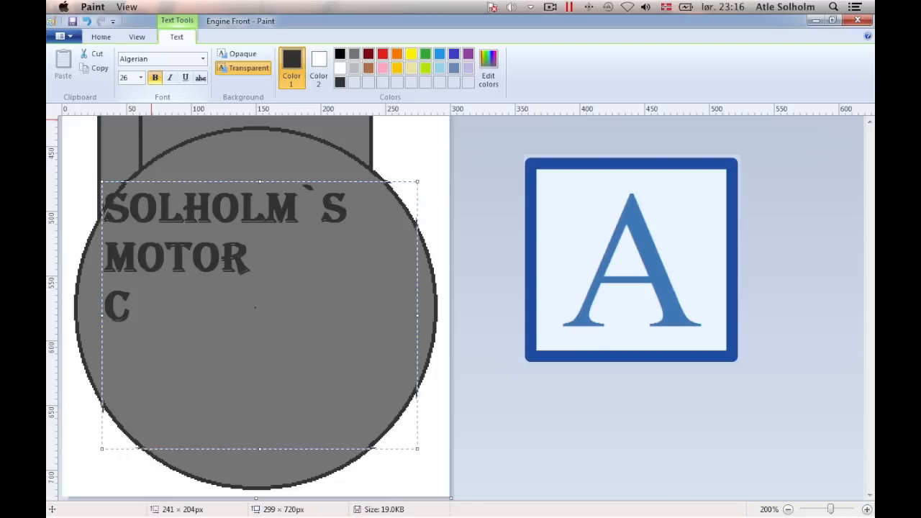
pyautogui.write('OMPANY')
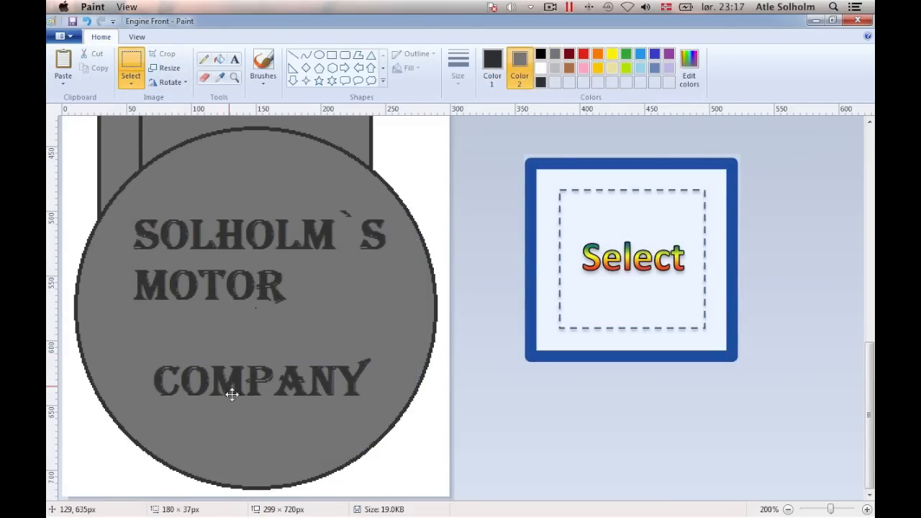
pyautogui.moveTo(128, 258); pyautogui.dragTo(300, 306)
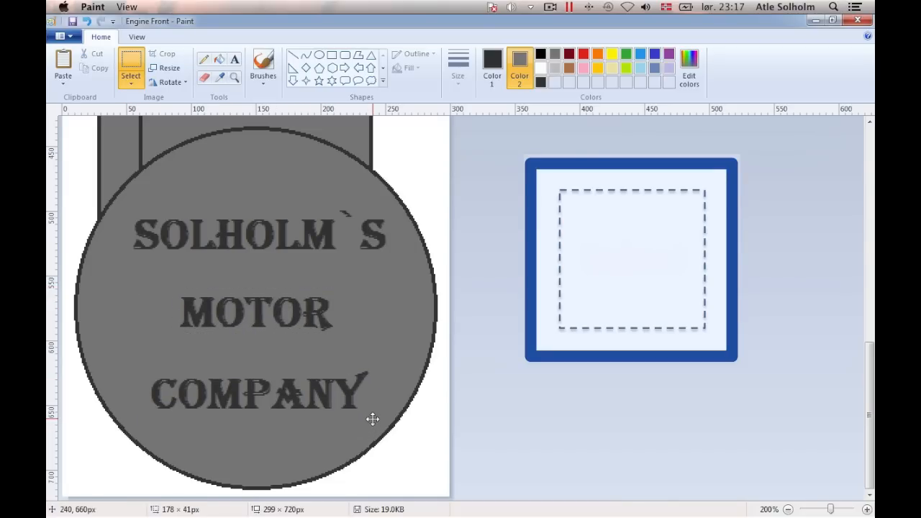
pyautogui.click(552, 384)
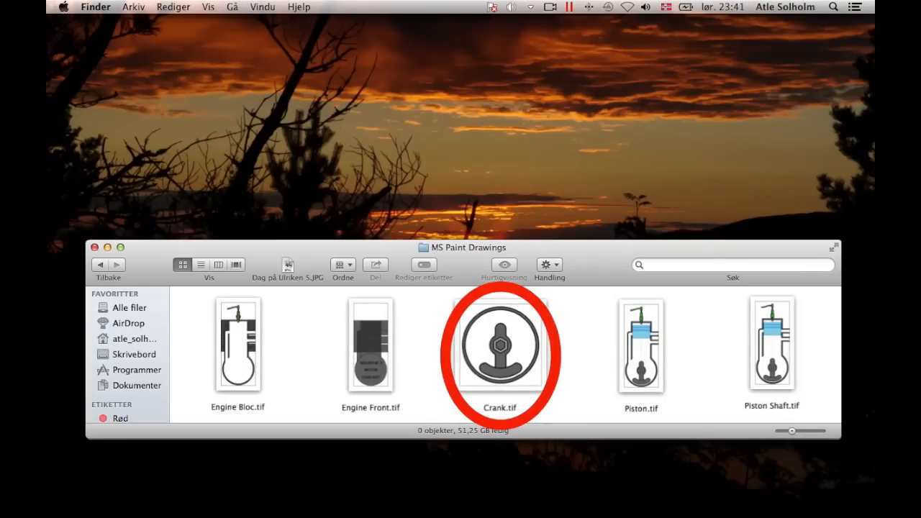
# - Open Crank.tif from the MS Paint Drawings Finder folder
pyautogui.doubleClick(499, 348)
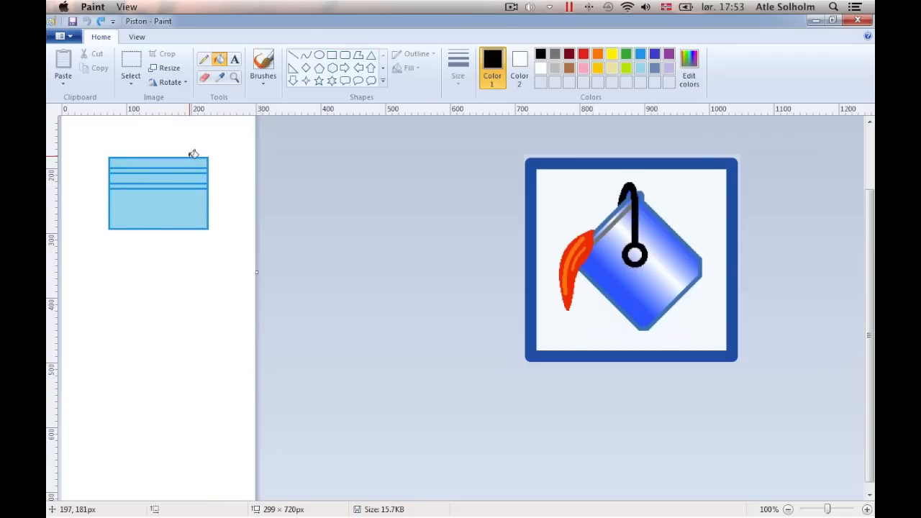
# - Fill the blue piston grey and crop the picture to a rectangle around it
pyautogui.click(183, 178)
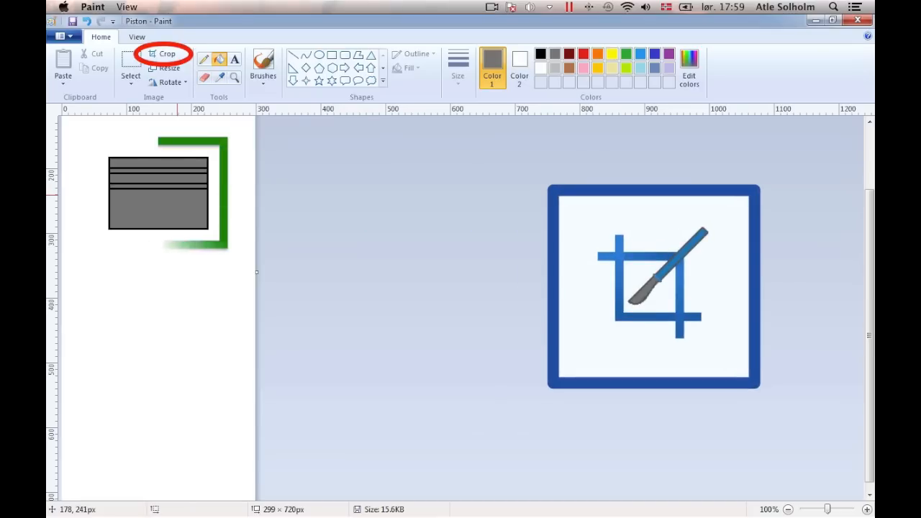
pyautogui.click(167, 53)
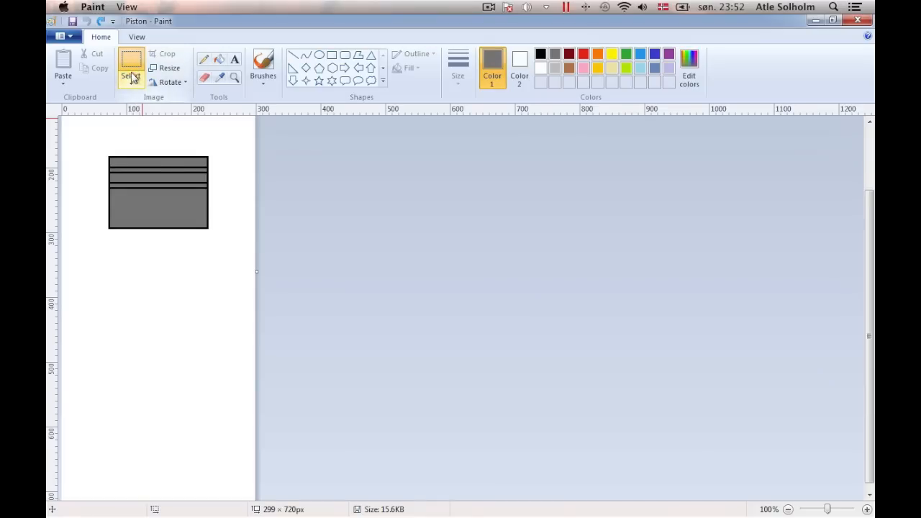
pyautogui.click(130, 77)
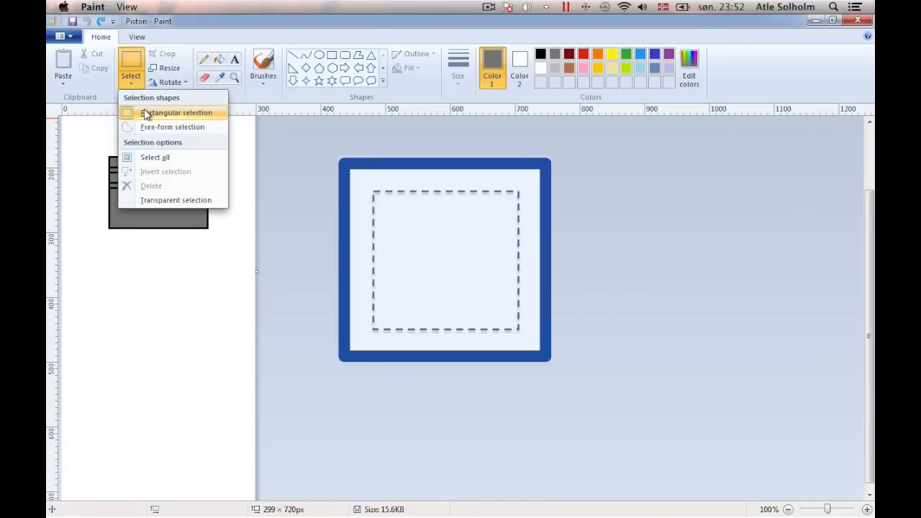
pyautogui.click(174, 113)
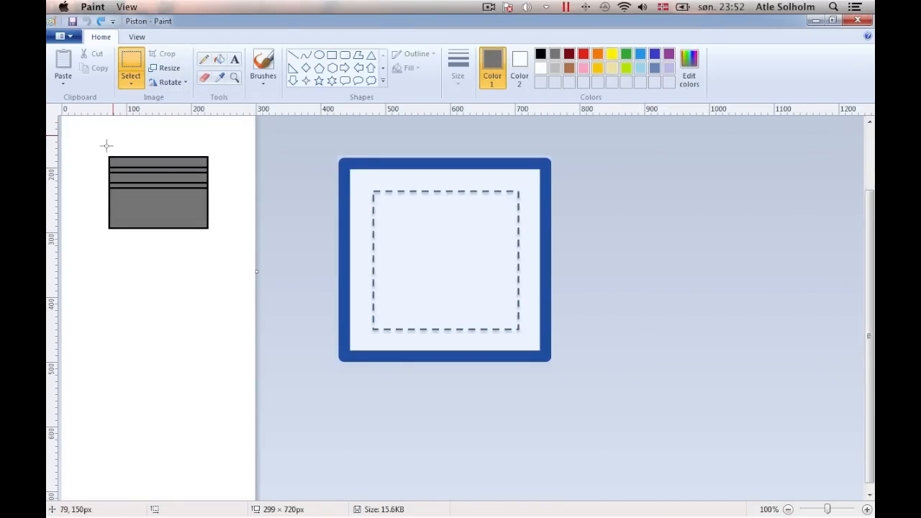
pyautogui.moveTo(107, 151); pyautogui.dragTo(216, 237)
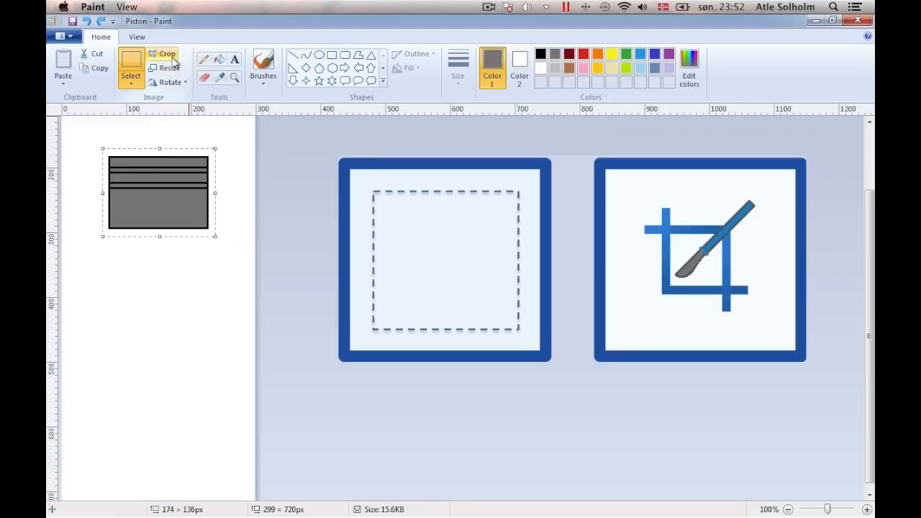
pyautogui.click(164, 55)
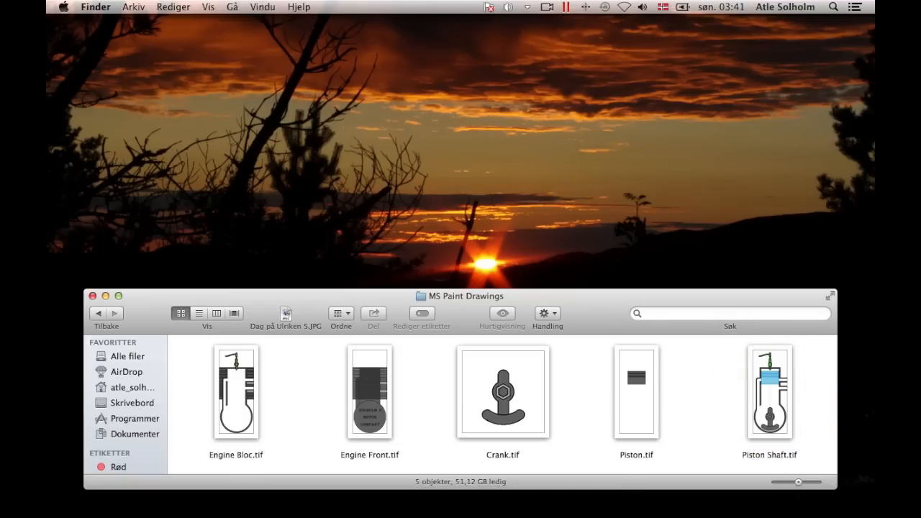
# - Open Piston Shaft.tif from the Finder folder
pyautogui.doubleClick(768, 398)
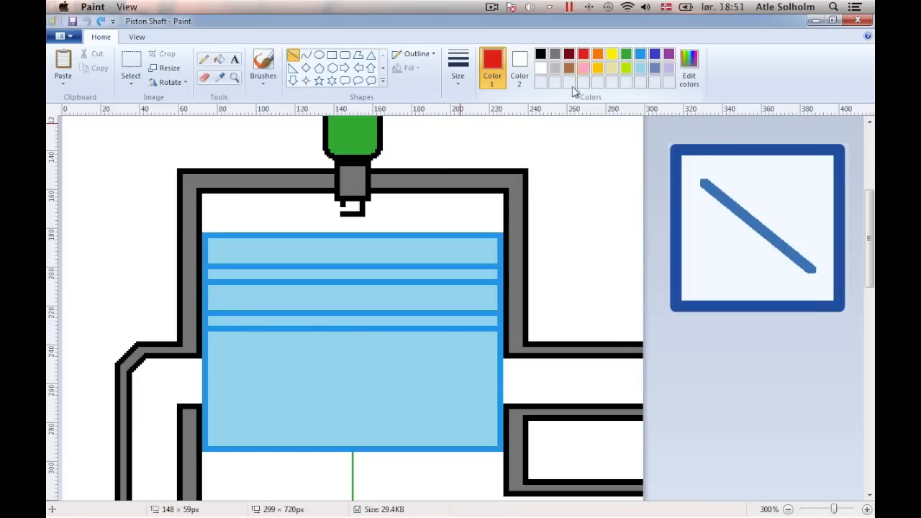
# - Draw a red diagonal guide across the piston and paste two purple lines
pyautogui.moveTo(208, 446); pyautogui.dragTo(413, 352)
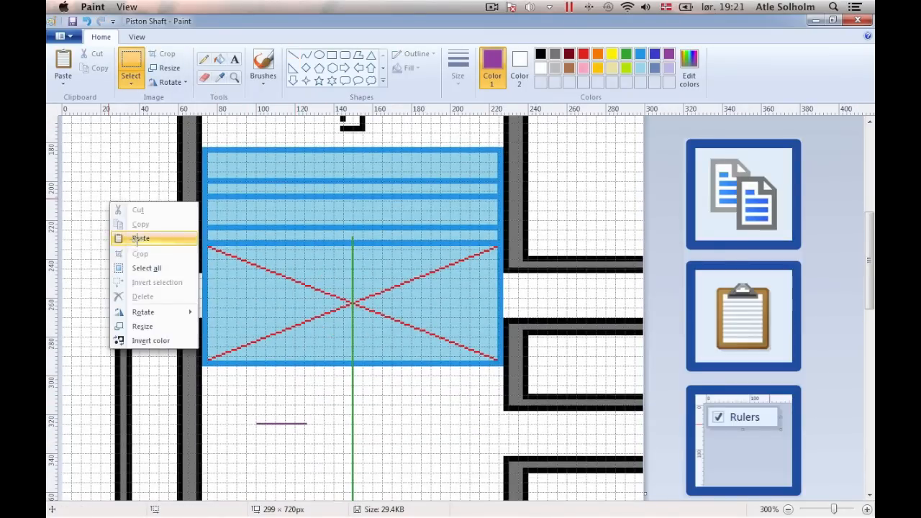
pyautogui.click(140, 238)
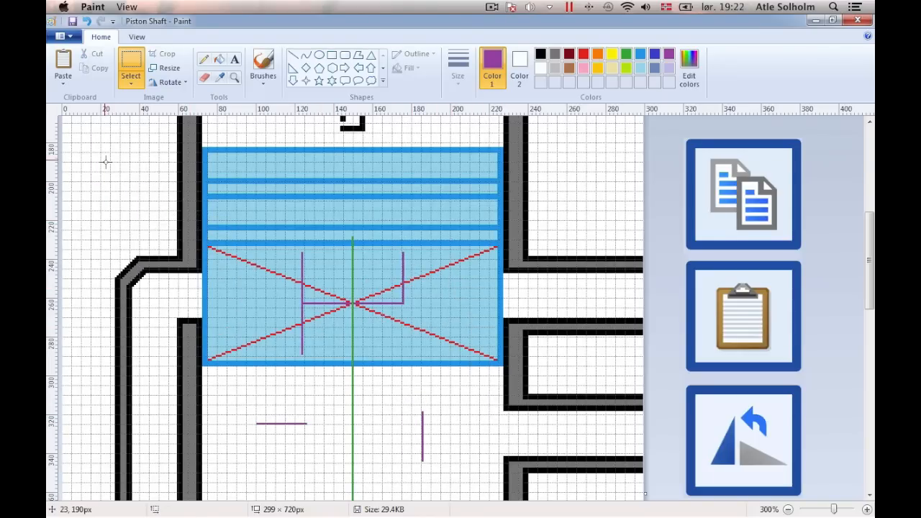
pyautogui.rightClick(122, 176)
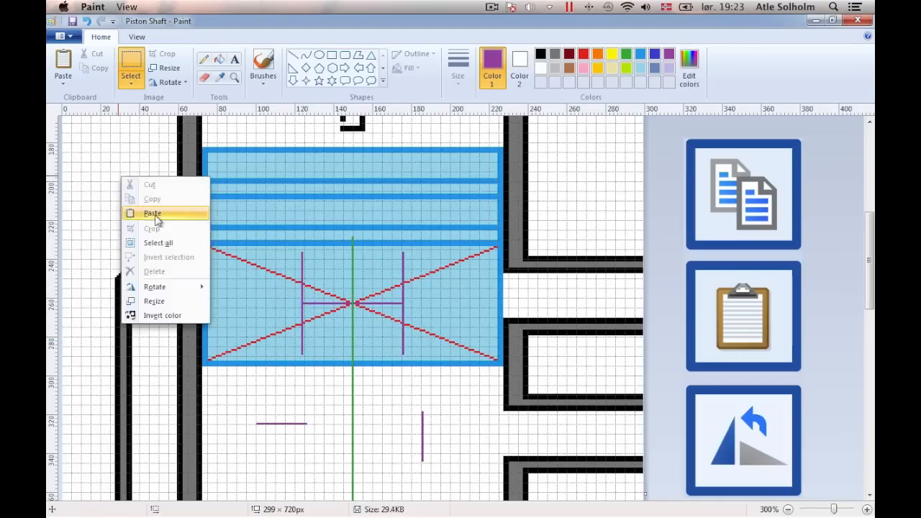
pyautogui.click(152, 213)
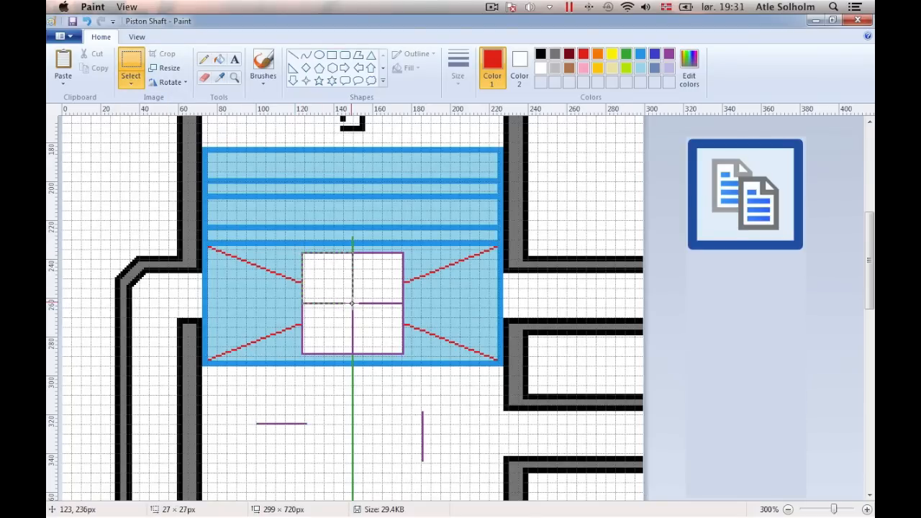
# - Copy the selected square area and box-select the circle marker around the bearing
pyautogui.rightClick(350, 305)
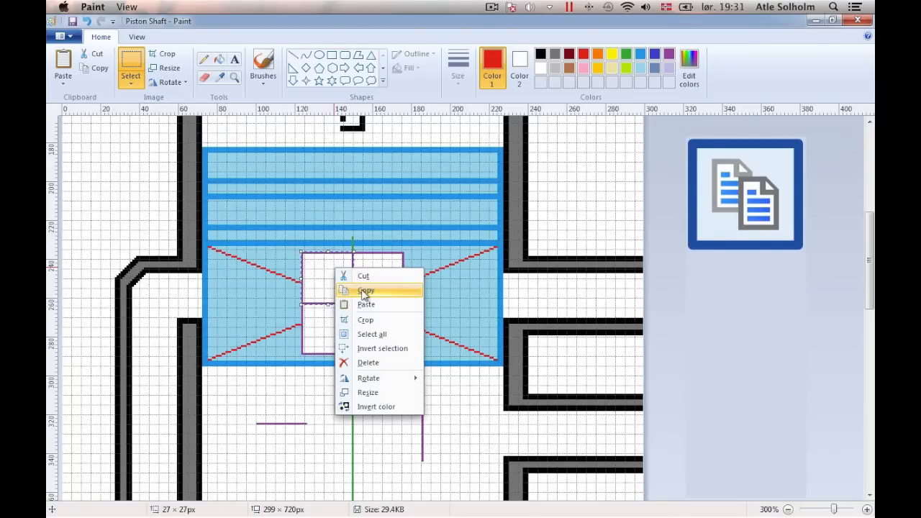
pyautogui.click(366, 290)
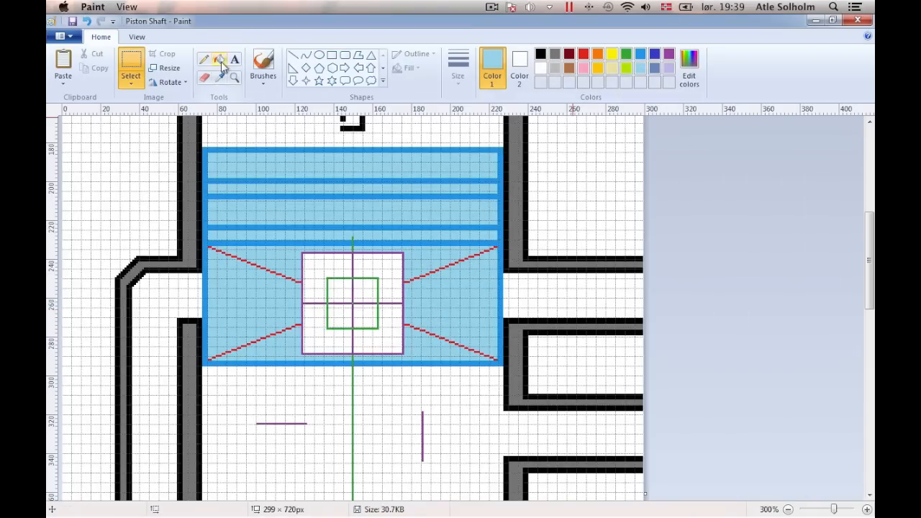
pyautogui.click(317, 174)
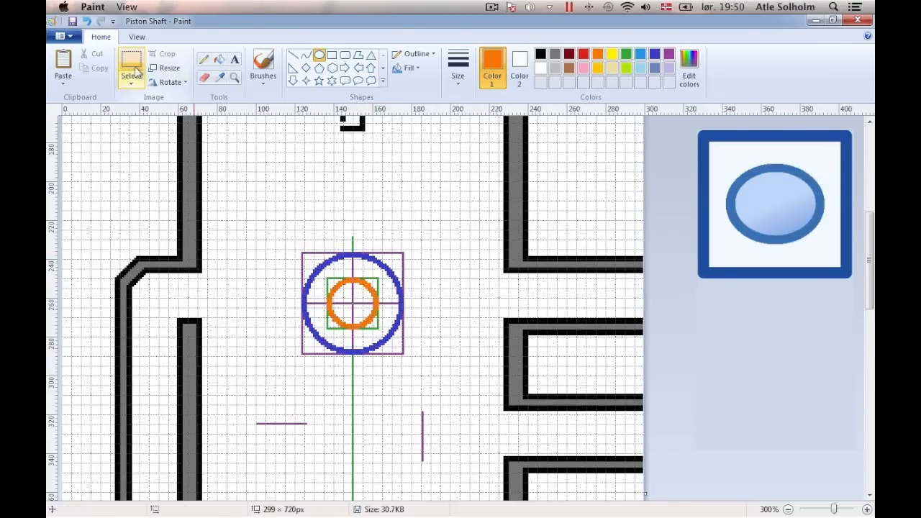
pyautogui.moveTo(299, 248); pyautogui.dragTo(426, 367)
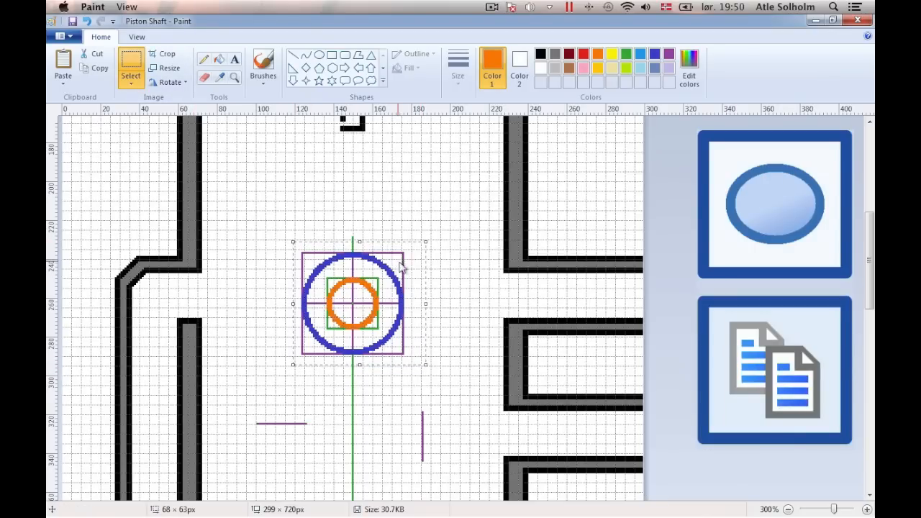
# - Paste a copy of the circle marker onto the crank pin and fix it in place
pyautogui.rightClick(401, 265)
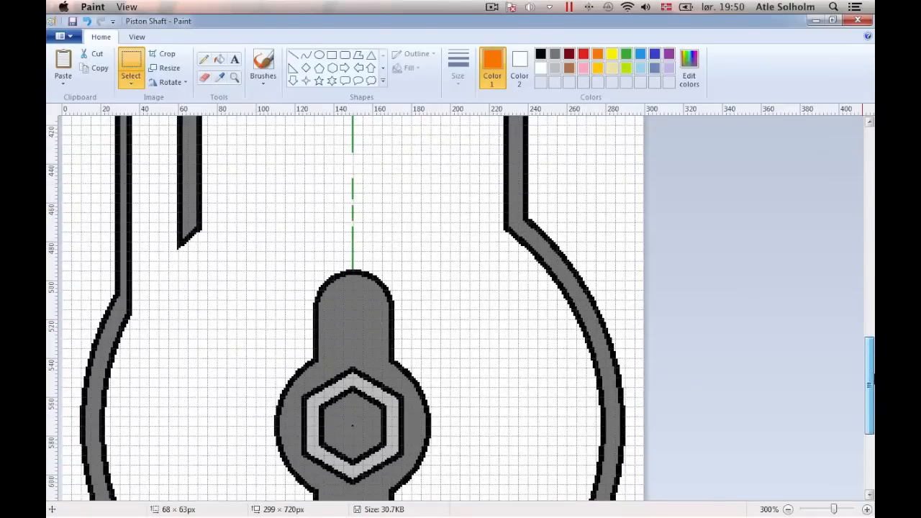
pyautogui.rightClick(288, 243)
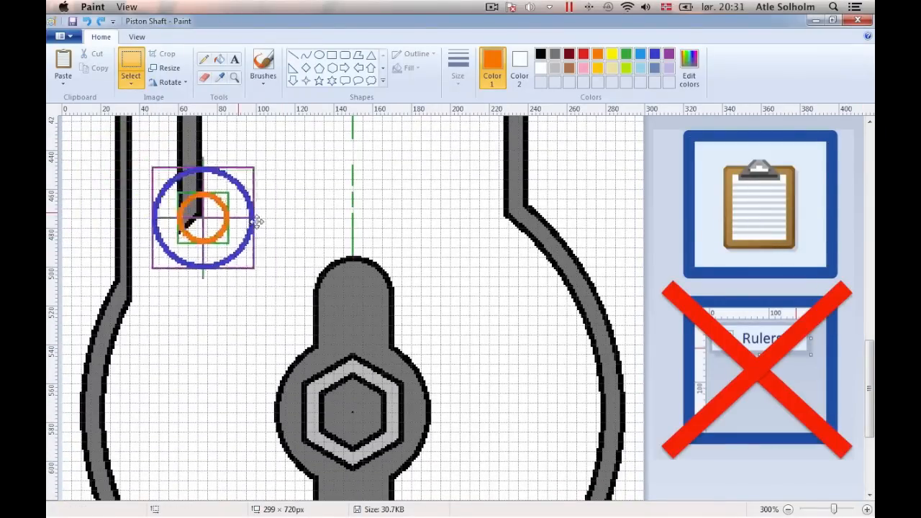
pyautogui.moveTo(202, 219); pyautogui.dragTo(353, 292)
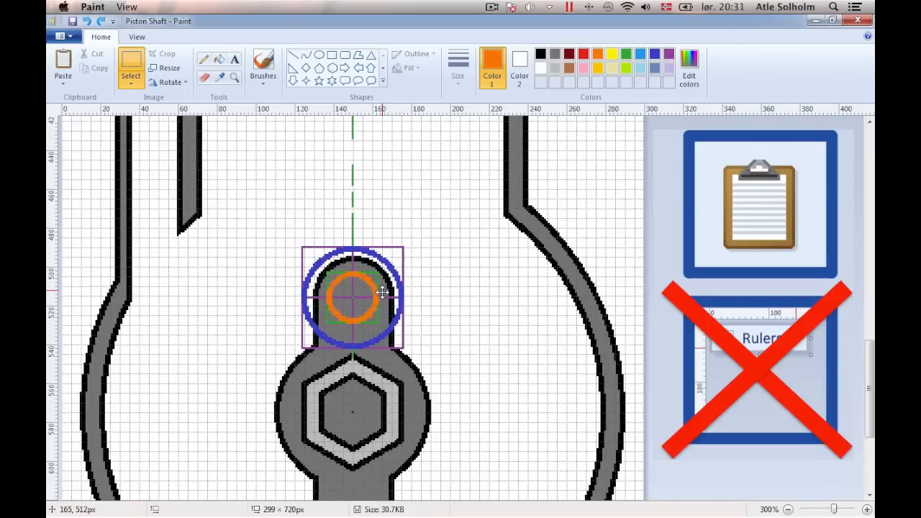
pyautogui.click(128, 65)
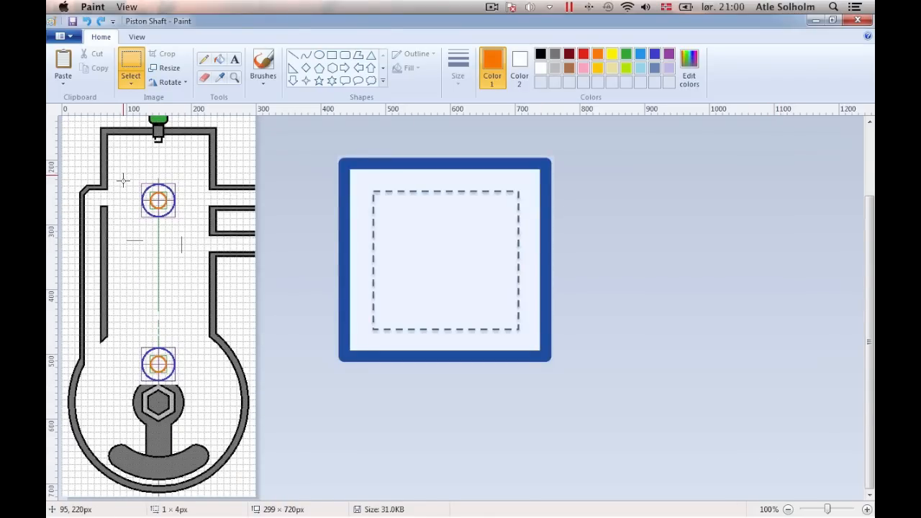
# - Select both circle markers with their guide ticks and copy them
pyautogui.moveTo(122, 178); pyautogui.dragTo(188, 384)
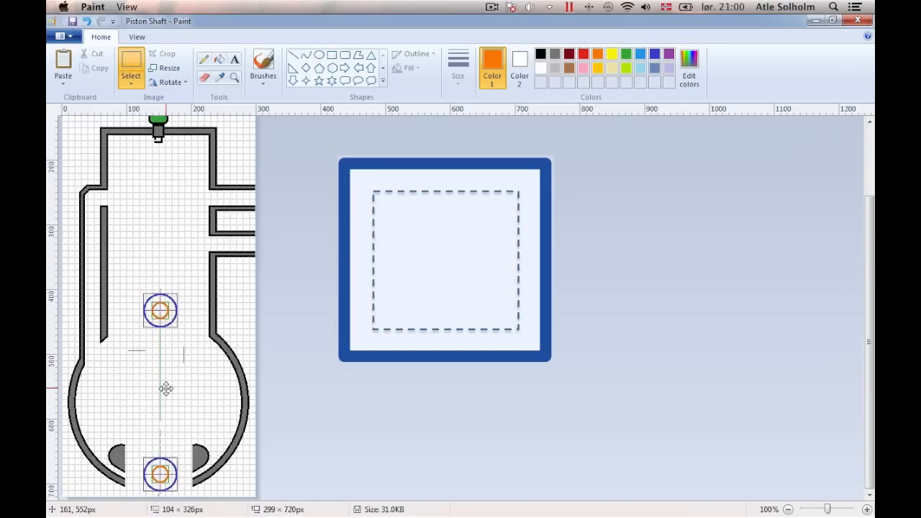
pyautogui.rightClick(162, 364)
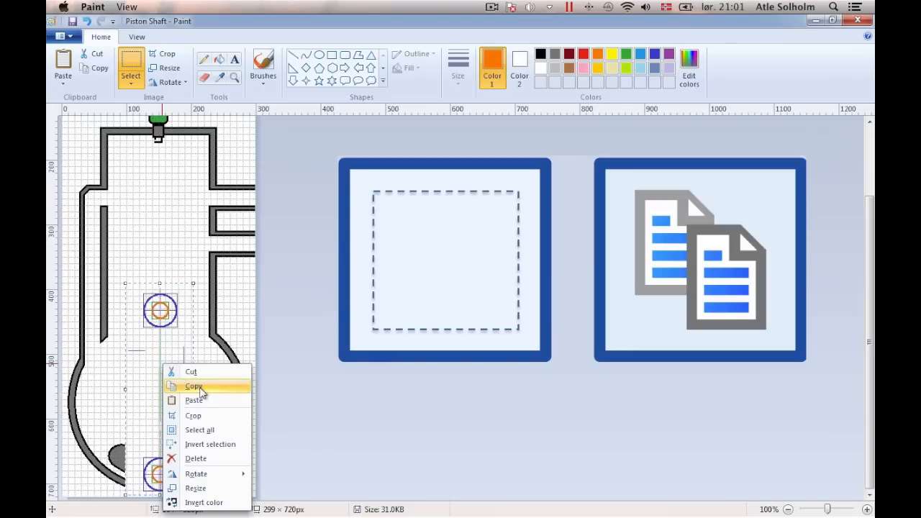
pyautogui.click(192, 386)
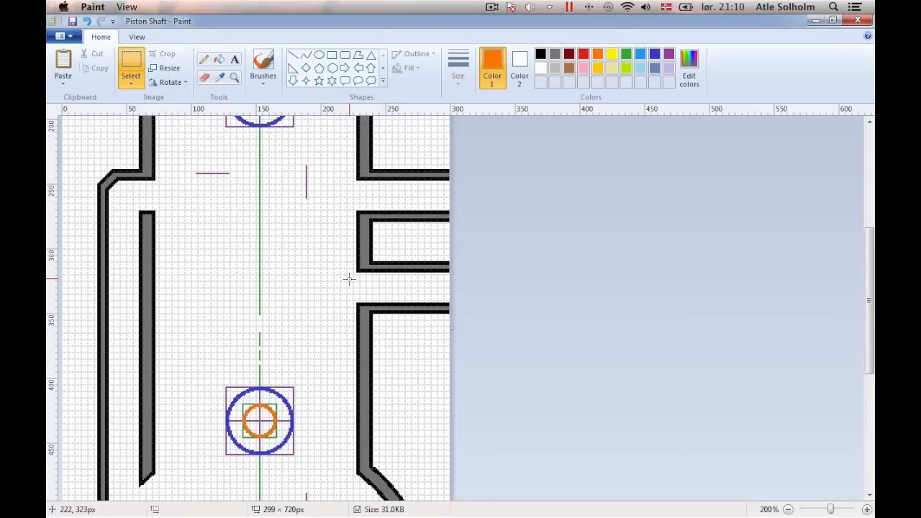
pyautogui.scroll(-3)
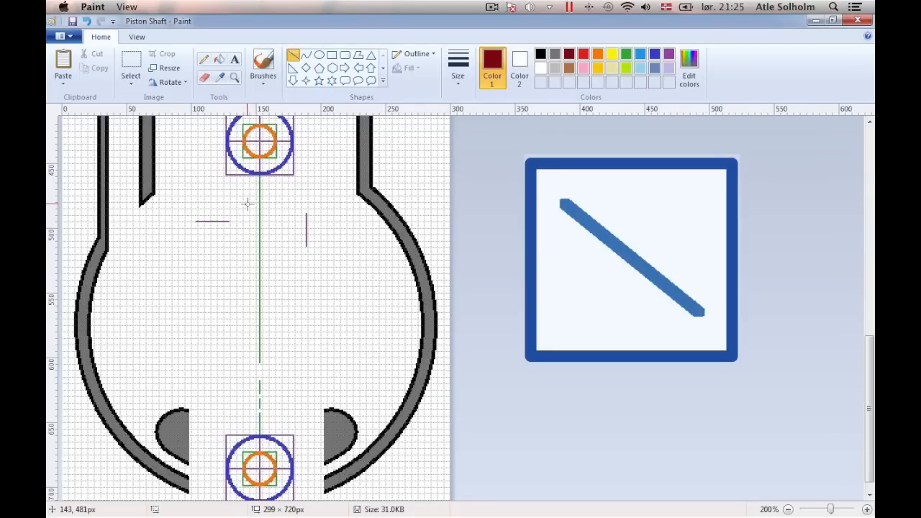
# - Draw one straight side of the connecting rod and flip a copy to mirror it
pyautogui.moveTo(244, 202); pyautogui.dragTo(244, 366)
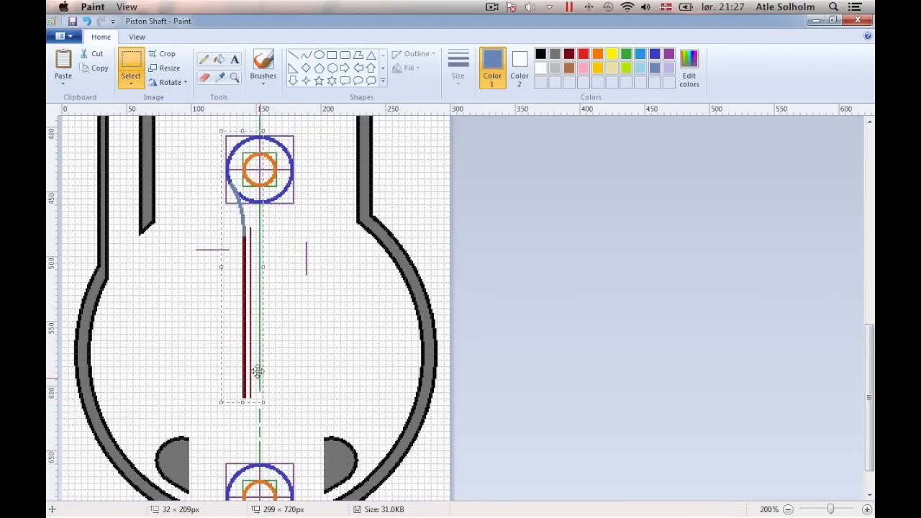
pyautogui.rightClick(257, 370)
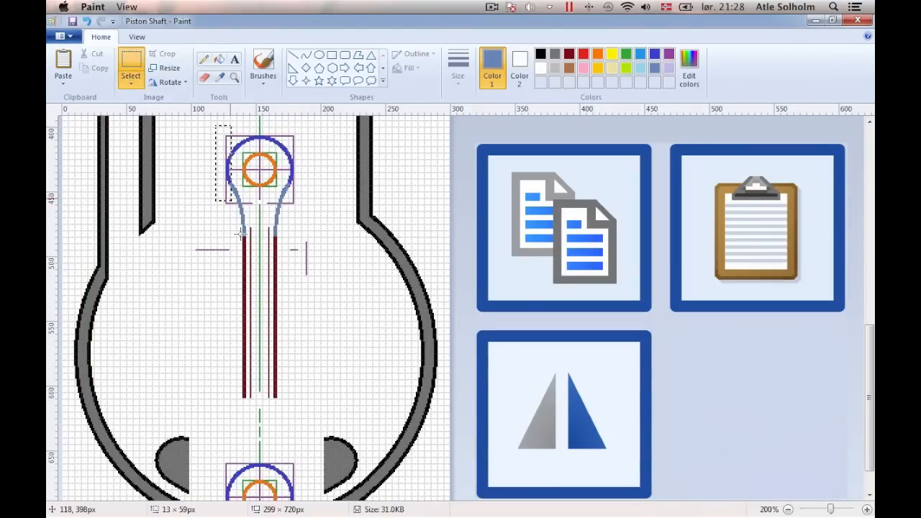
pyautogui.click(167, 82)
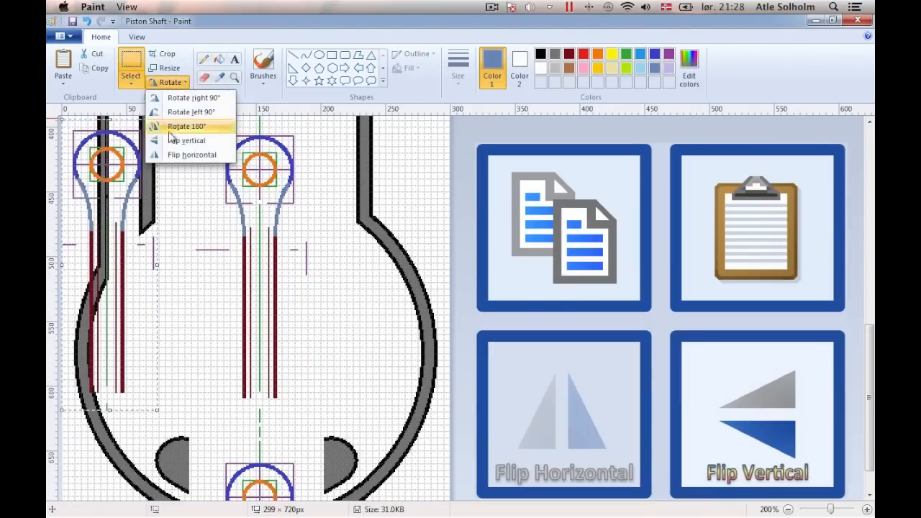
pyautogui.click(186, 126)
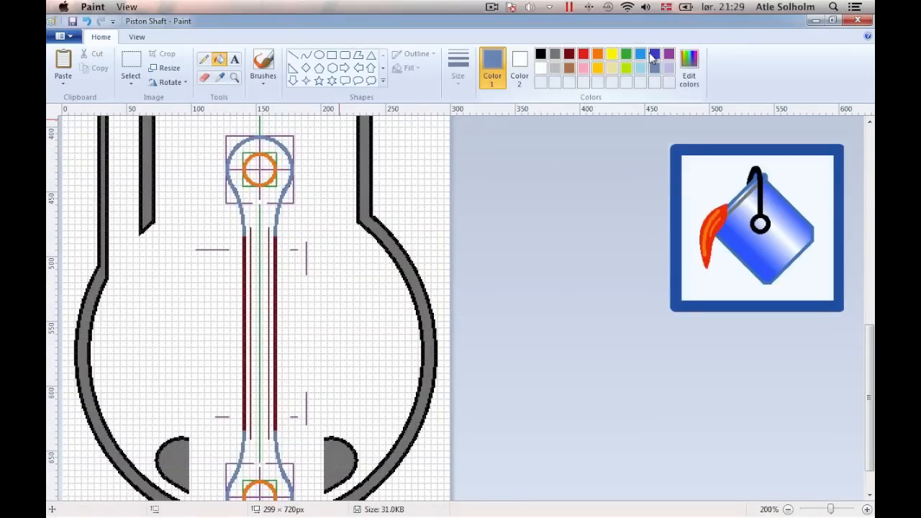
# - Pick a deeper blue and pour it into the rod's upper end
pyautogui.click(648, 53)
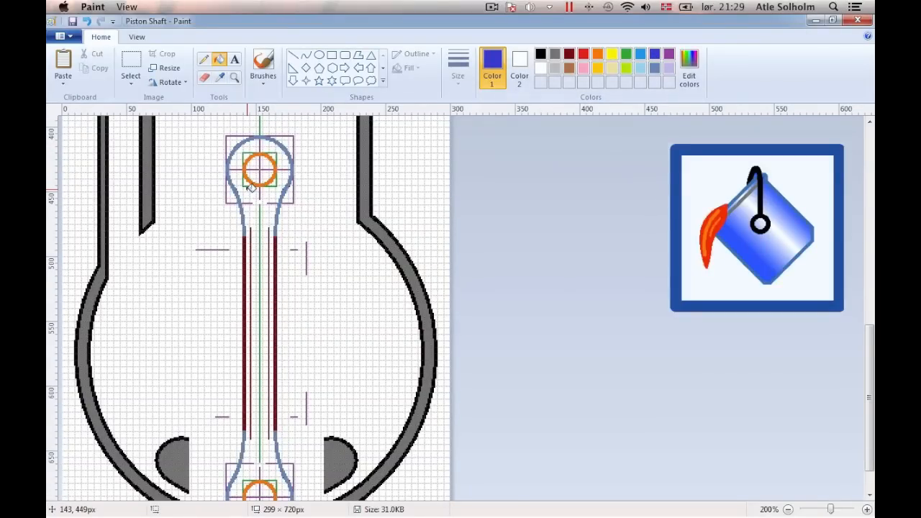
pyautogui.click(256, 310)
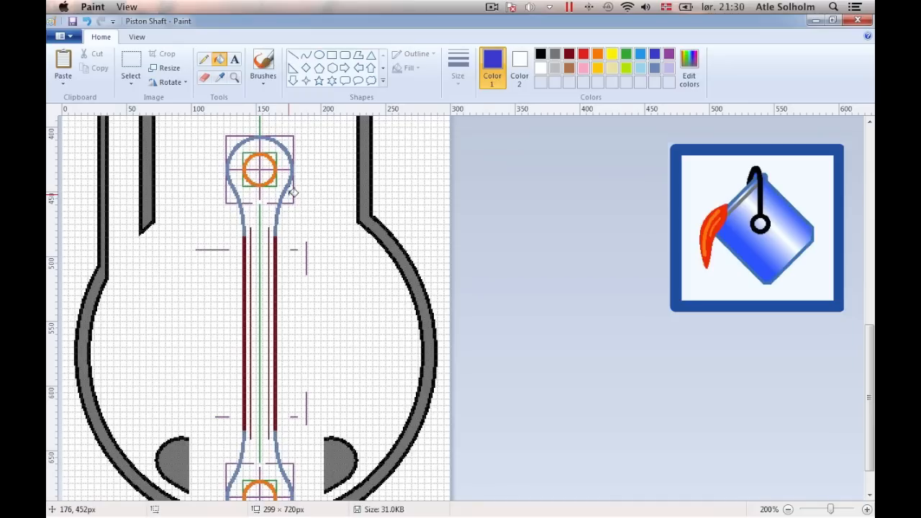
pyautogui.moveTo(286, 415)
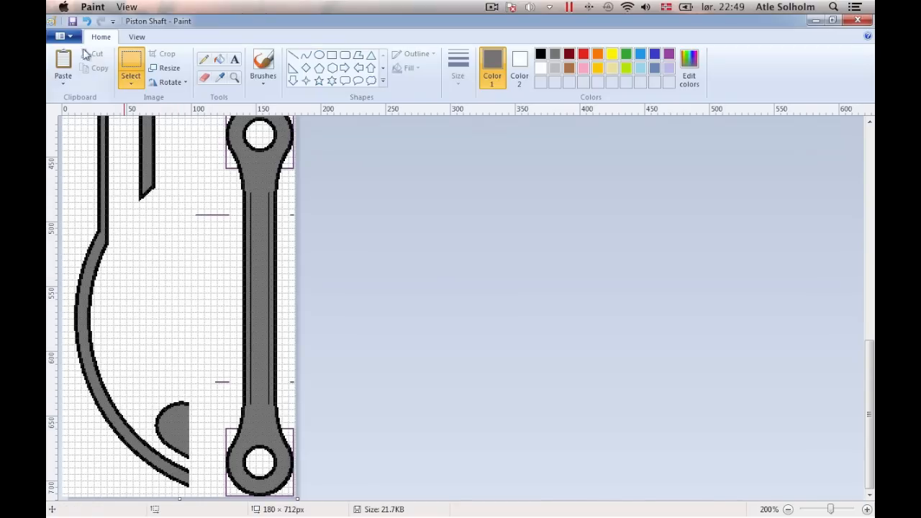
# - Set the canvas width to 179 pixels in Image Properties, keeping the 712-pixel height
pyautogui.click(59, 36)
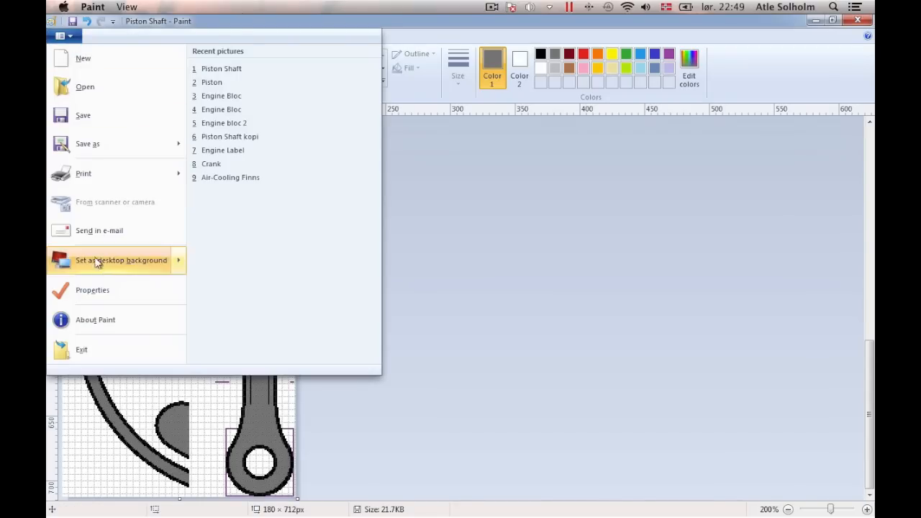
pyautogui.click(92, 291)
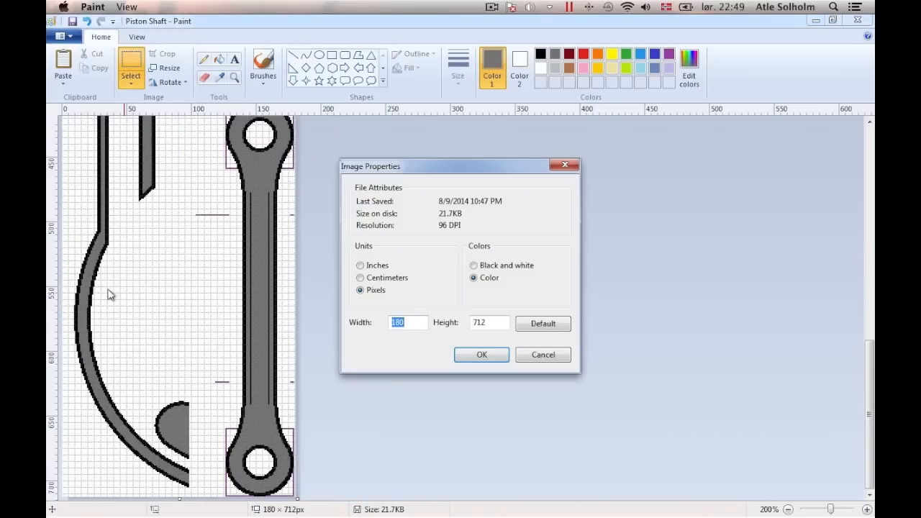
pyautogui.write('179')
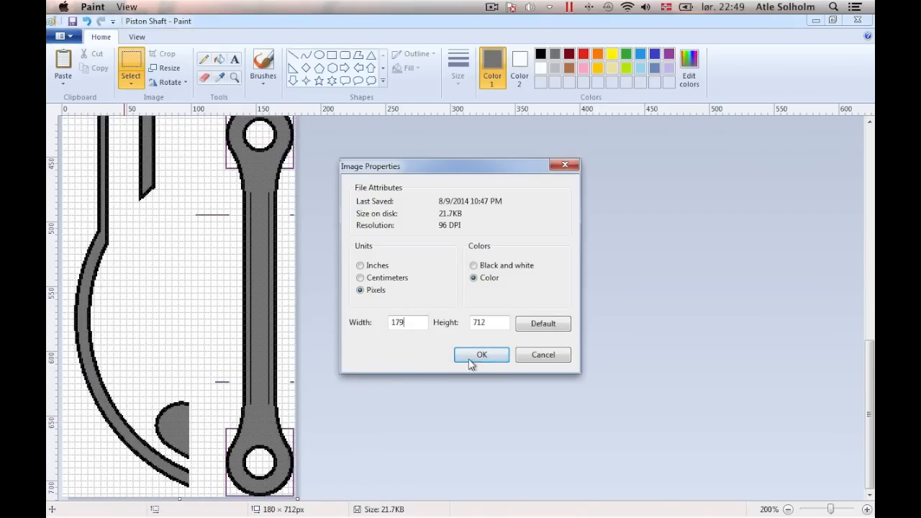
pyautogui.click(480, 354)
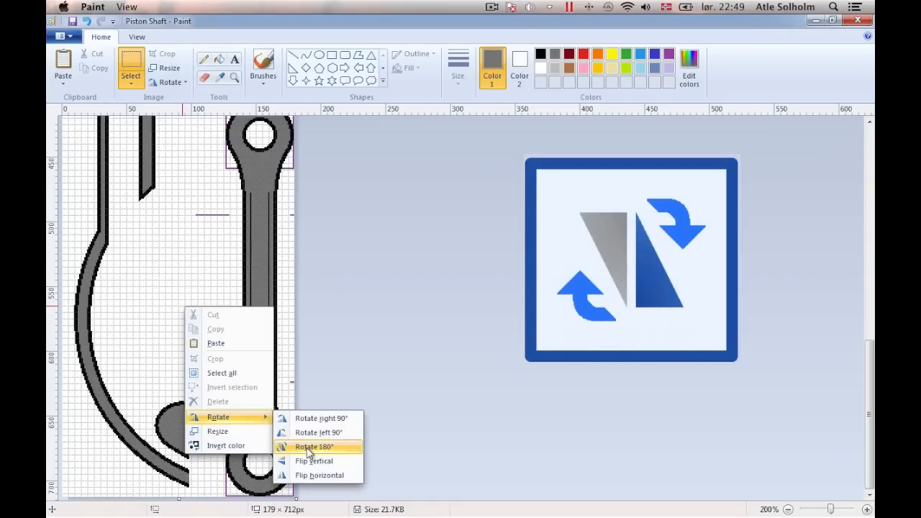
# - Rotate the 53 × 560 drawing 180° so the grey ring sits on top
pyautogui.click(318, 446)
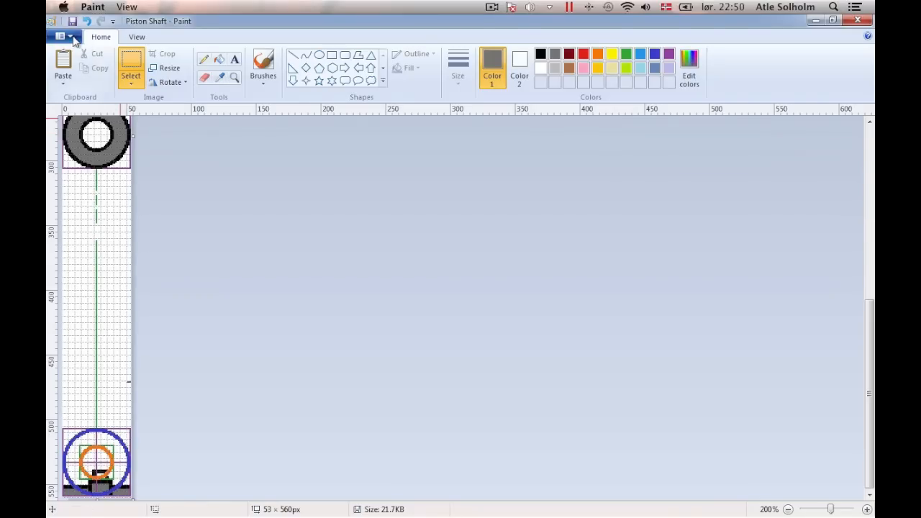
# - Set the image height to 559 pixels in Image Properties, keeping width 53
pyautogui.click(58, 37)
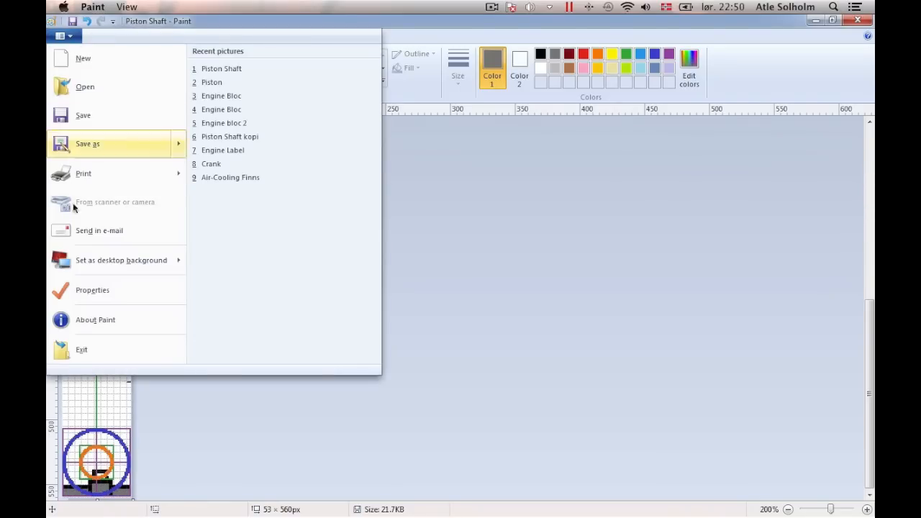
pyautogui.click(92, 289)
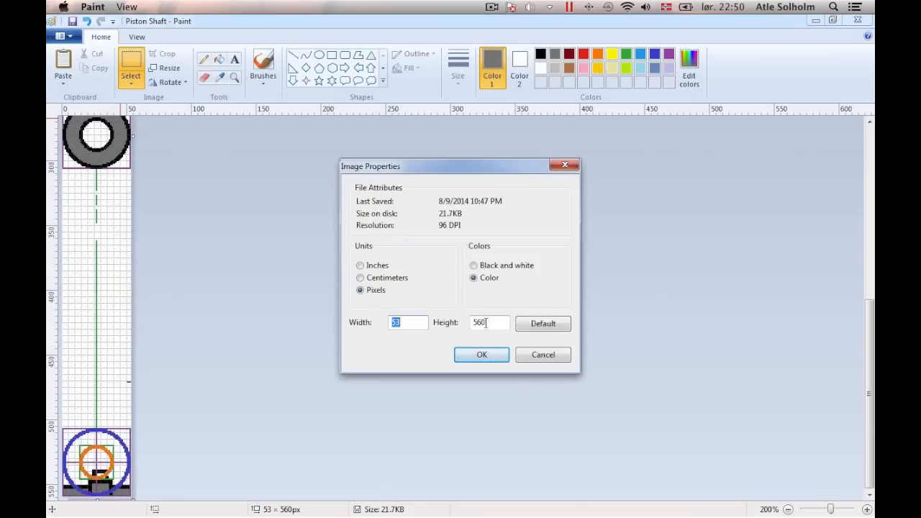
pyautogui.click(489, 323)
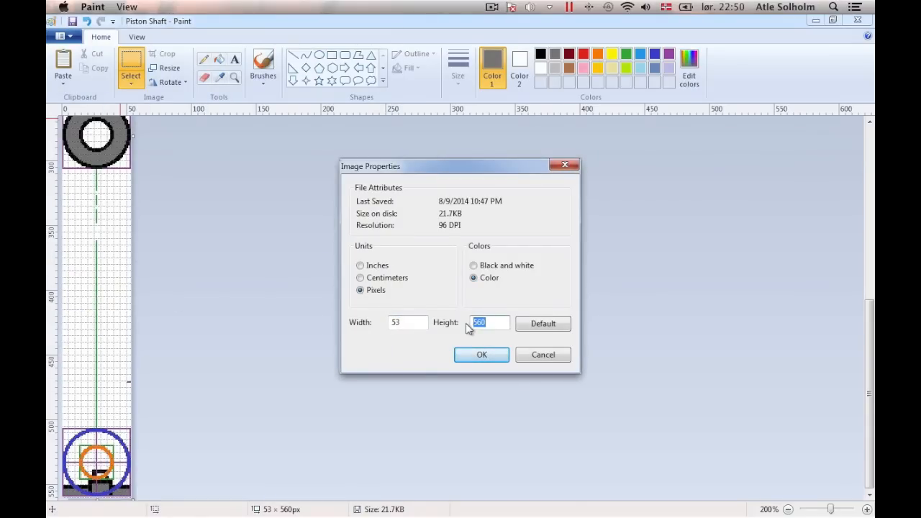
pyautogui.write('559')
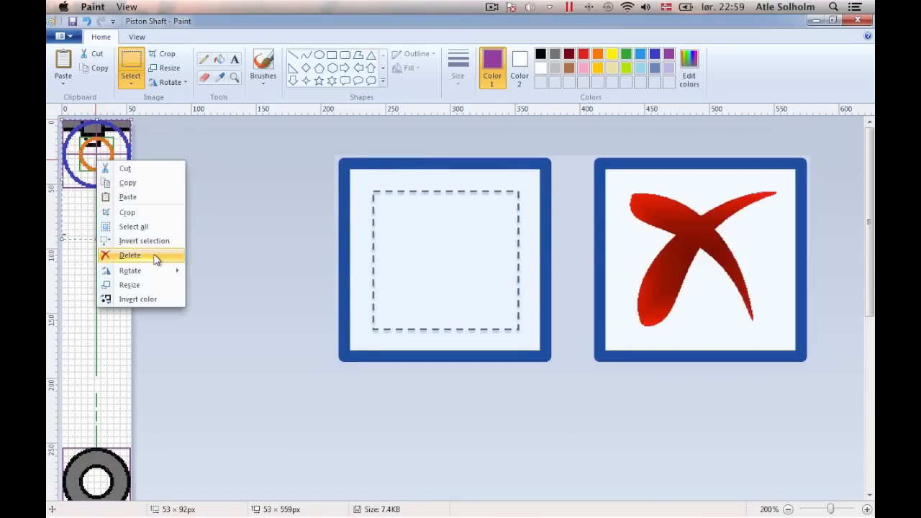
# - Delete the blue-orange marker at the top, leaving the green line above the ring
pyautogui.click(130, 254)
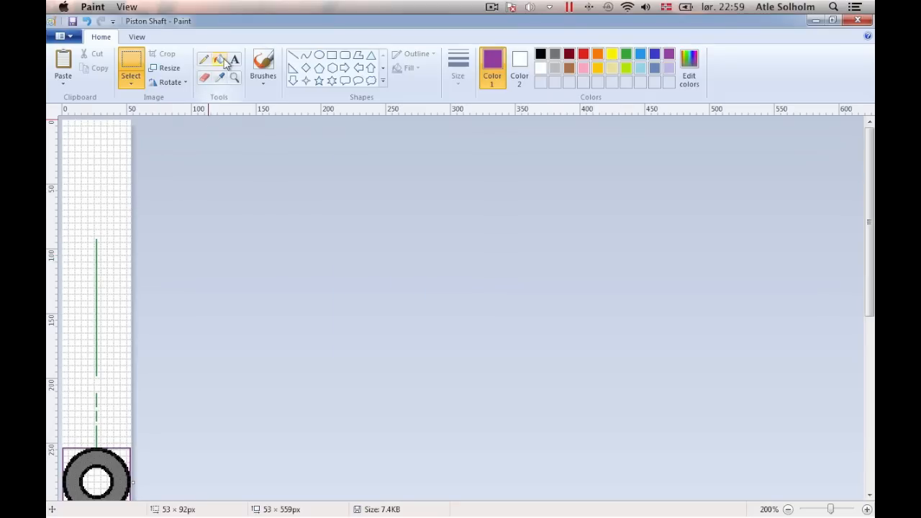